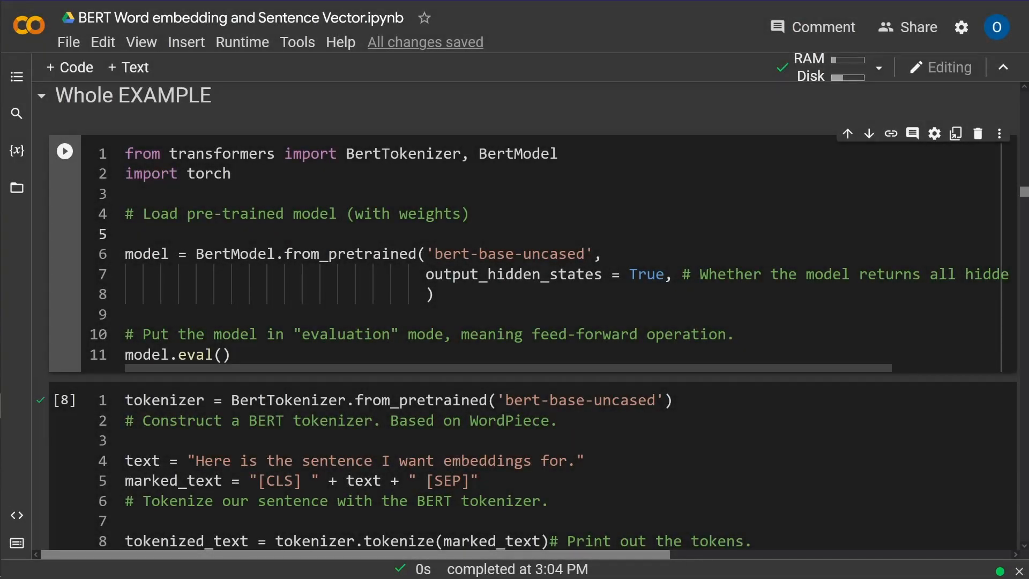
- Run the Whole EXAMPLE cell to load bert-base-uncased and print its layer architecture
scroll("up", 3)
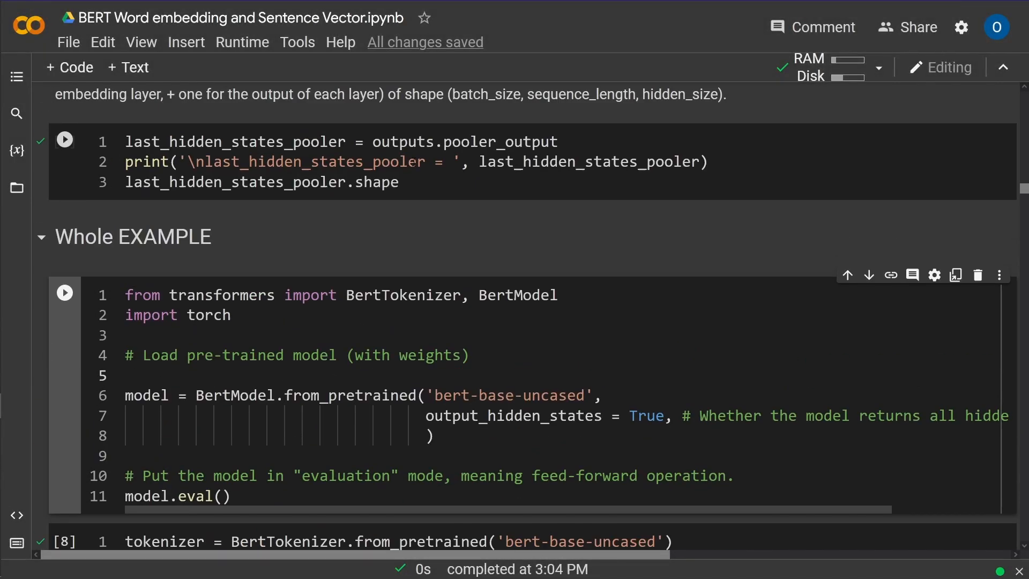
scroll("down", 3)
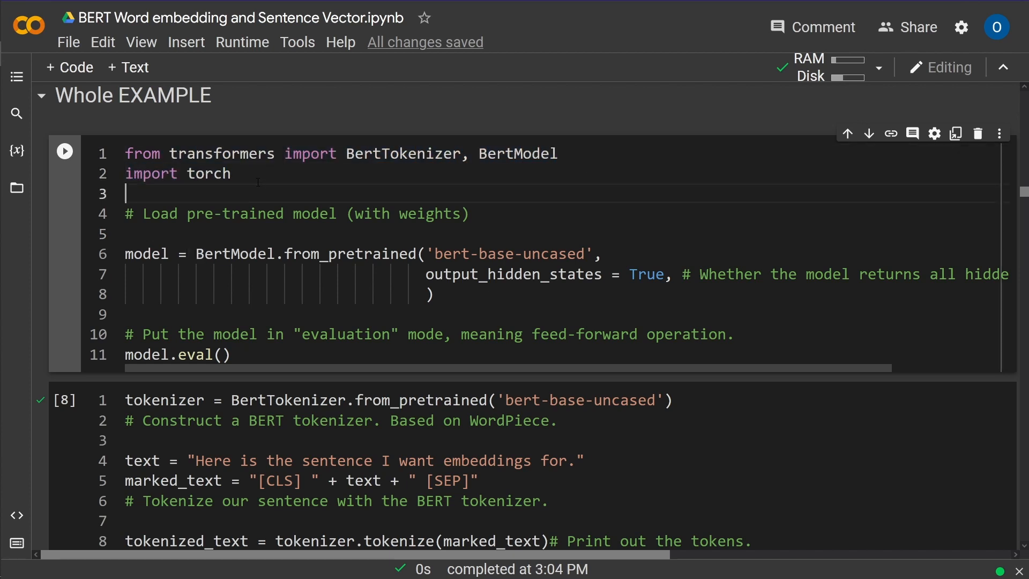
double_click(151, 173)
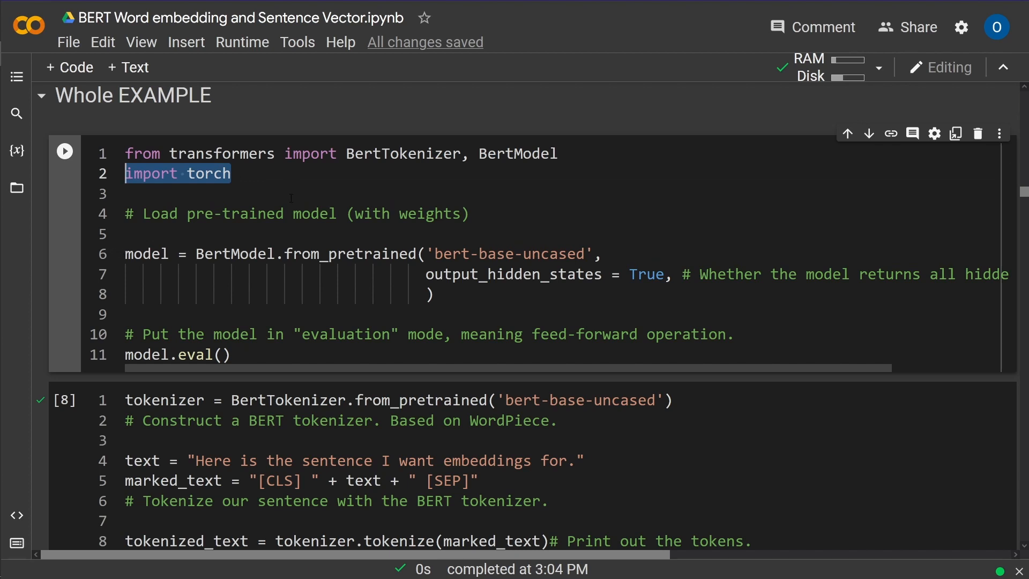
left_click(282, 193)
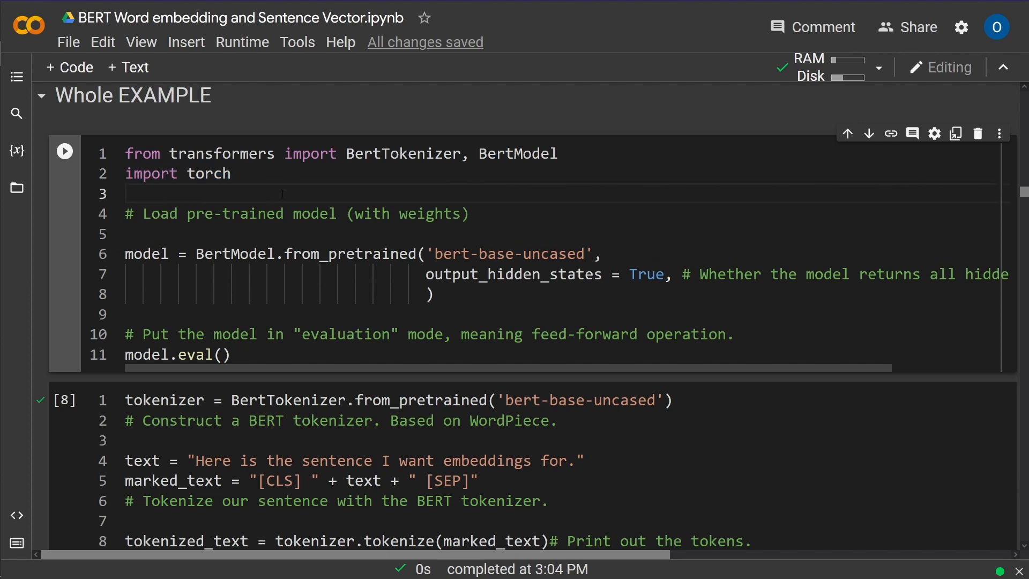
left_click(64, 150)
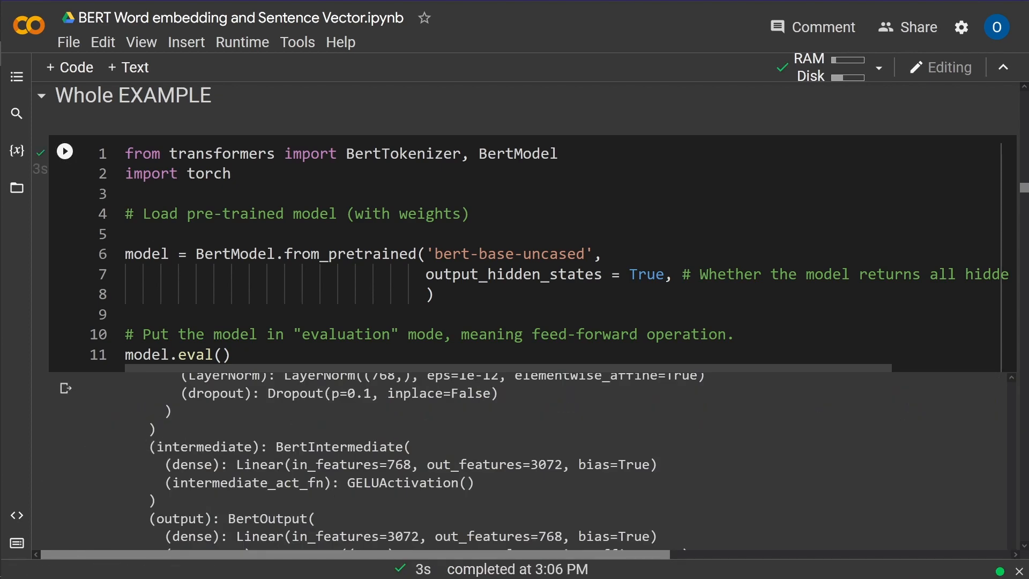
scroll("up", 3)
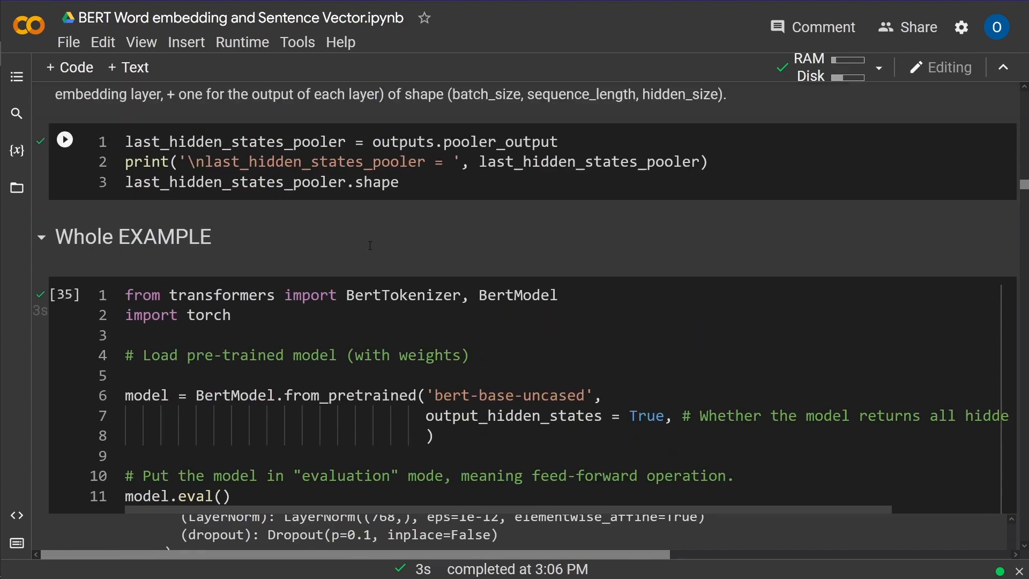
scroll("down", 3)
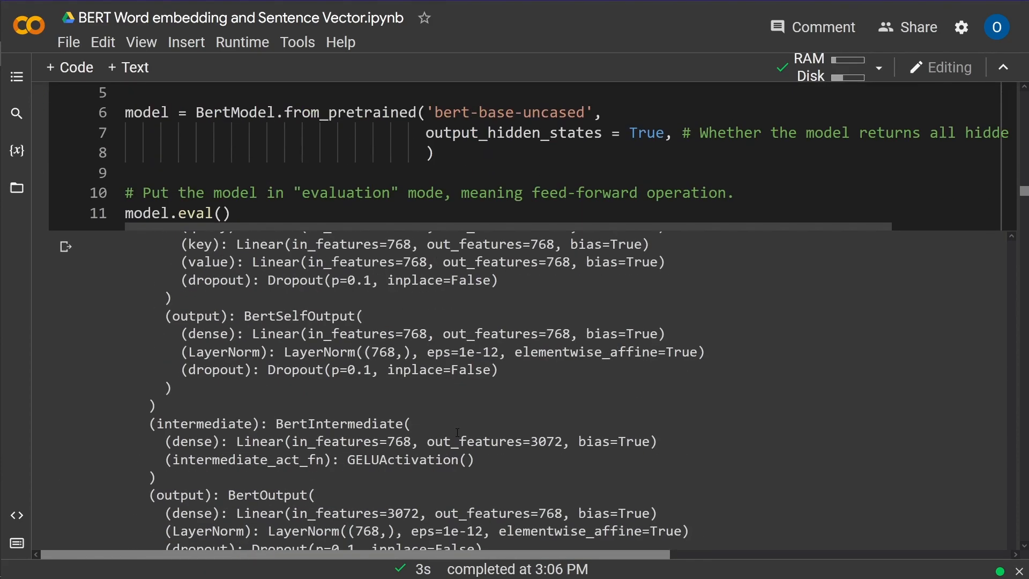
scroll("down", 3)
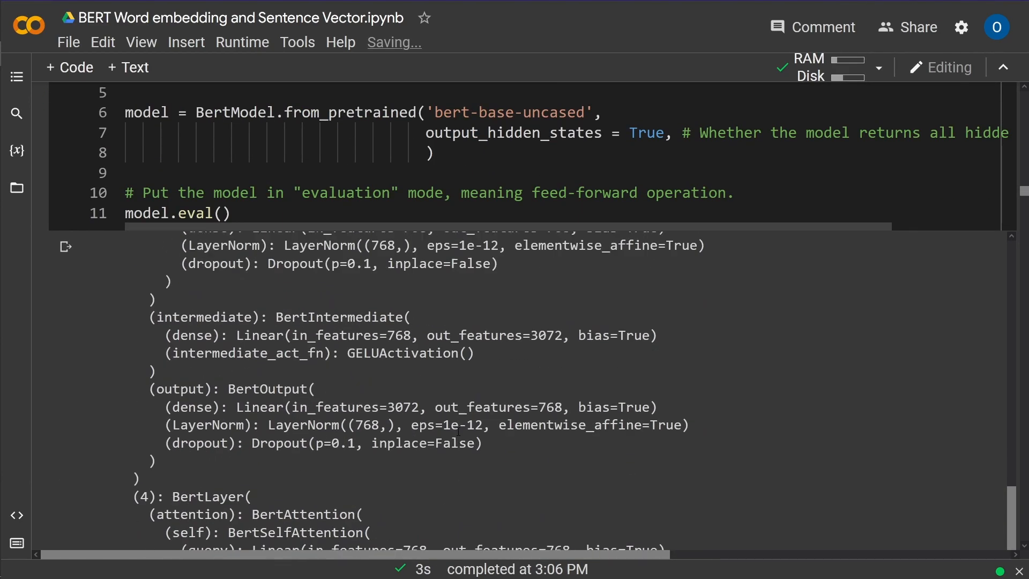
scroll("up", 3)
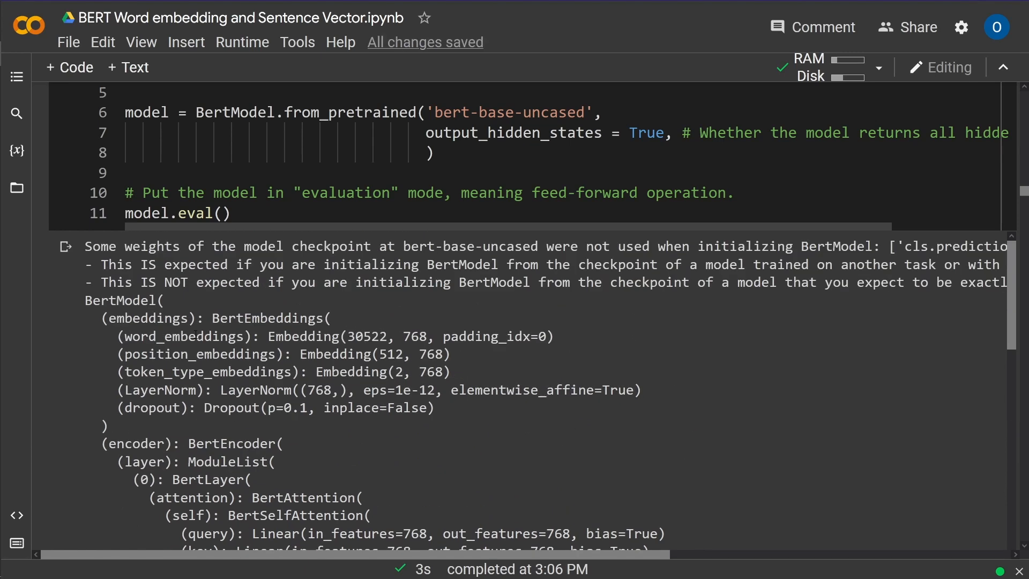
double_click(123, 301)
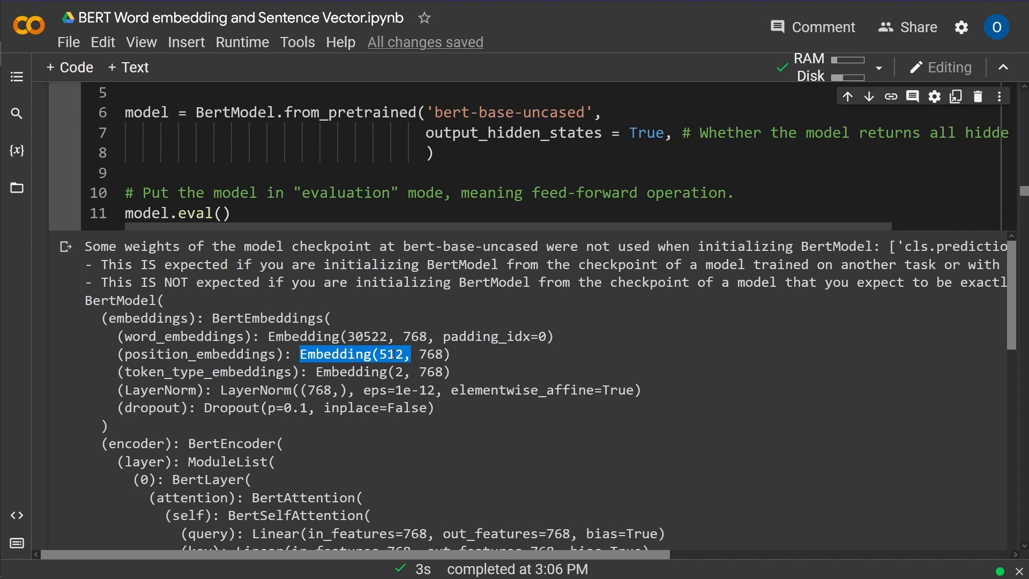
scroll("down", 3)
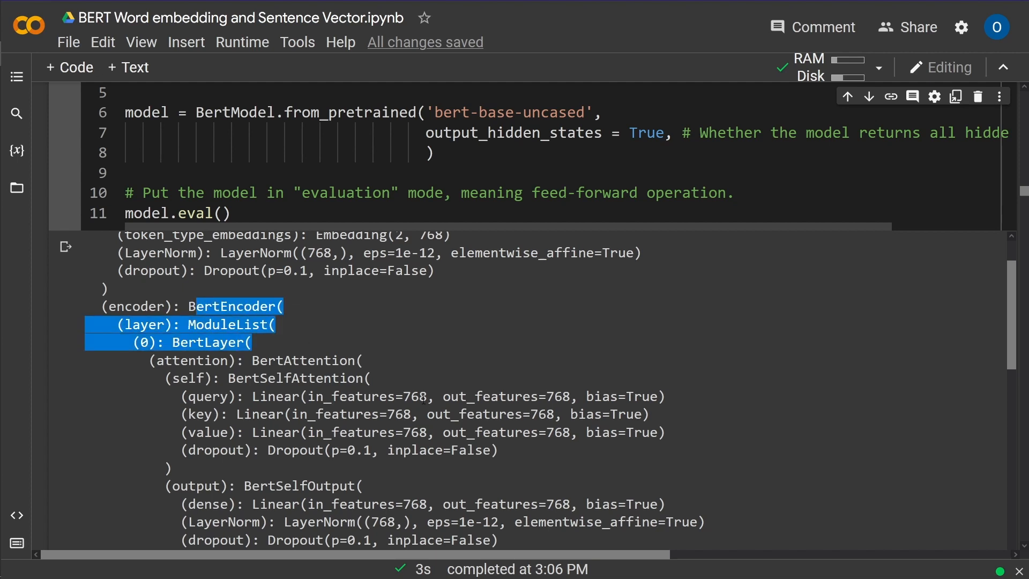
scroll("down", 3)
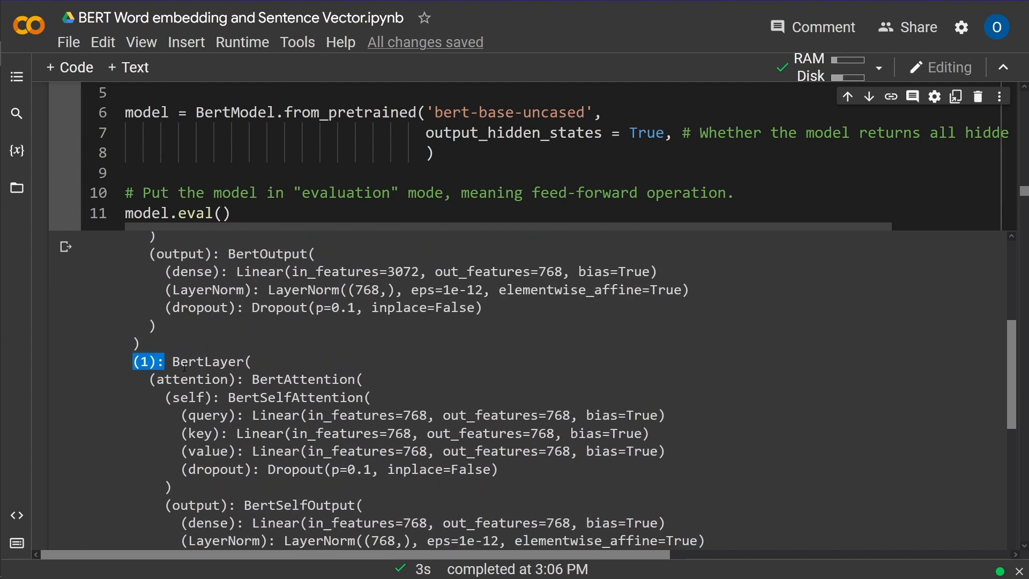
double_click(305, 379)
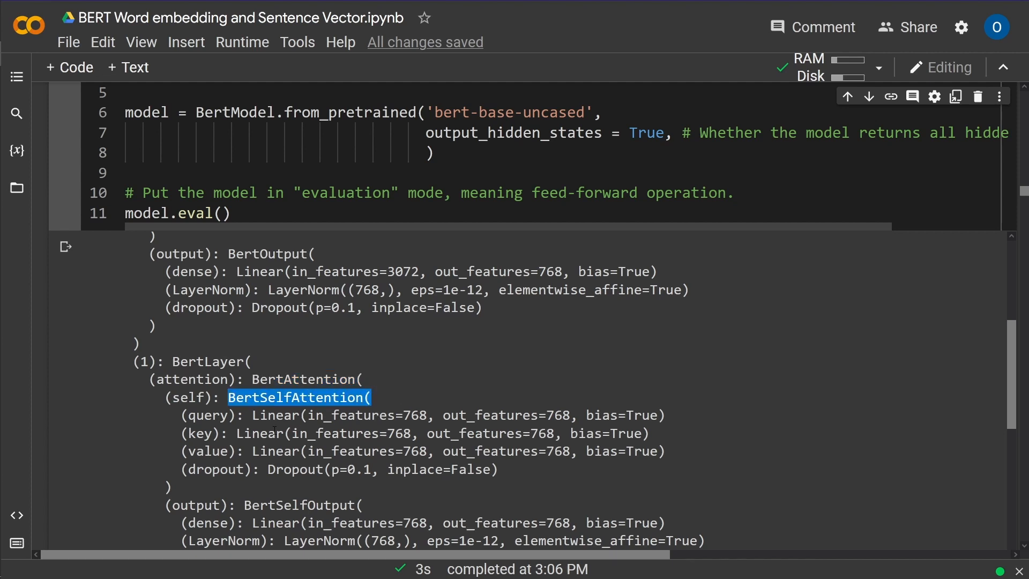
scroll("down", 3)
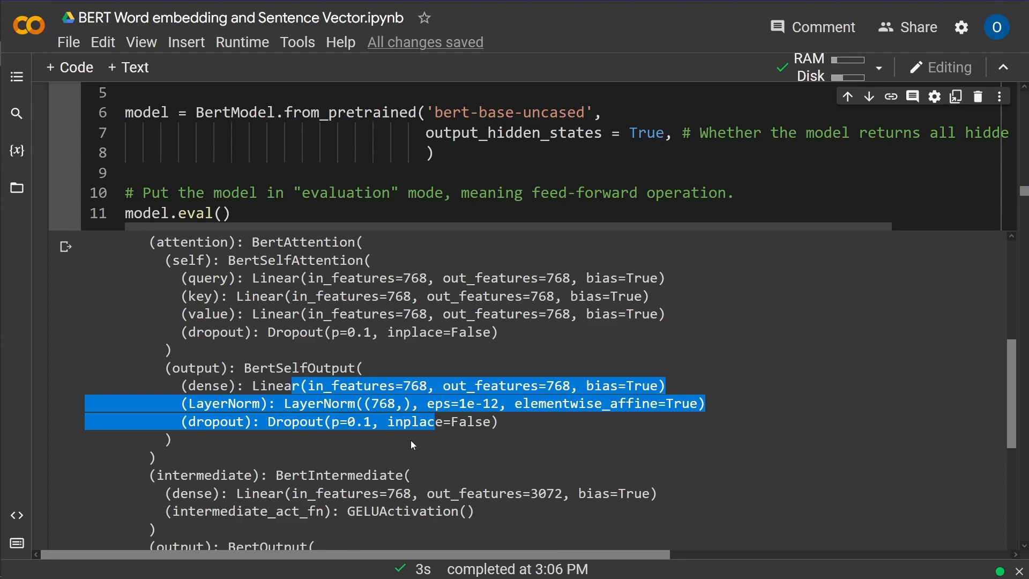
scroll("down", 3)
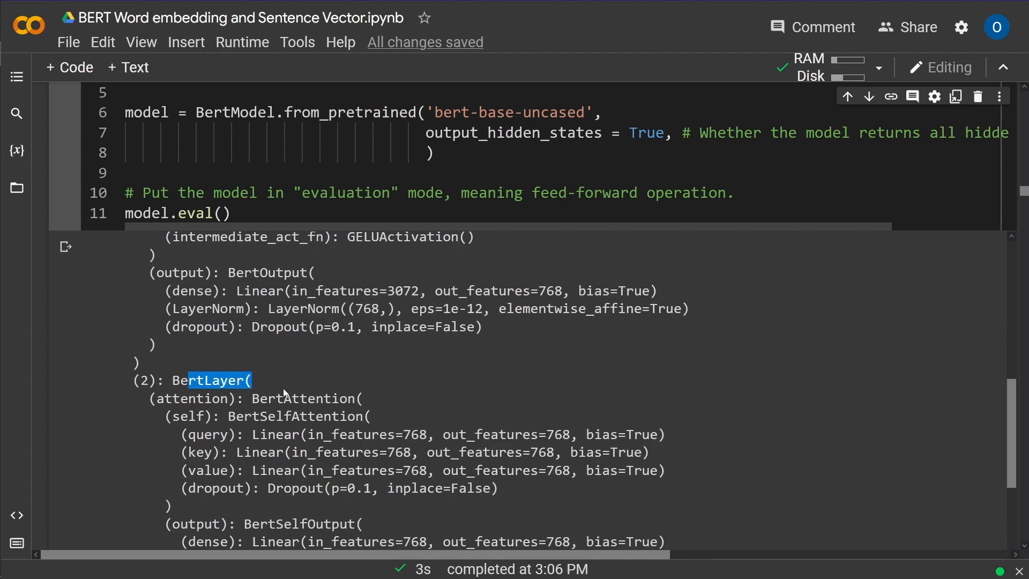
scroll("down", 3)
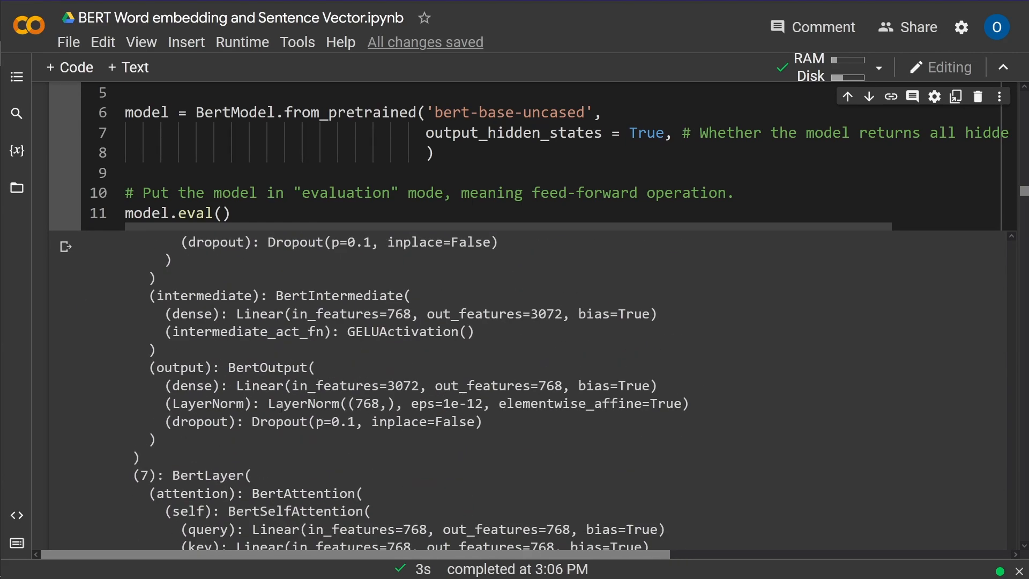
scroll("down", 3)
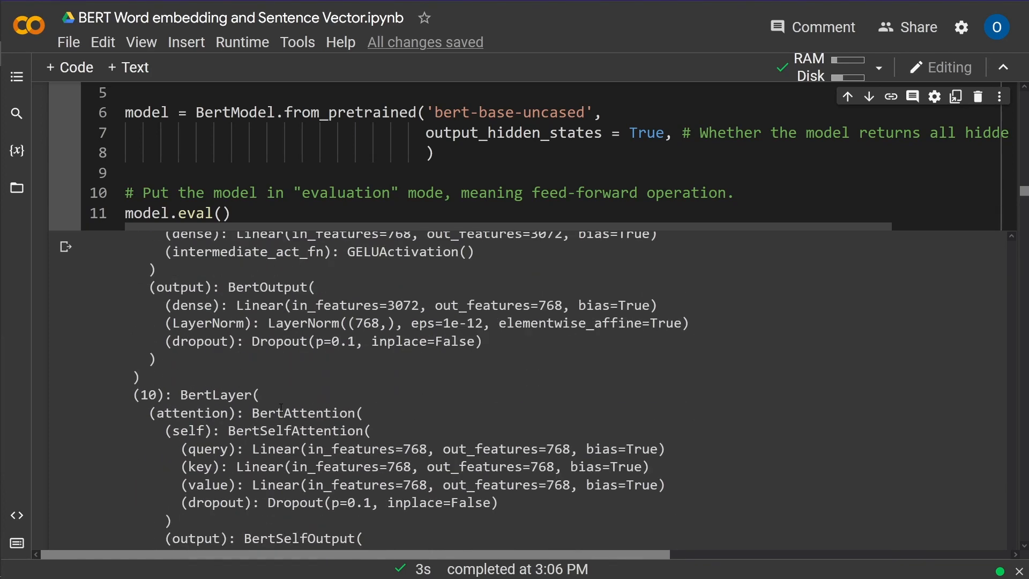
scroll("down", 3)
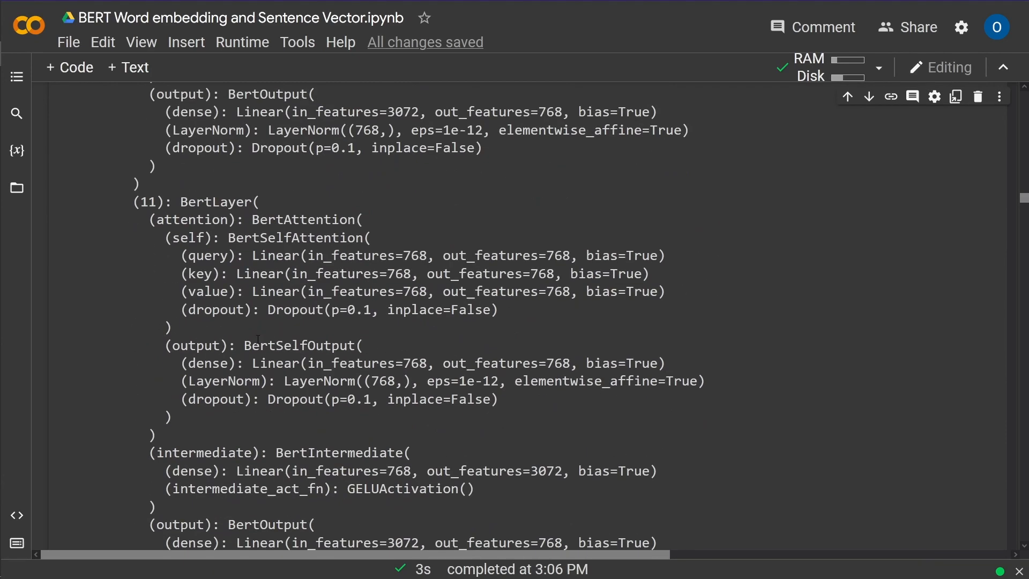
double_click(195, 201)
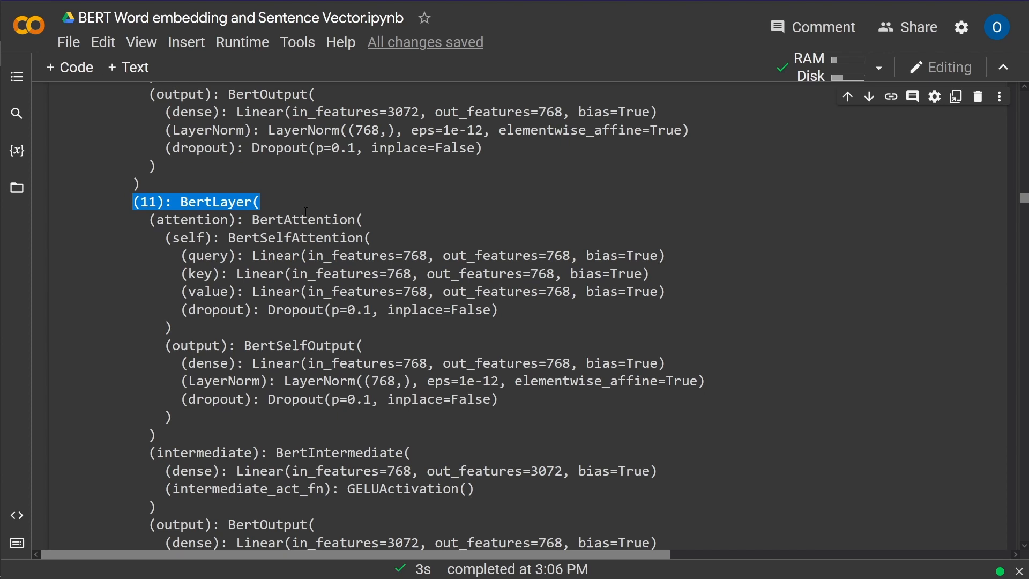
mouse_move(294, 212)
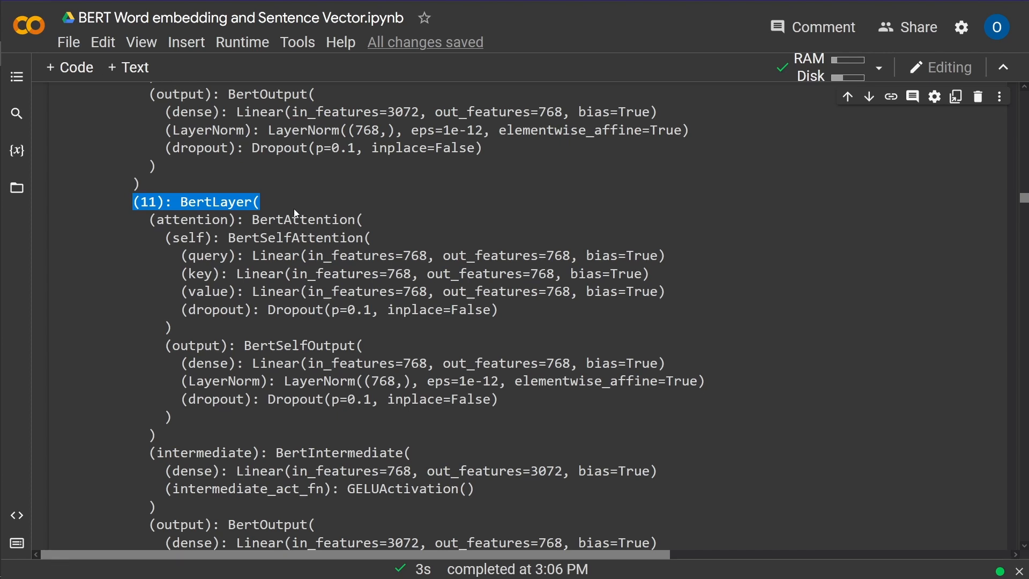
scroll("down", 3)
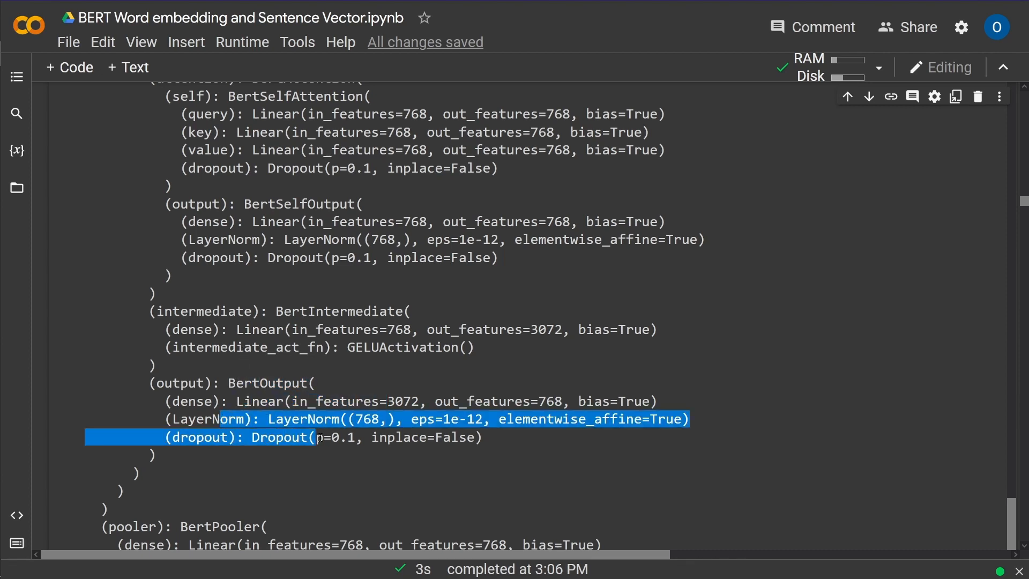
scroll("down", 3)
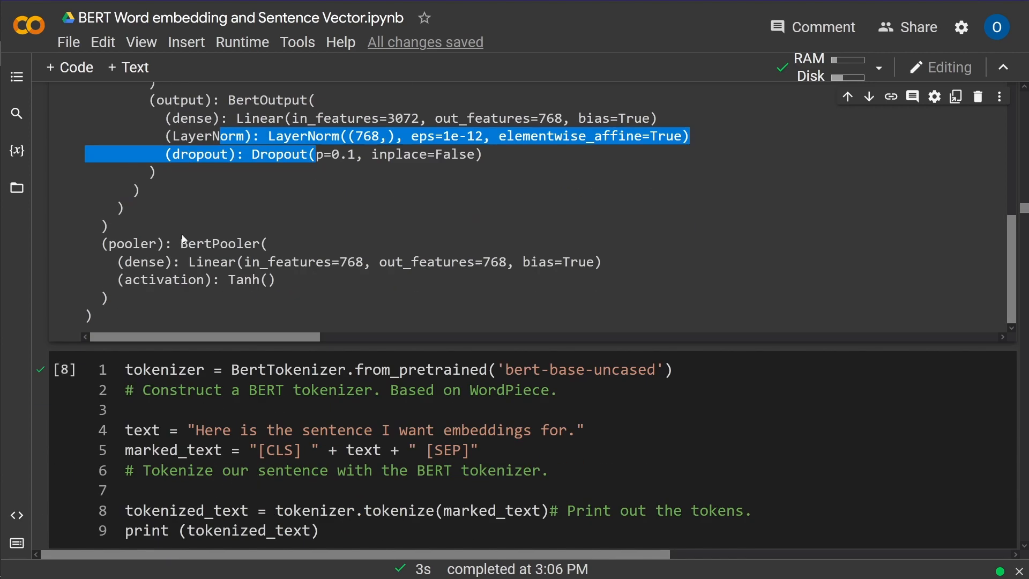
double_click(223, 243)
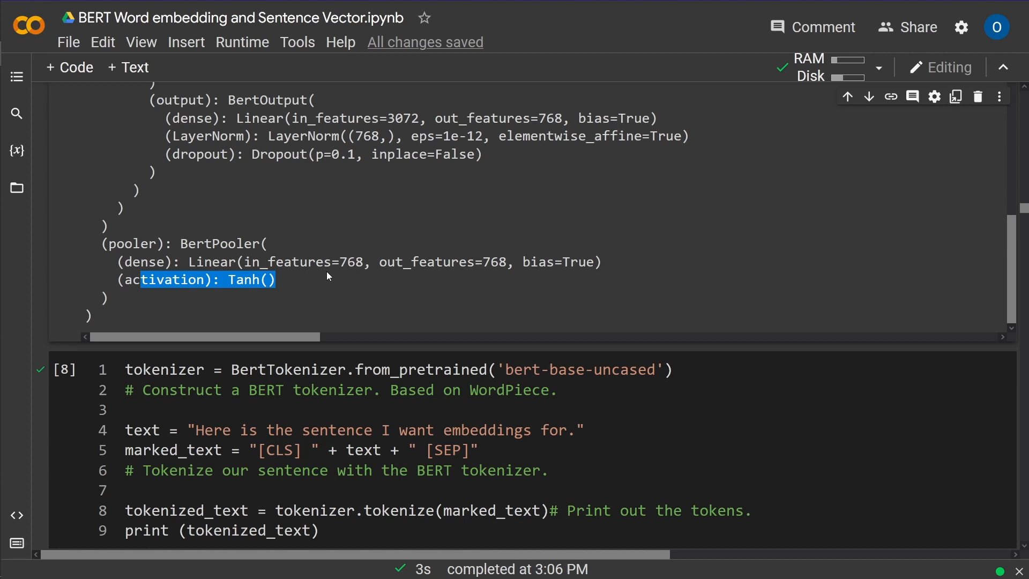
scroll("down", 3)
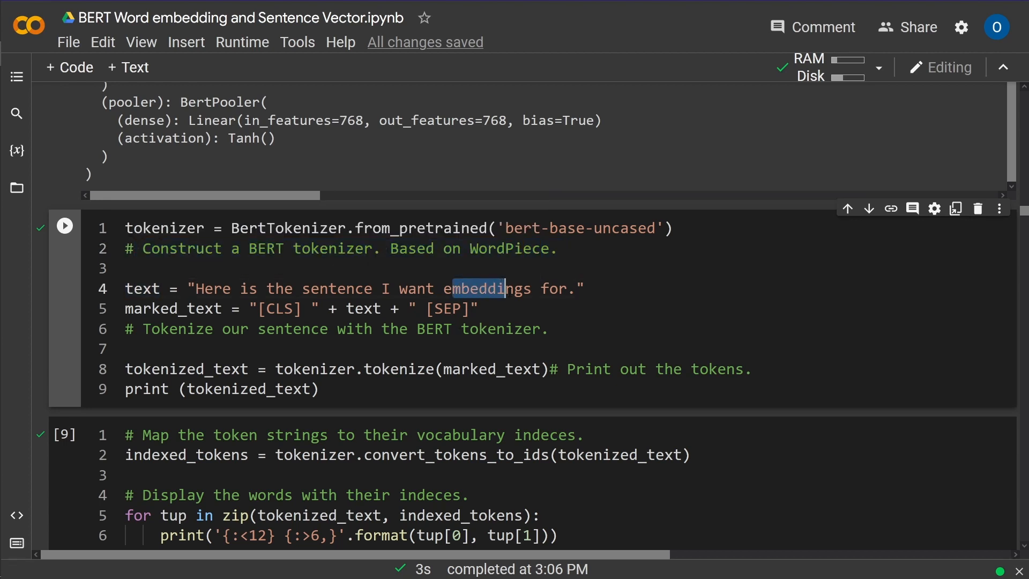
- Run the tokenizer cell, printing the sentence's WordPiece tokens from [CLS] to [SEP]
left_click(554, 309)
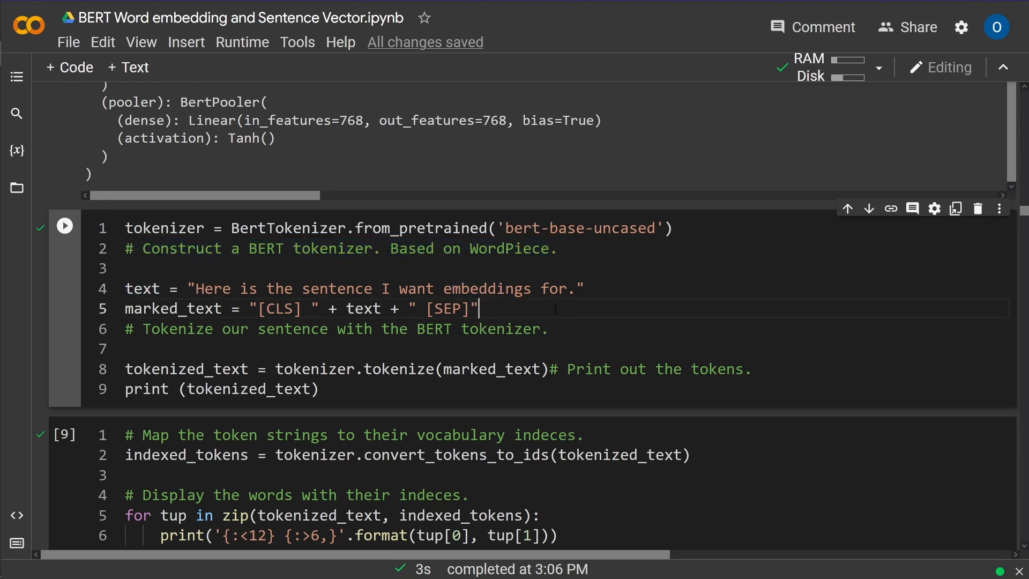
left_click(64, 227)
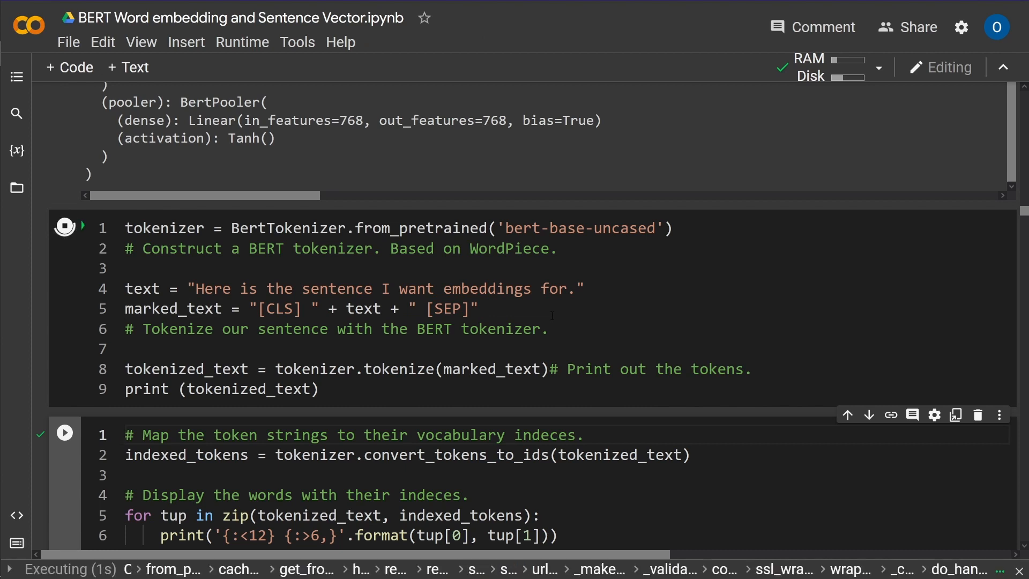
left_click(64, 226)
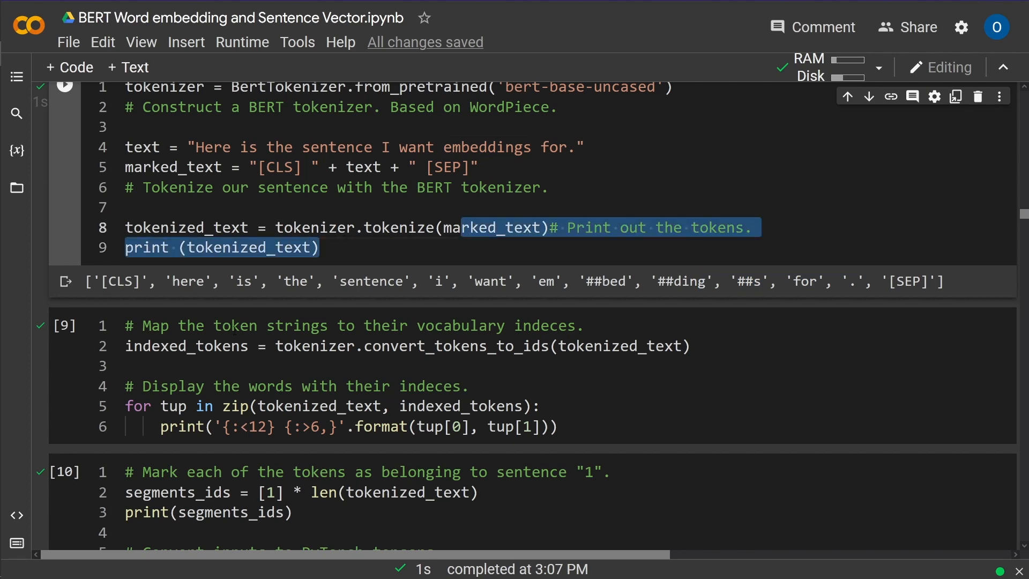
- Rerun the convert_tokens_to_ids cell, listing tokens beside IDs from [CLS] 101 to [SEP] 102
scroll("down", 3)
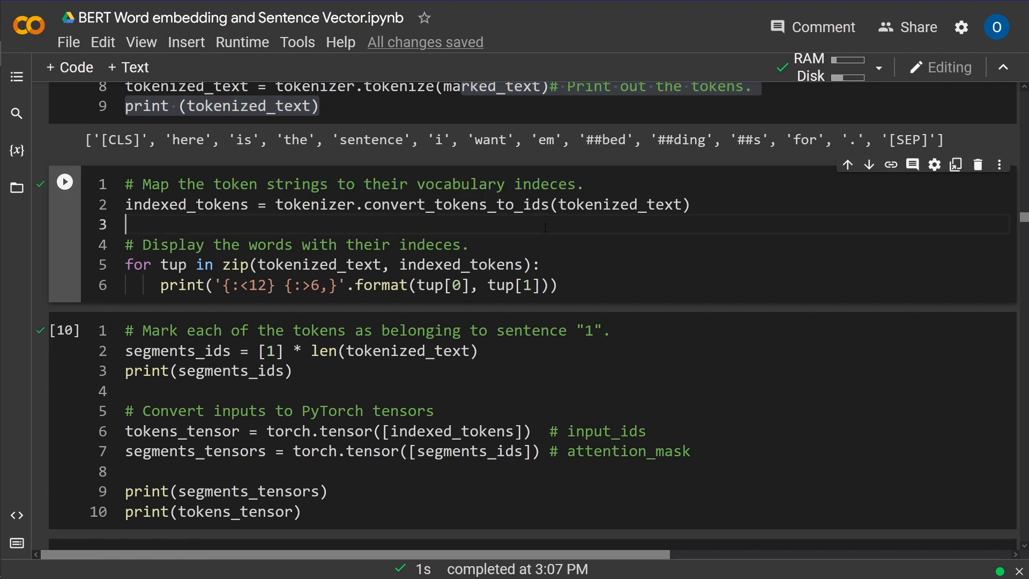
left_click(65, 181)
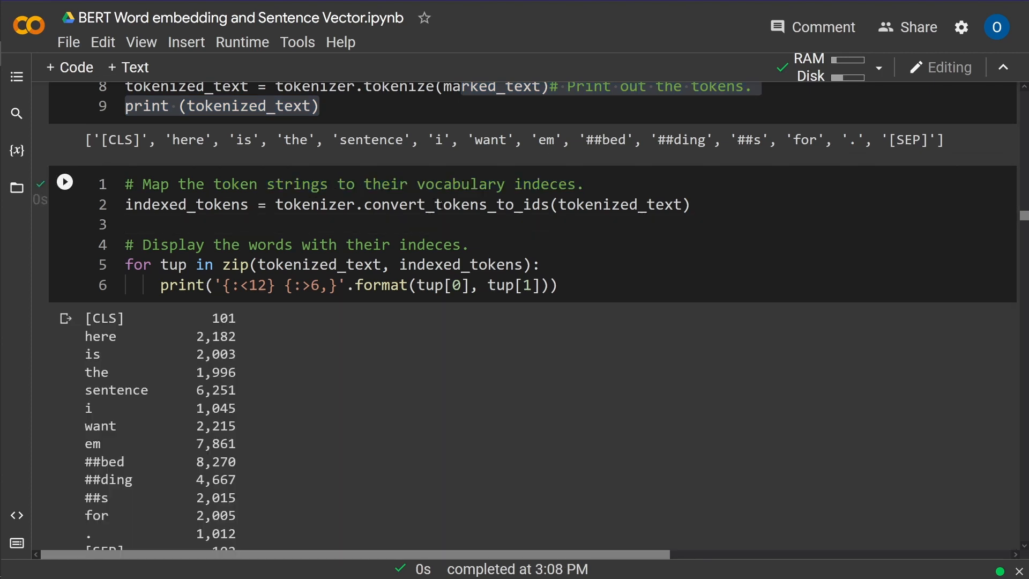
scroll("down", 3)
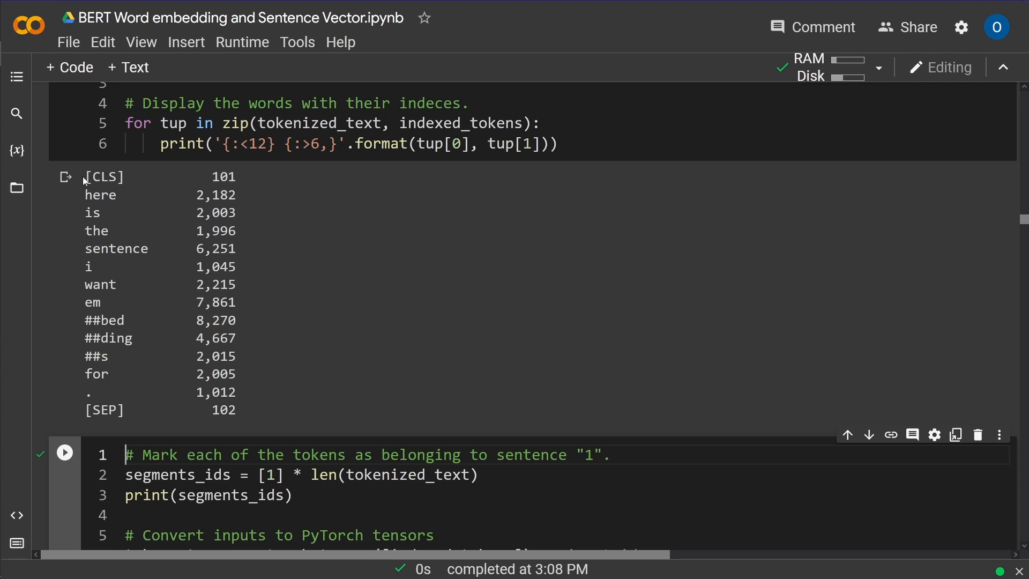
double_click(103, 176)
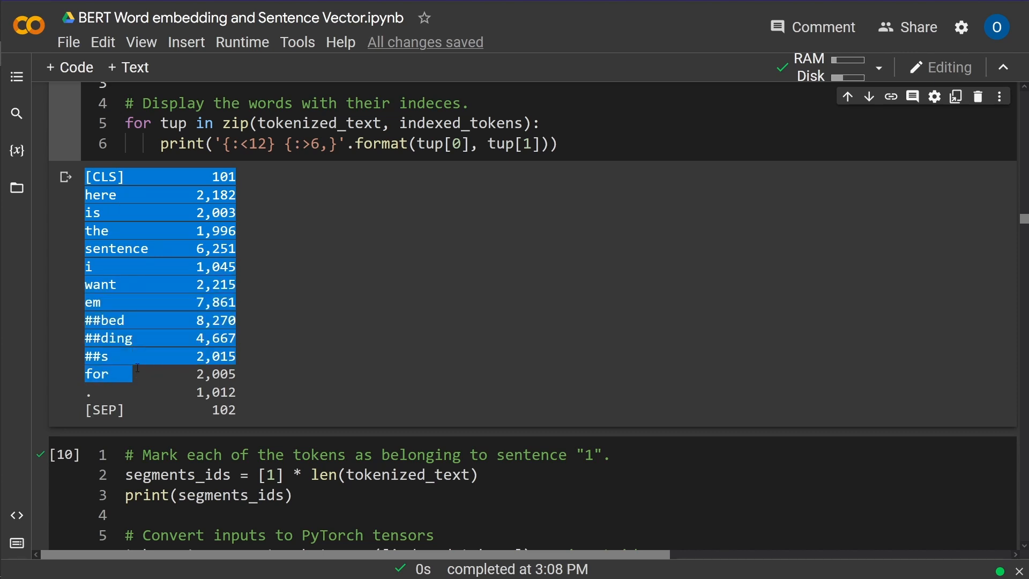
scroll("down", 3)
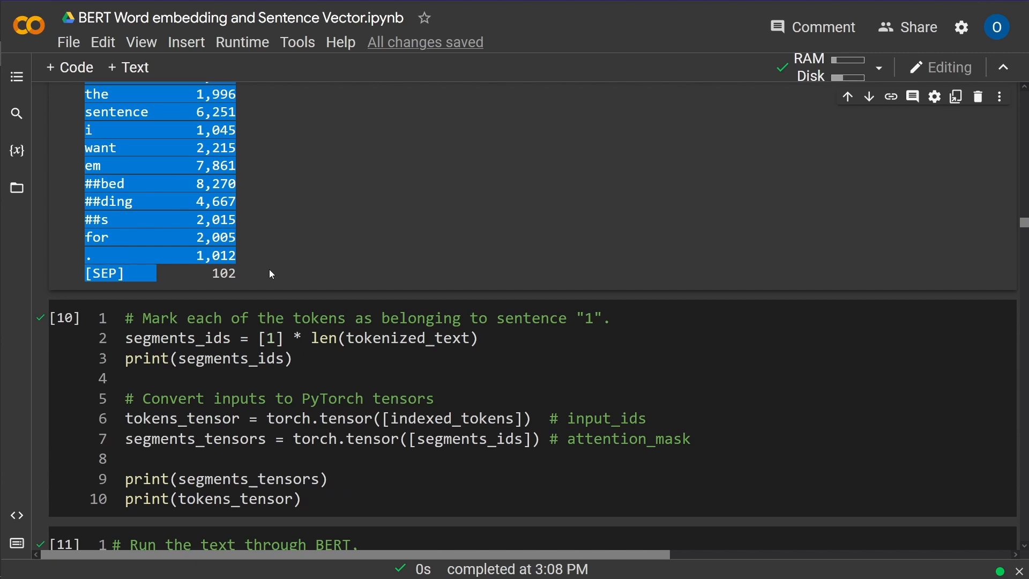
scroll("down", 3)
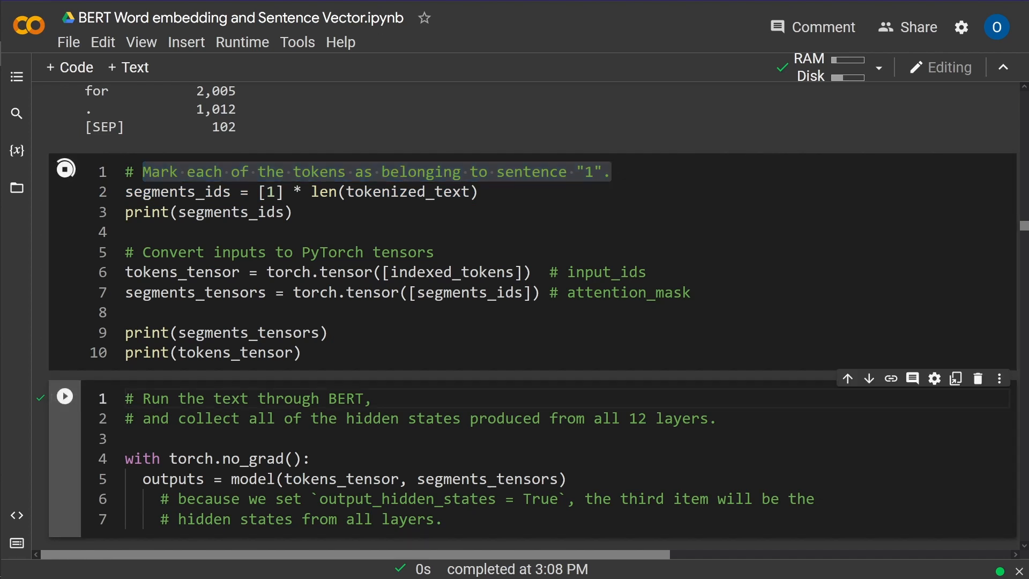
- Run the tensor cell and point out input_ids, attention_mask and segments_tensors
left_click(65, 169)
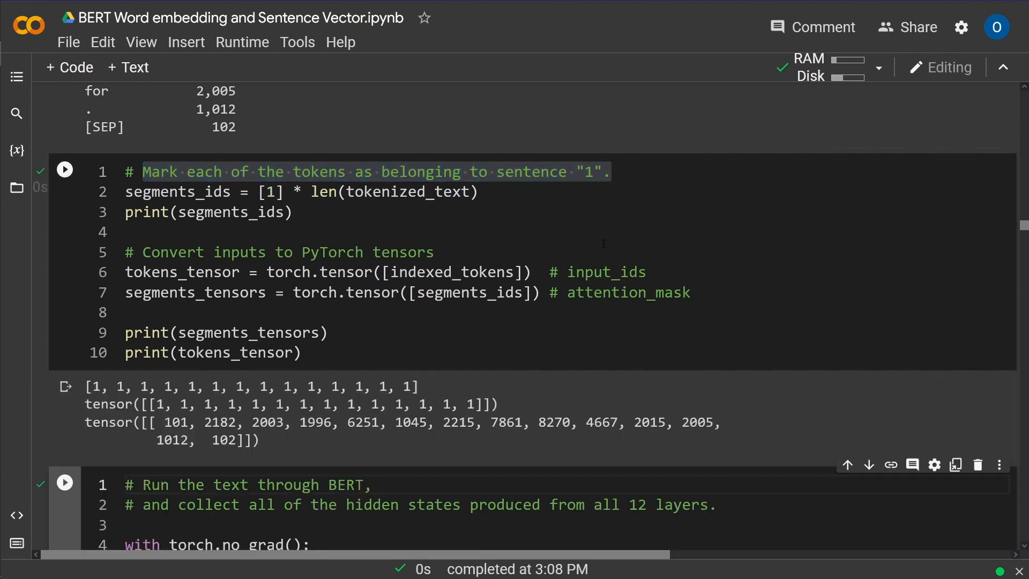
double_click(606, 272)
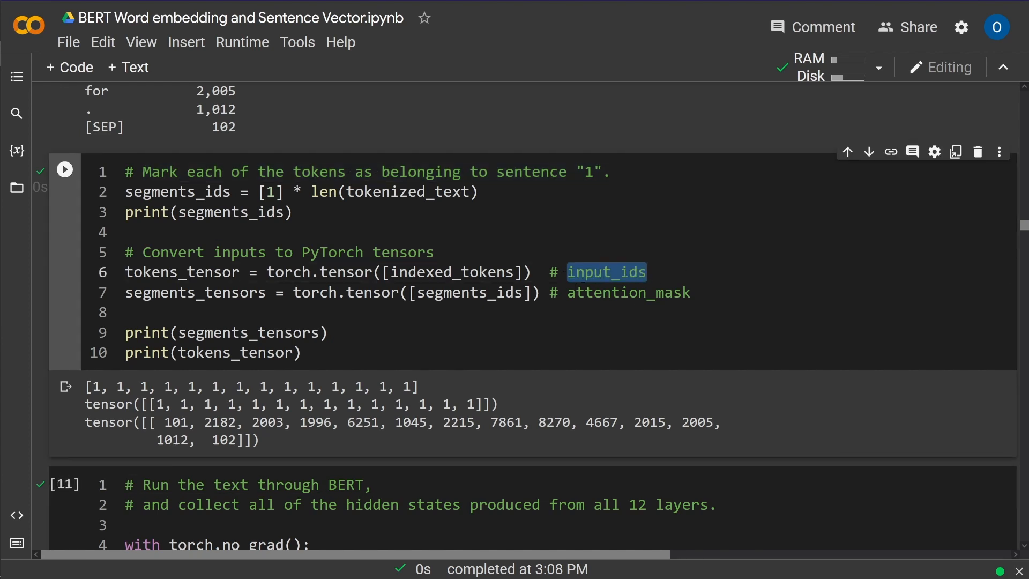
double_click(627, 292)
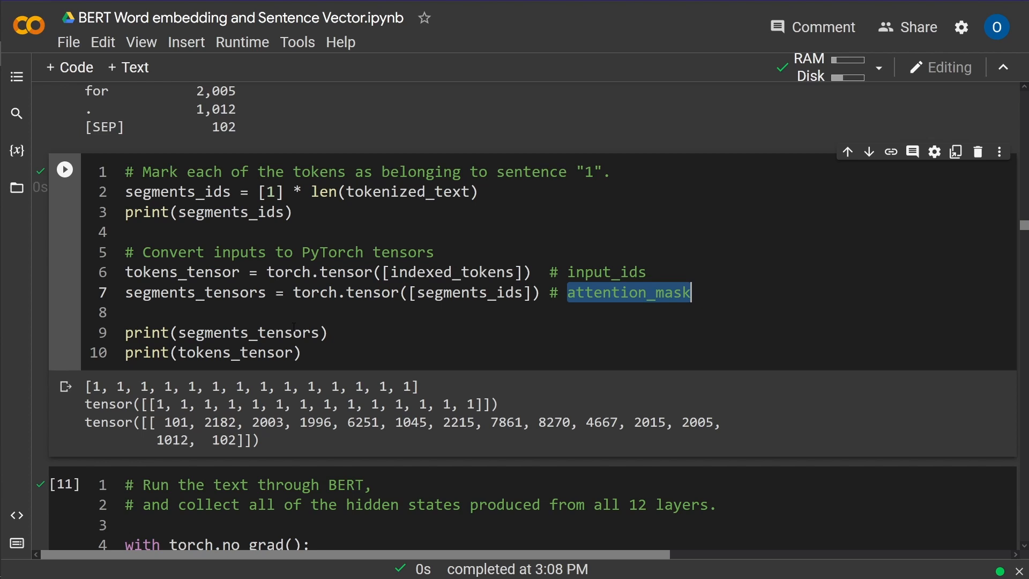
scroll("down", 3)
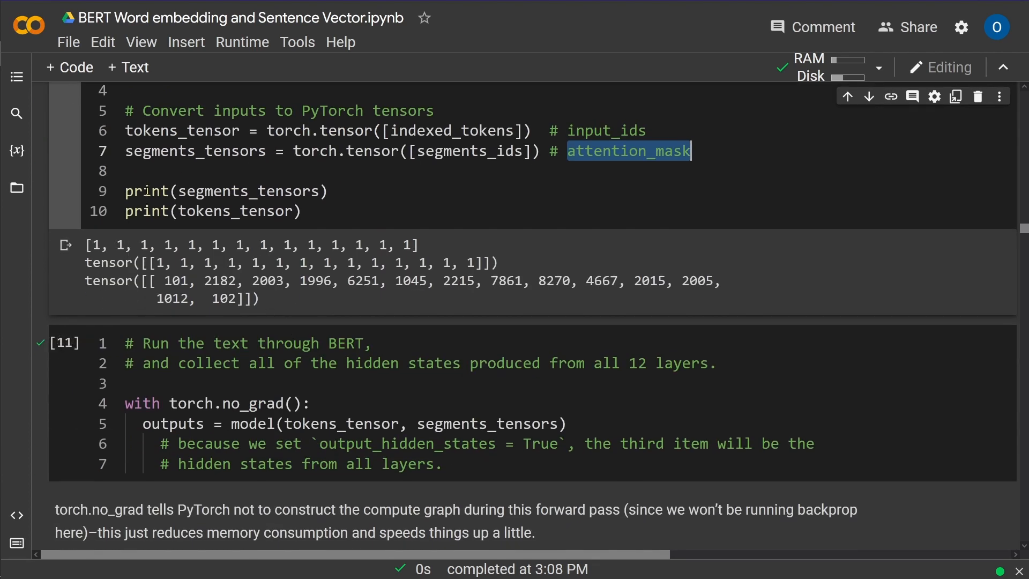
double_click(251, 191)
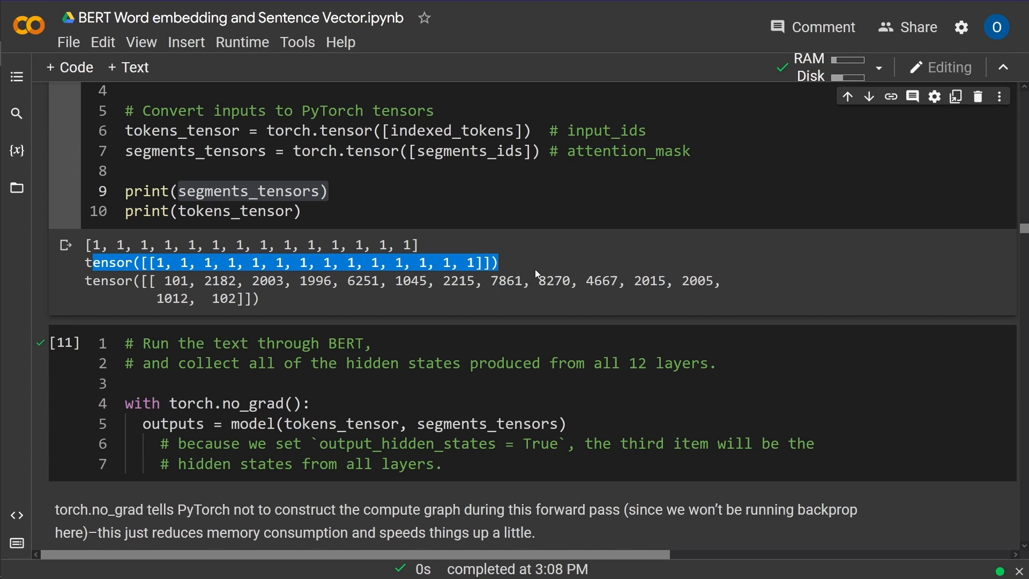
- Save the notebook and highlight tokens_tensor and its printed IDs, including 2182 for 'here'
key("ctrl+s")
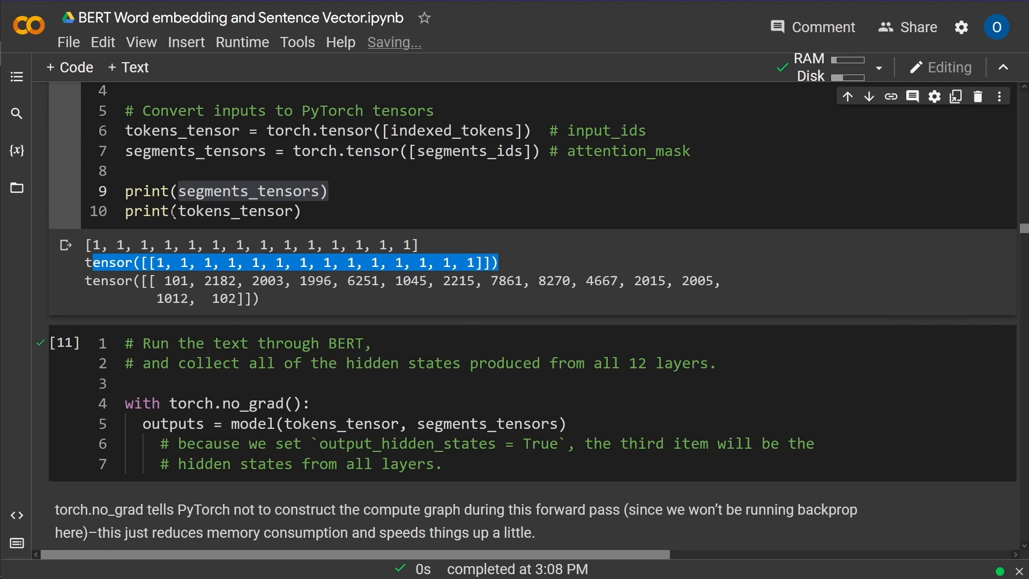
double_click(234, 210)
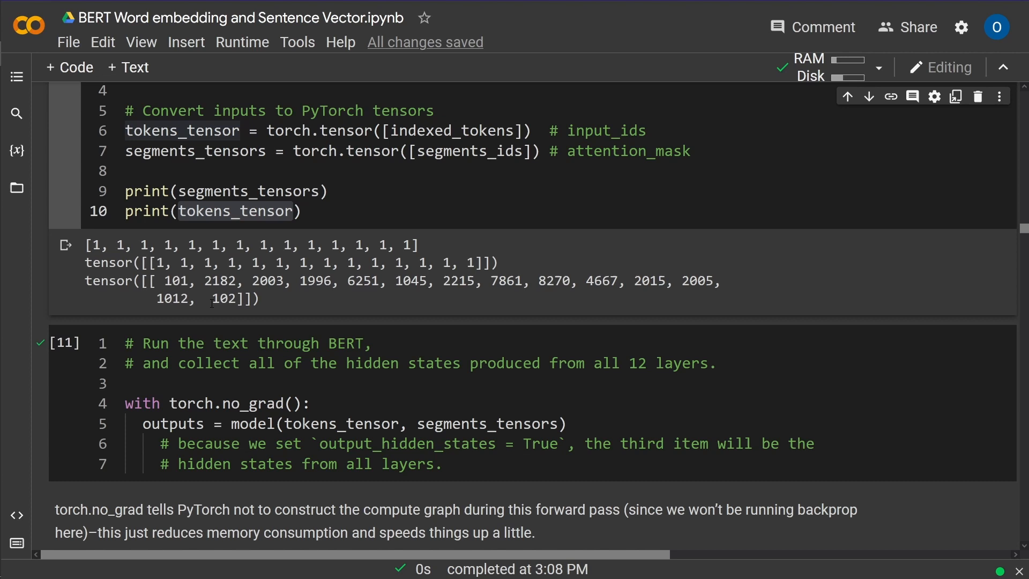
double_click(226, 299)
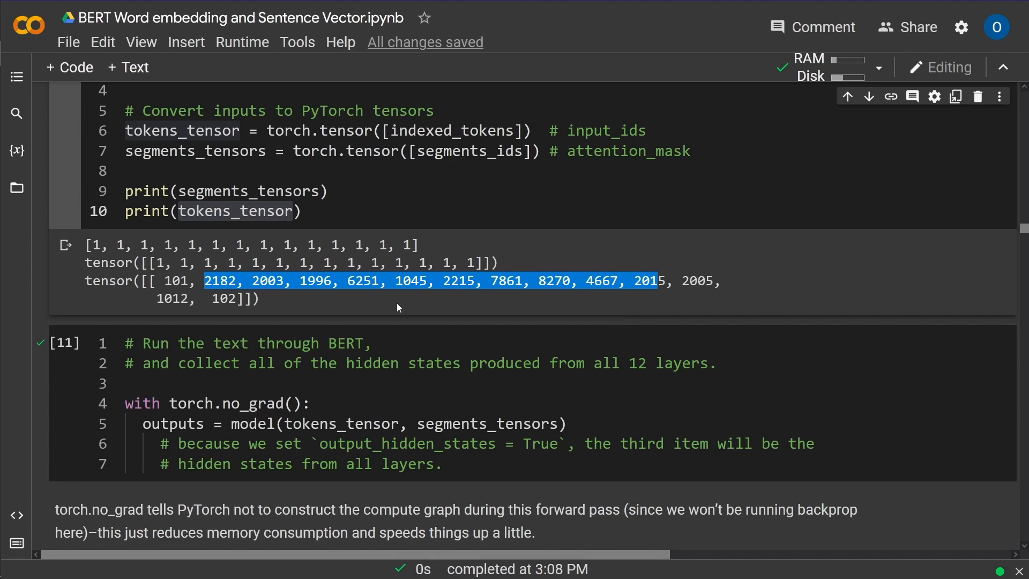
scroll("up", 3)
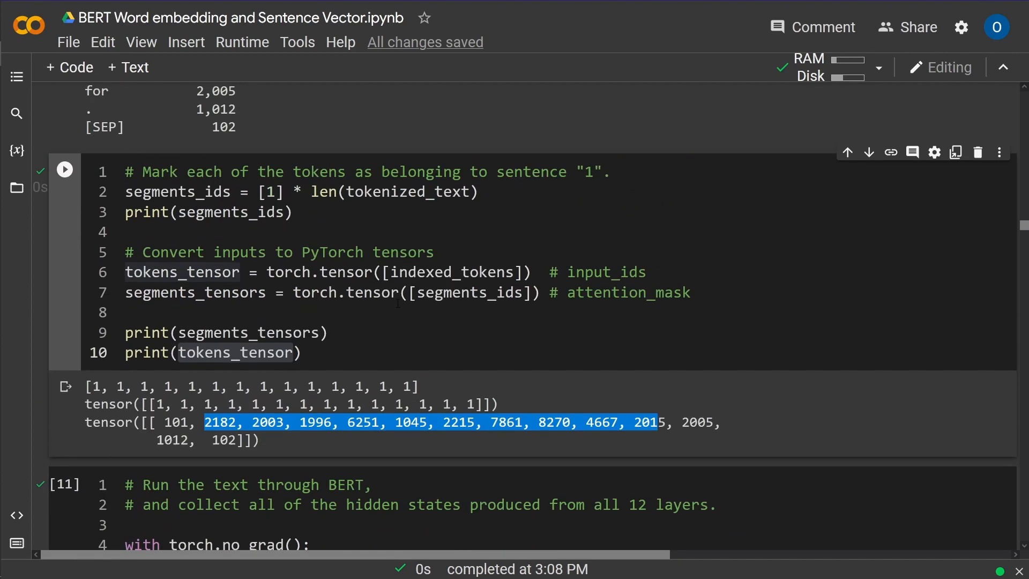
double_click(220, 421)
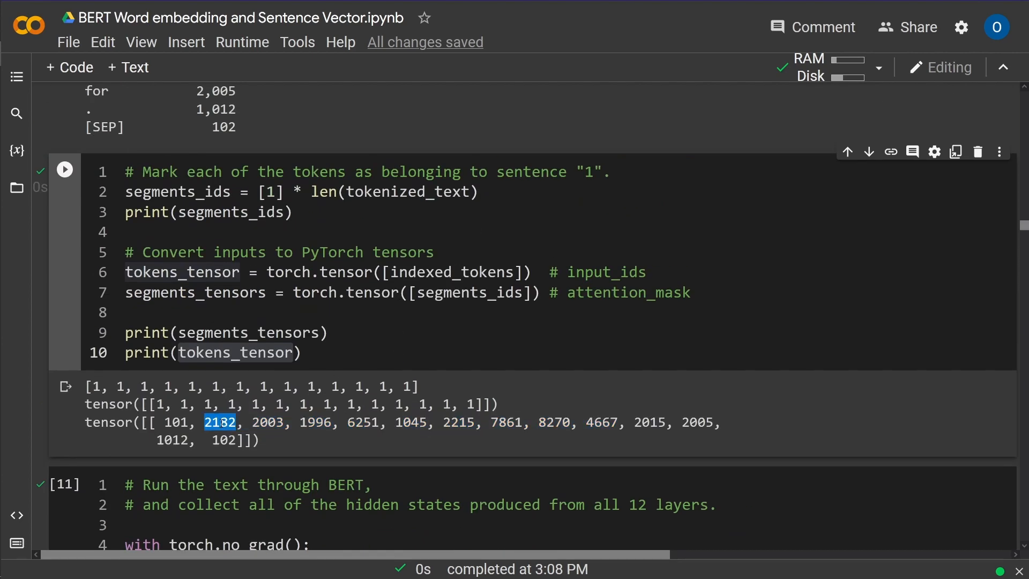
- Scroll between the segments_ids cell and the torch.no_grad() forward-pass cell
scroll("up", 3)
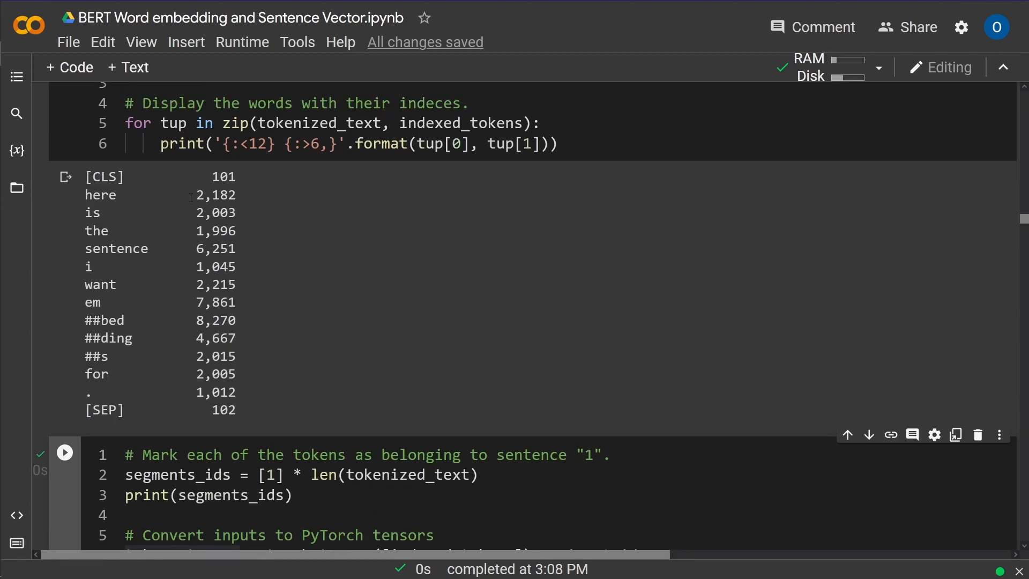
scroll("down", 3)
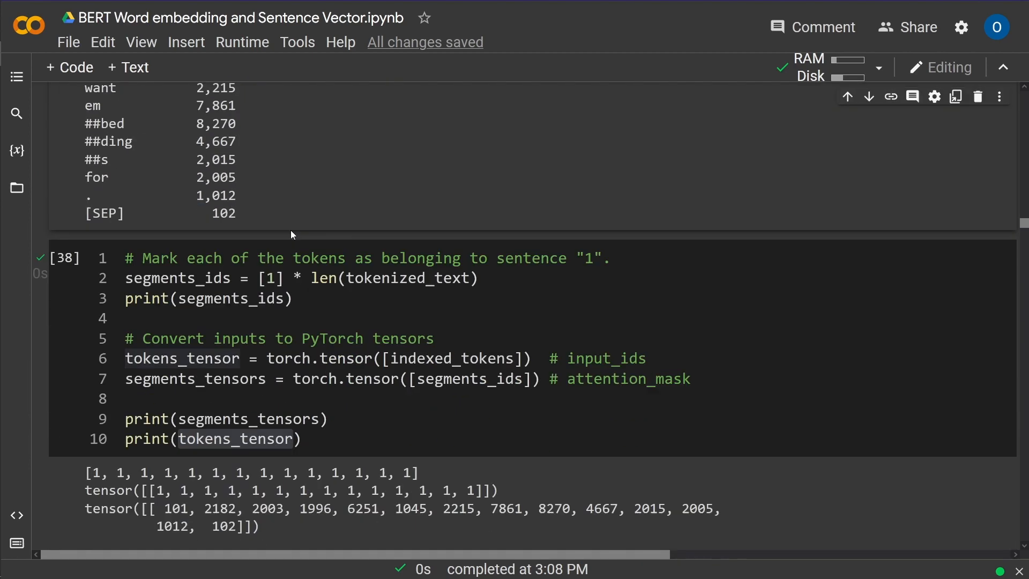
scroll("down", 3)
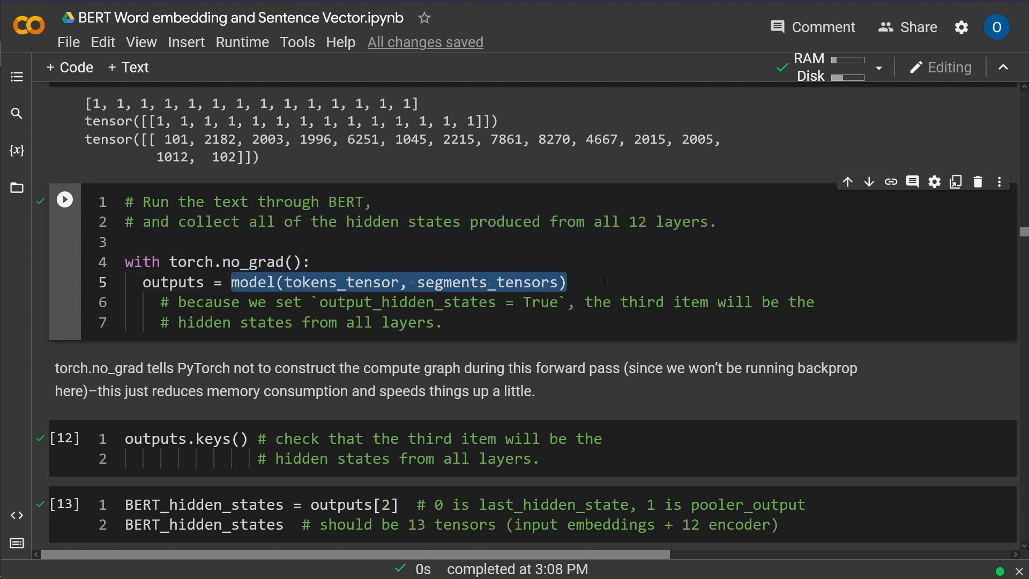
scroll("up", 3)
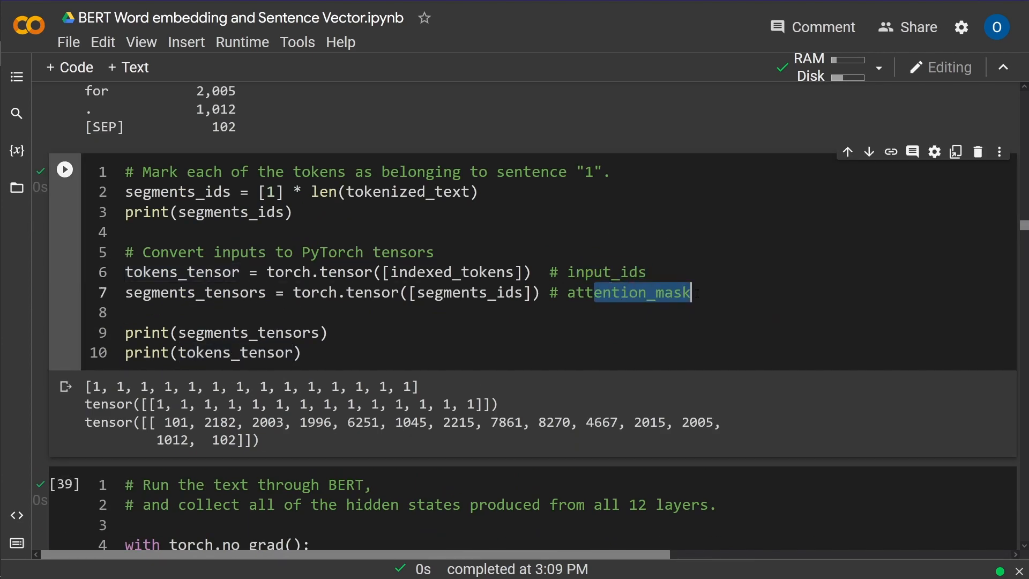
scroll("down", 3)
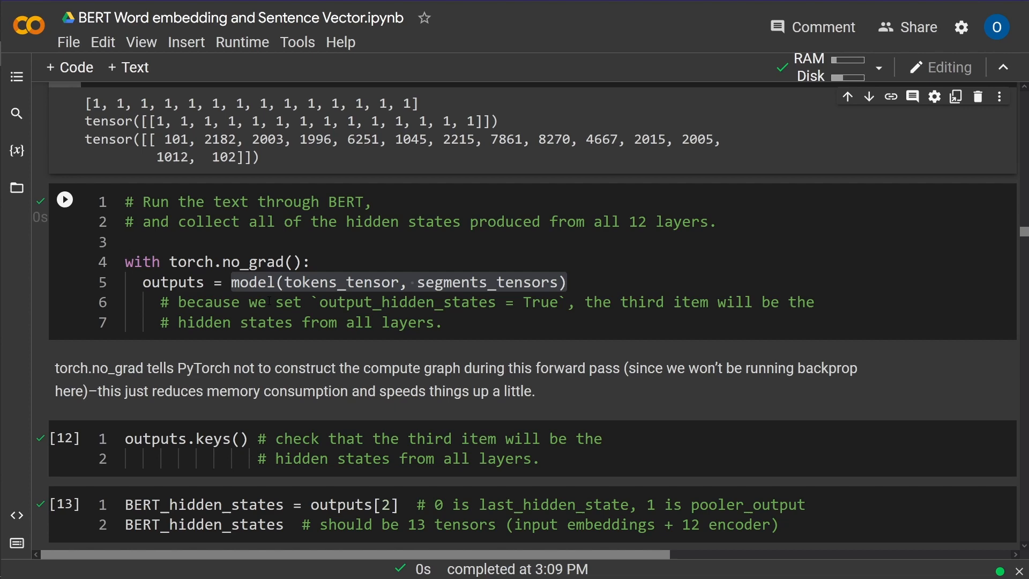
scroll("down", 3)
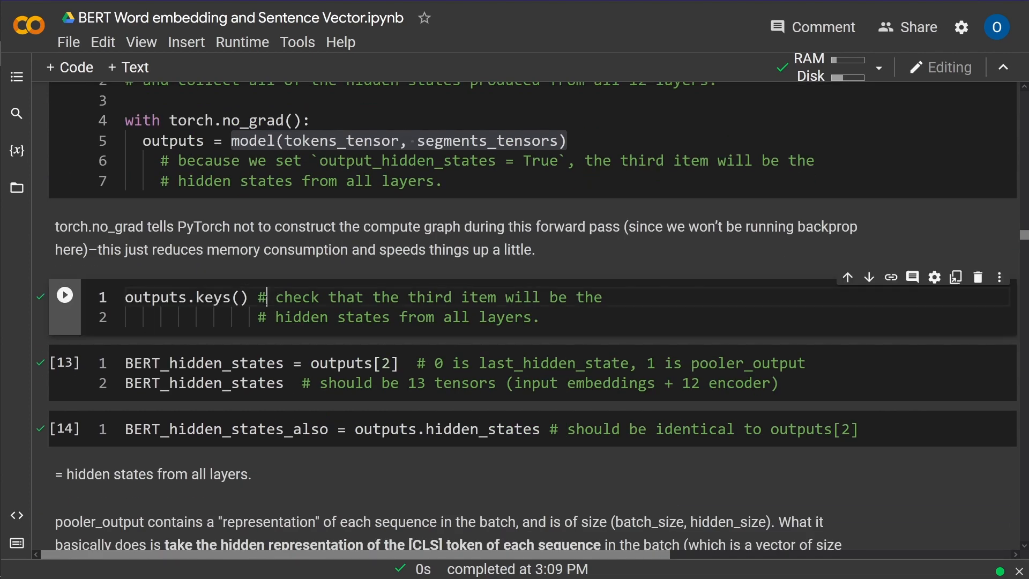
left_click(64, 295)
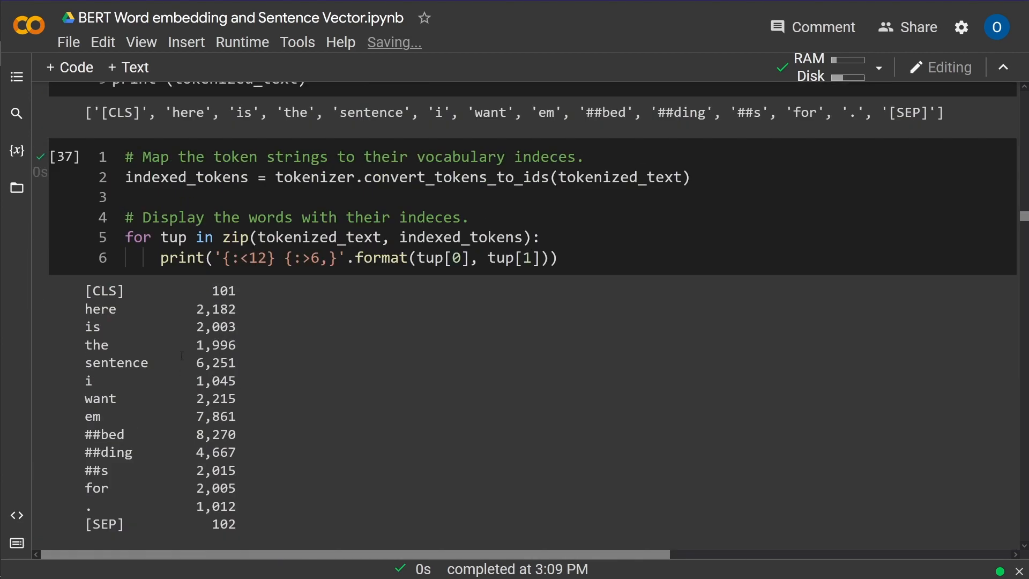
scroll("up", 3)
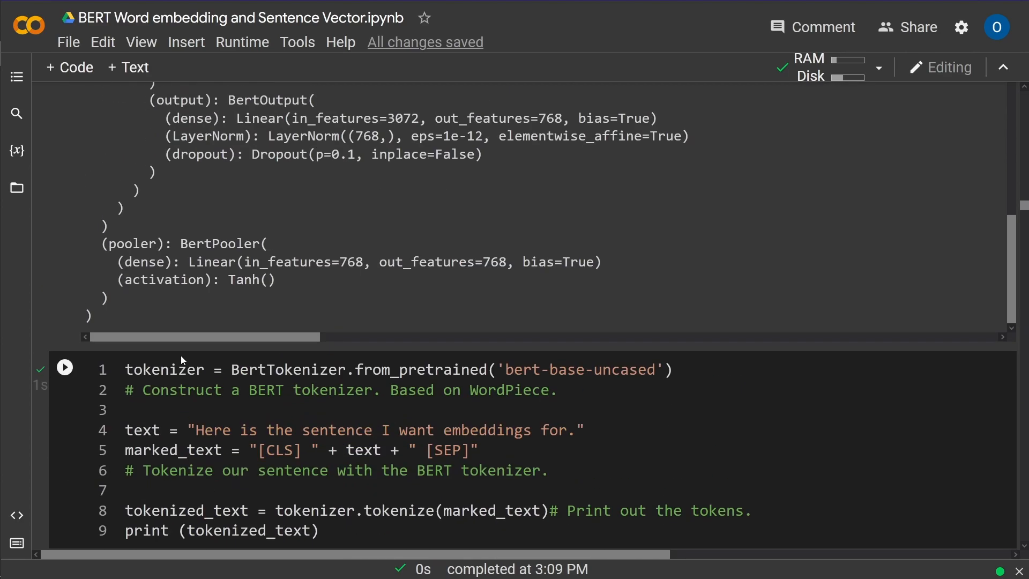
scroll("up", 3)
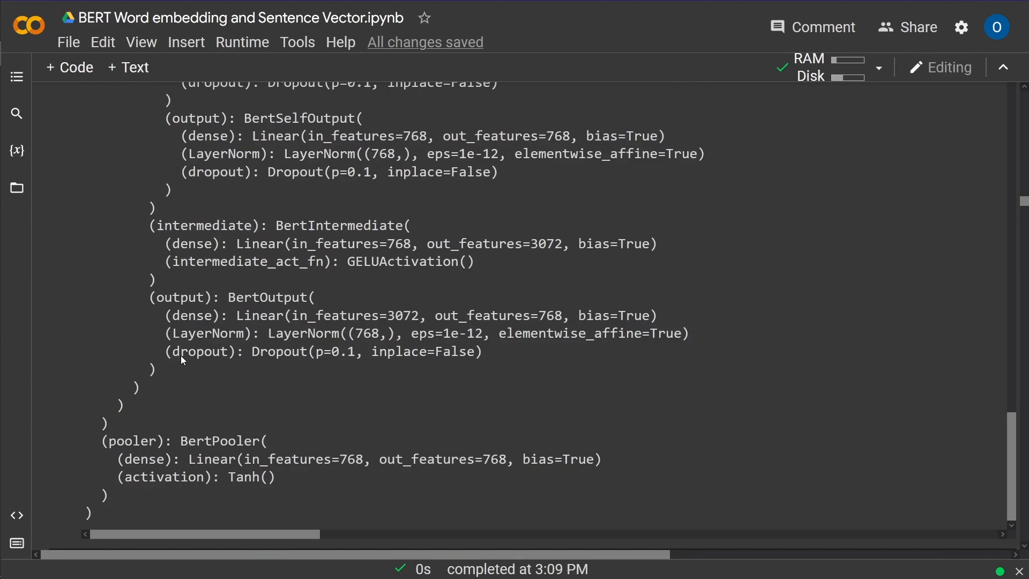
scroll("up", 3)
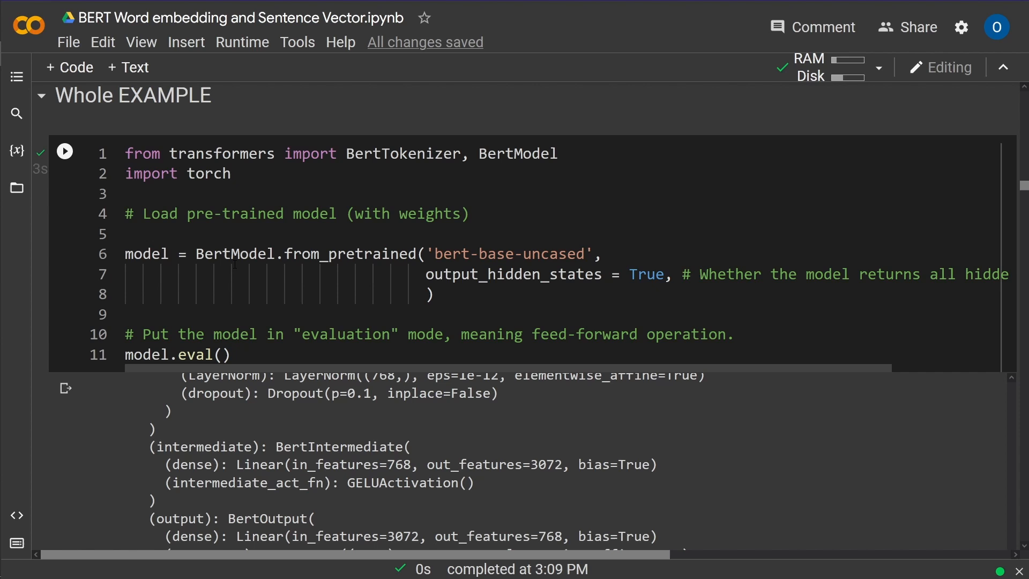
double_click(234, 254)
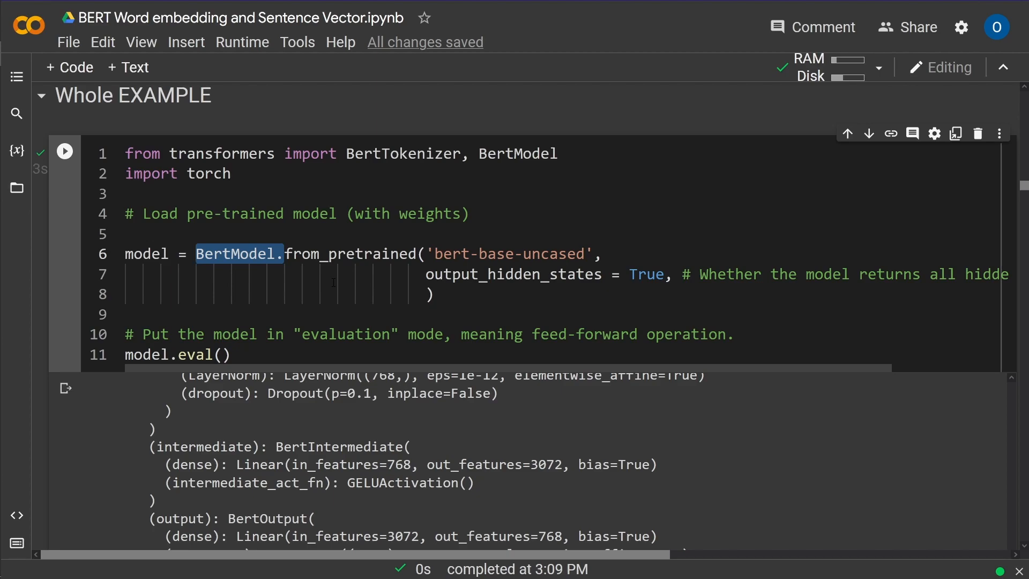
scroll("down", 3)
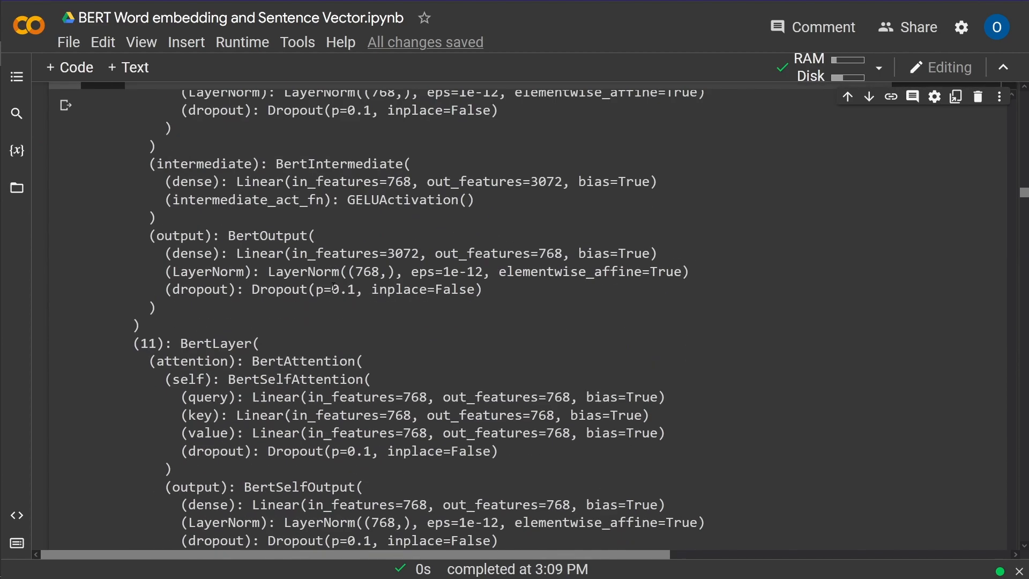
scroll("down", 3)
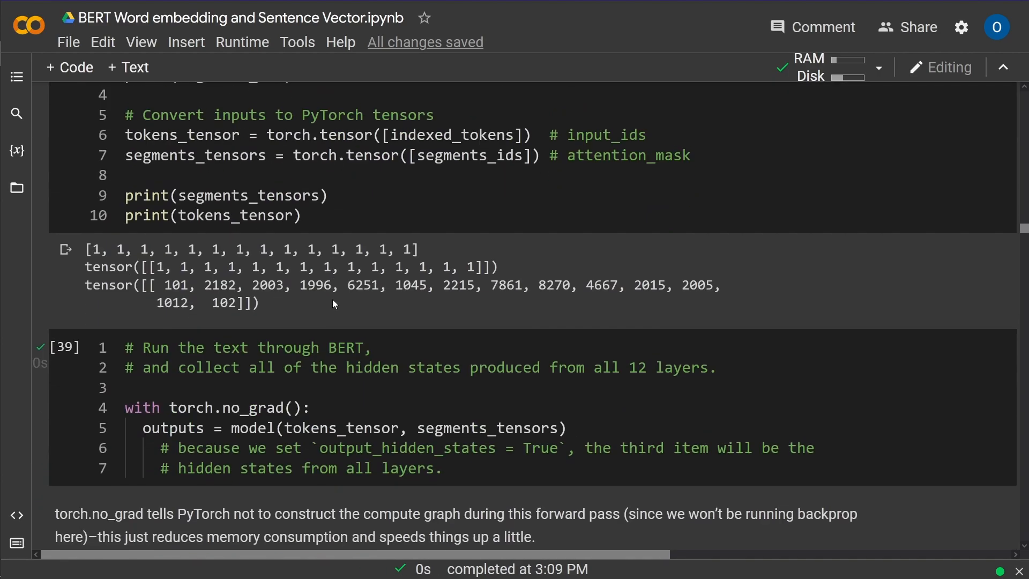
scroll("down", 3)
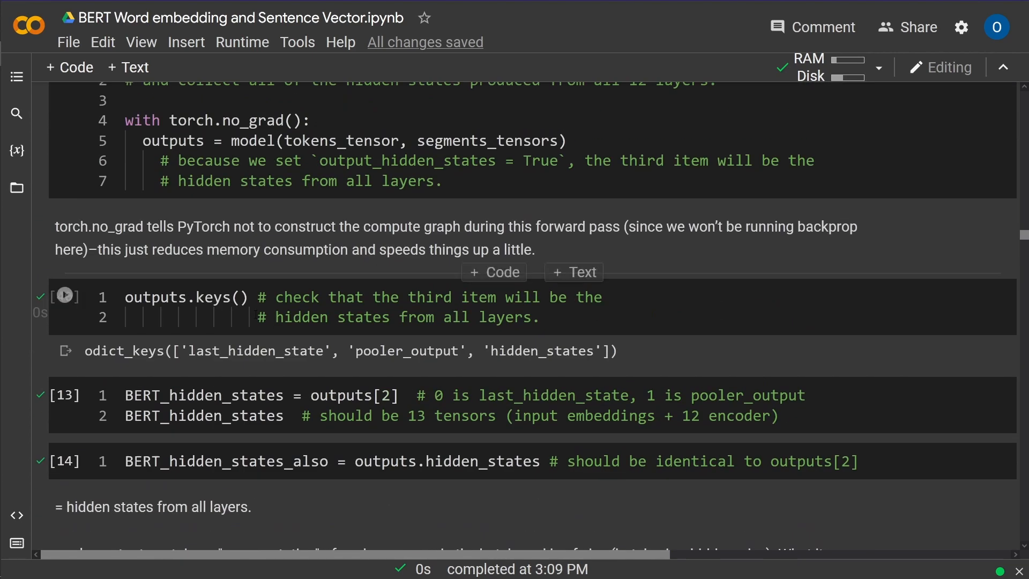
double_click(514, 351)
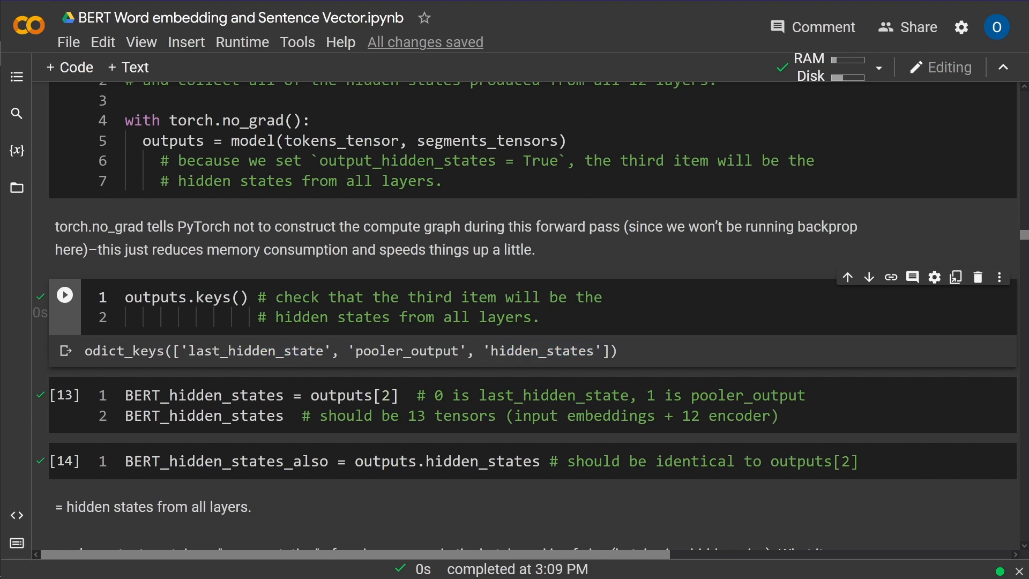
double_click(255, 350)
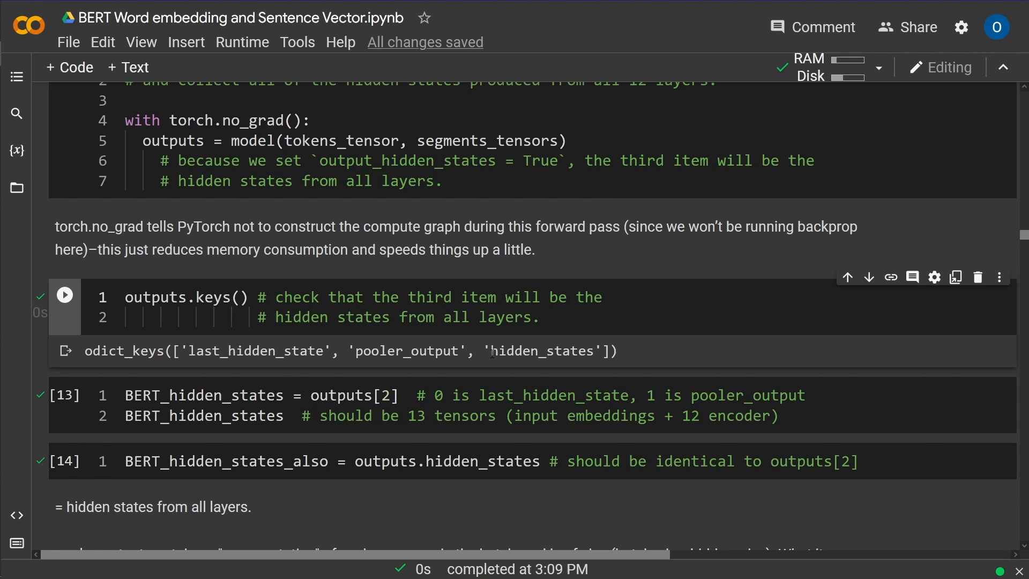
double_click(540, 351)
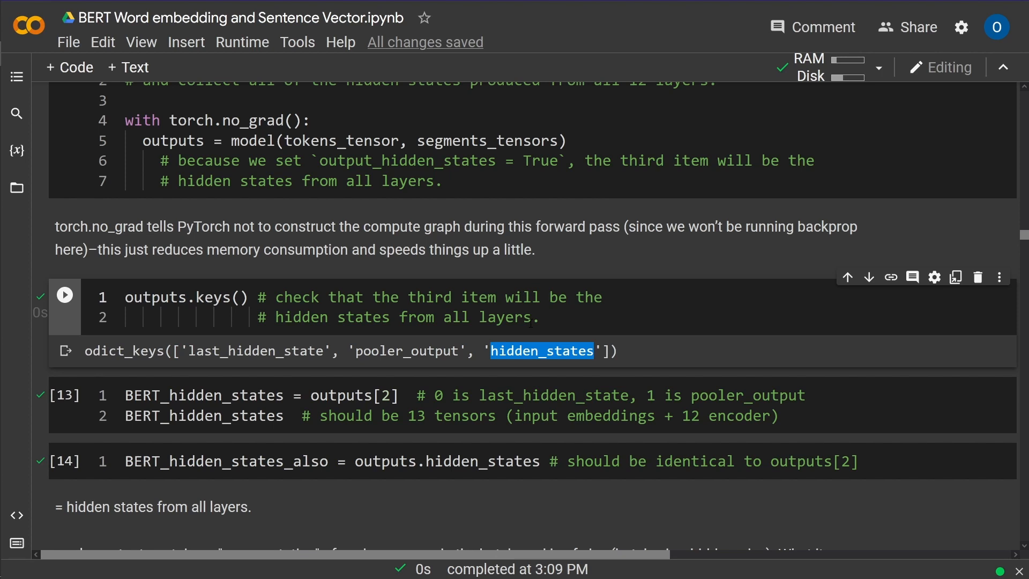
scroll("down", 3)
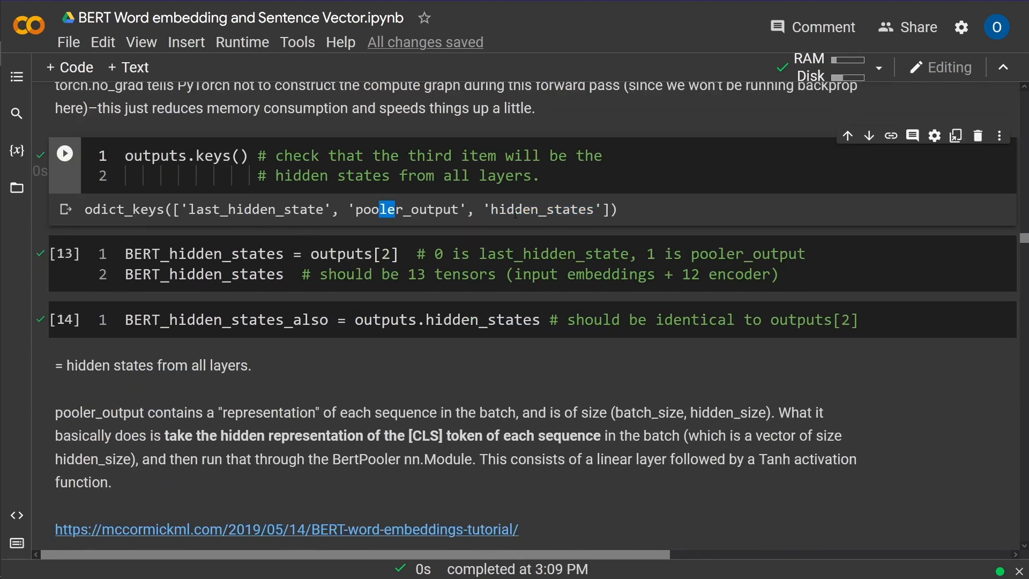
double_click(532, 209)
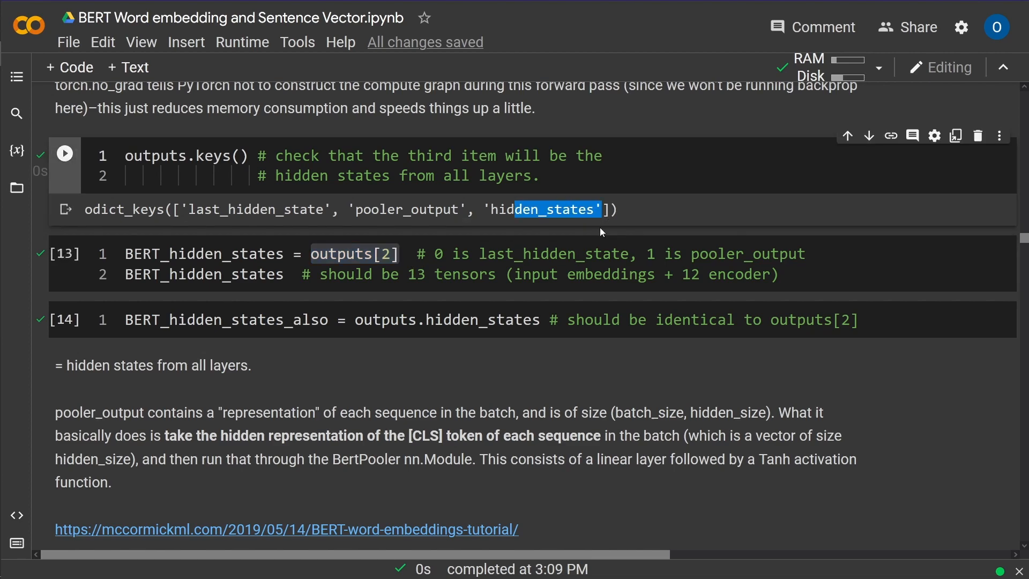
- Rerun the outputs.keys() cell and the BERT_hidden_states extraction cell
left_click(64, 154)
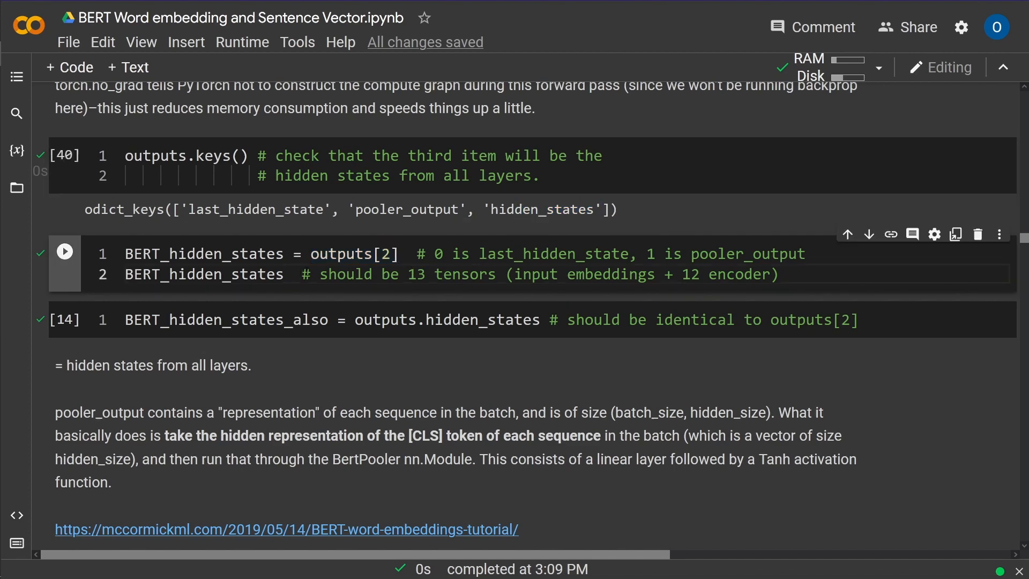
left_click(65, 251)
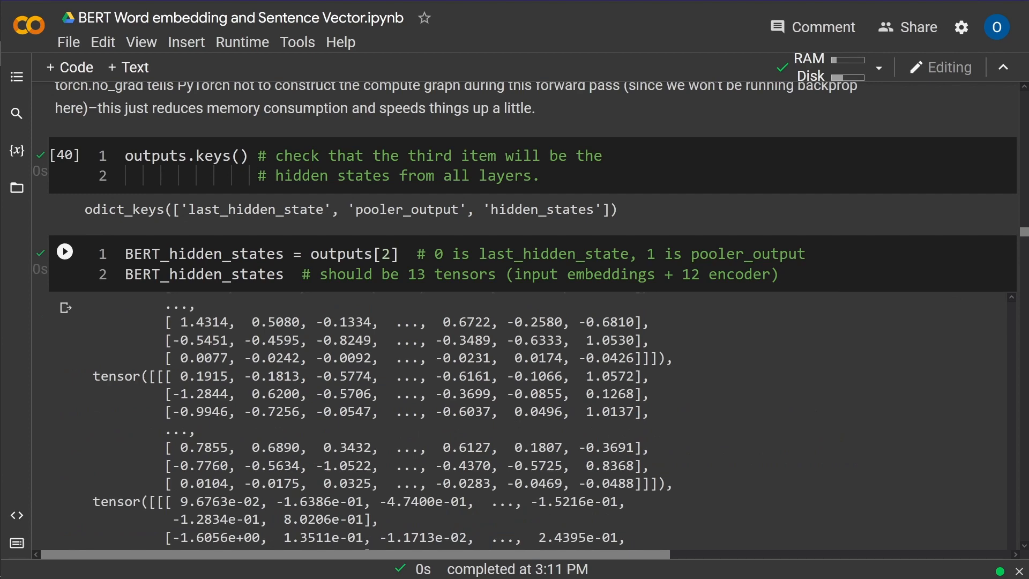
scroll("down", 3)
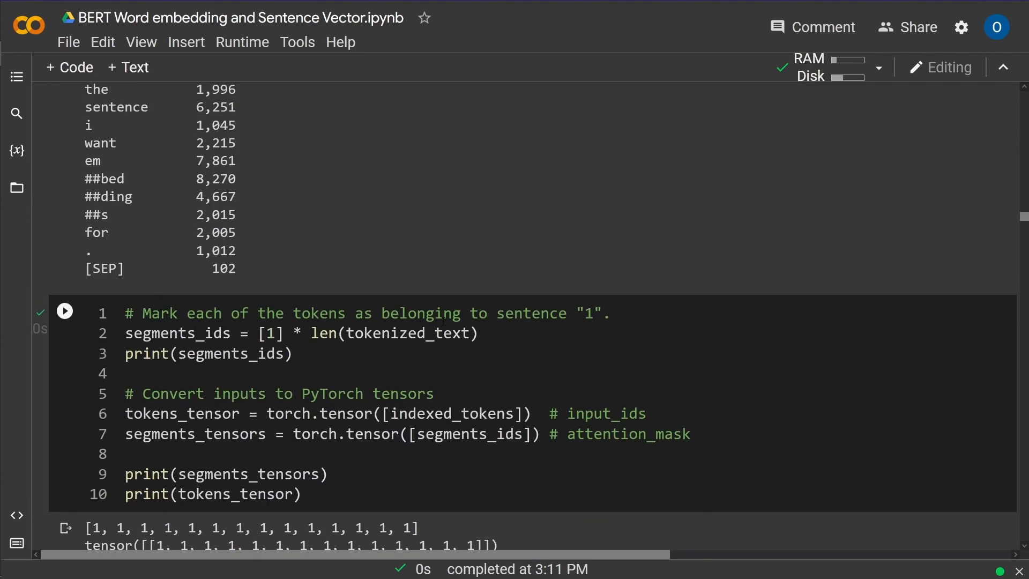
scroll("up", 3)
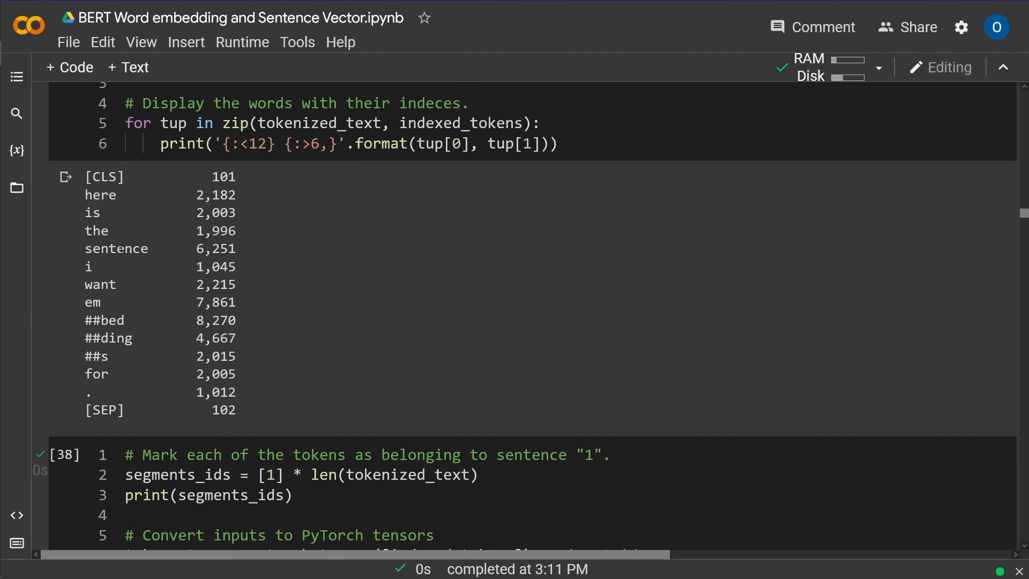
scroll("down", 3)
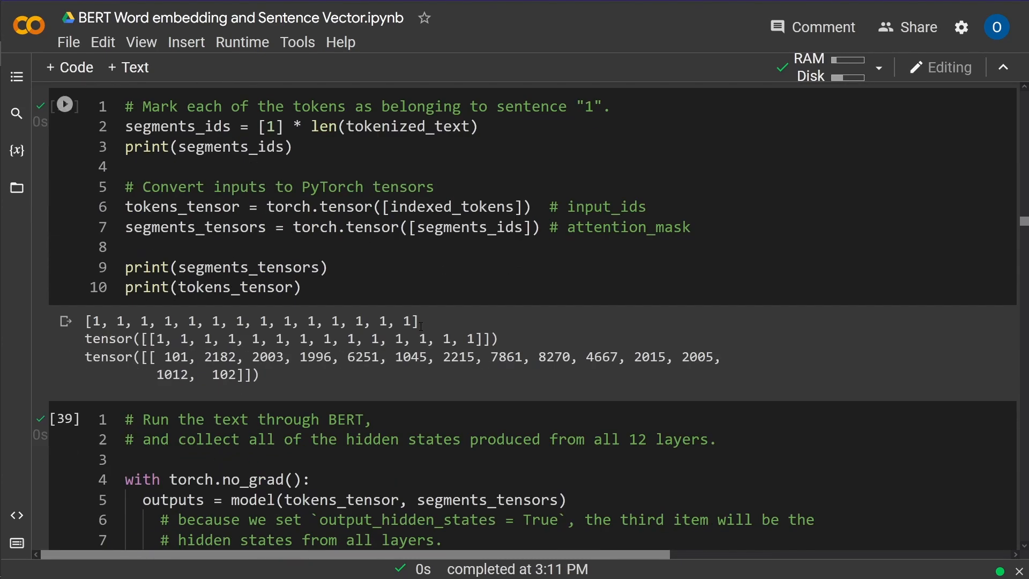
scroll("down", 3)
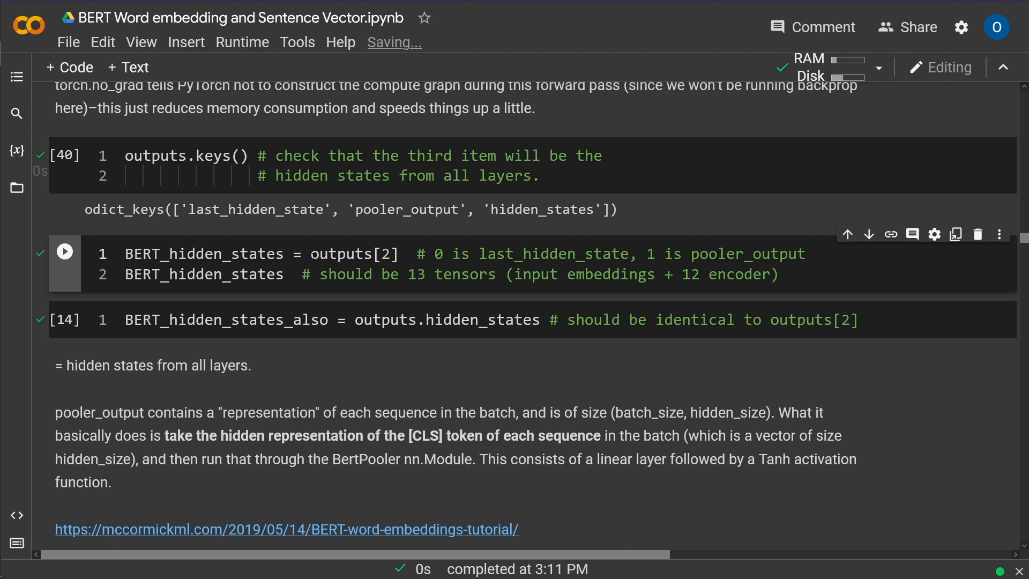
- Run the BERT_hidden_states_also cell that takes outputs.hidden_states by attribute
double_click(358, 254)
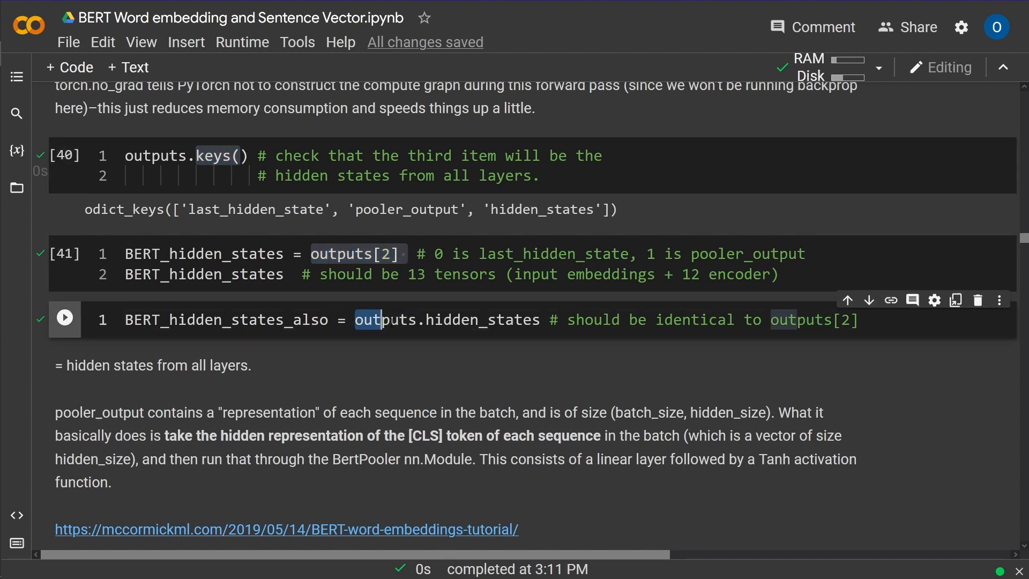
double_click(480, 319)
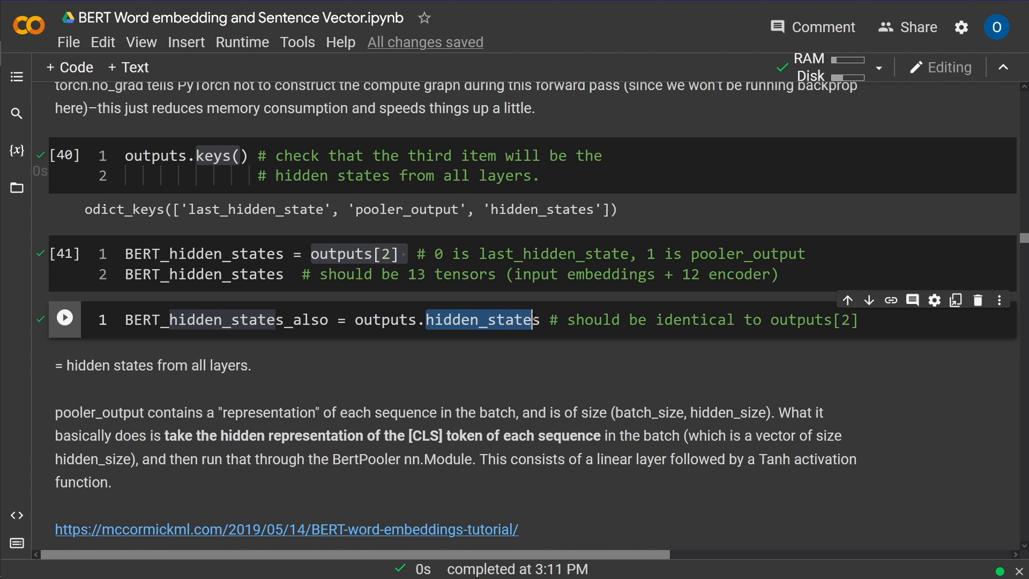
left_click(64, 319)
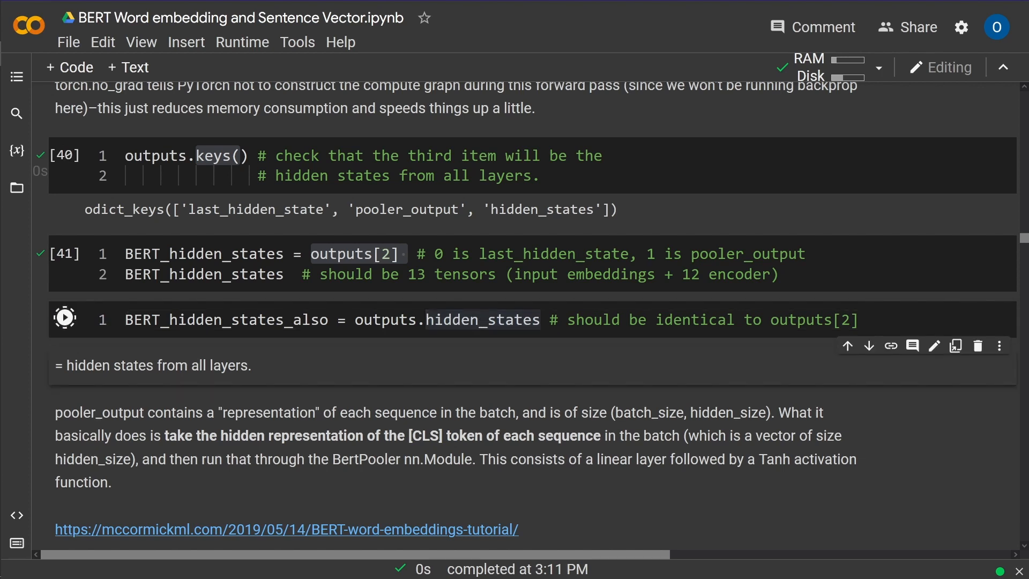
left_click(64, 319)
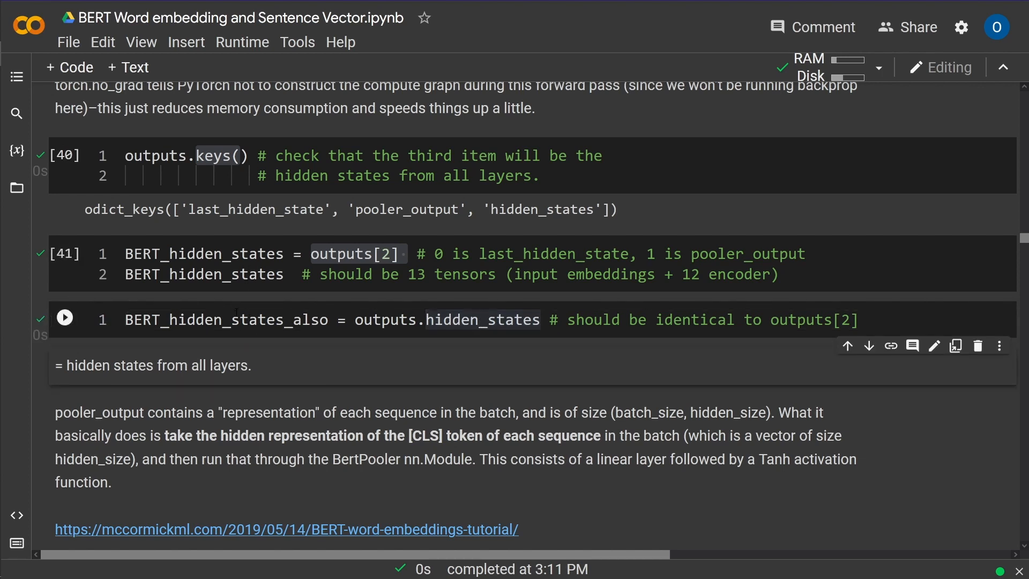
scroll("down", 3)
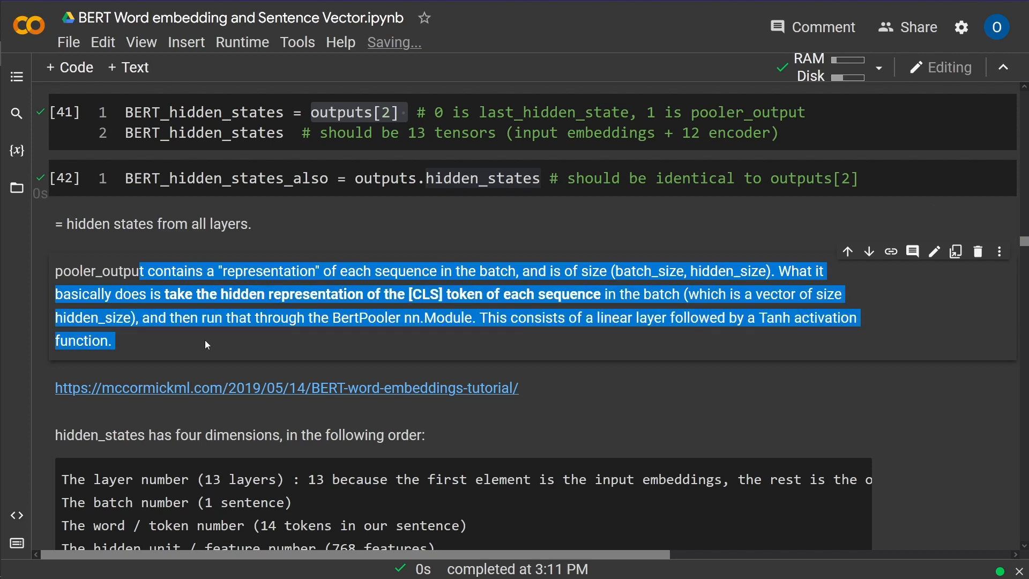
mouse_move(284, 358)
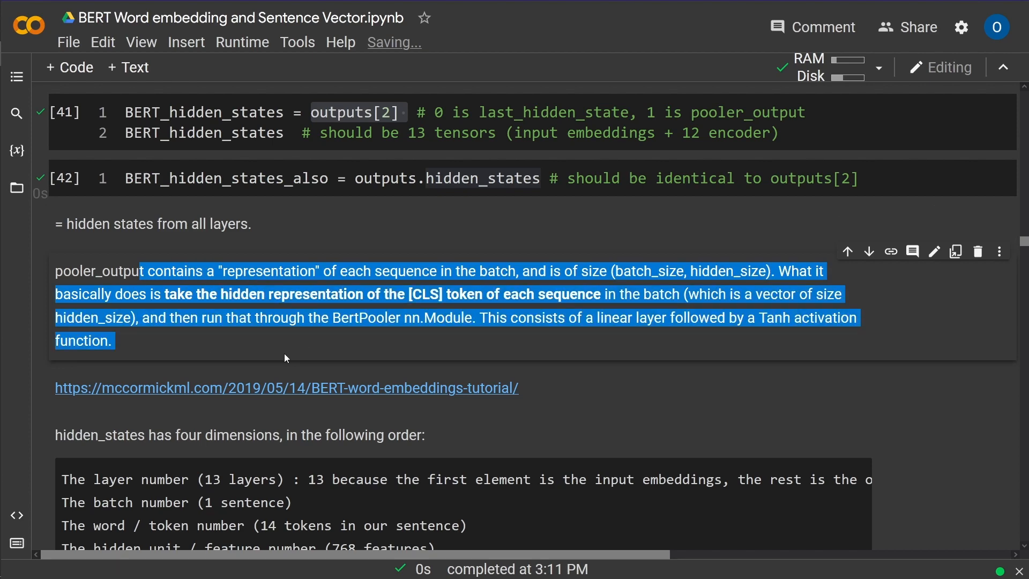
scroll("down", 3)
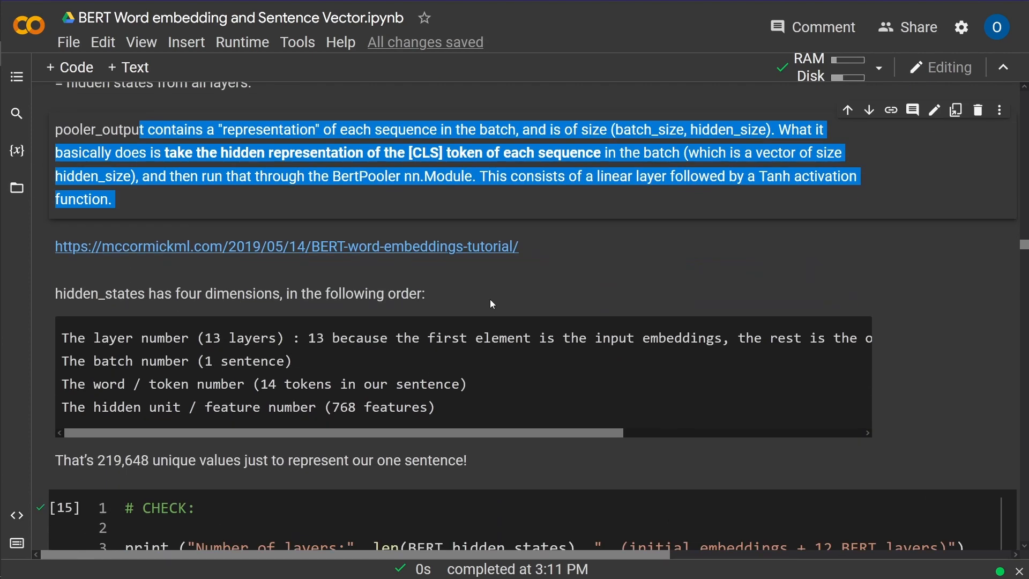
left_click(538, 258)
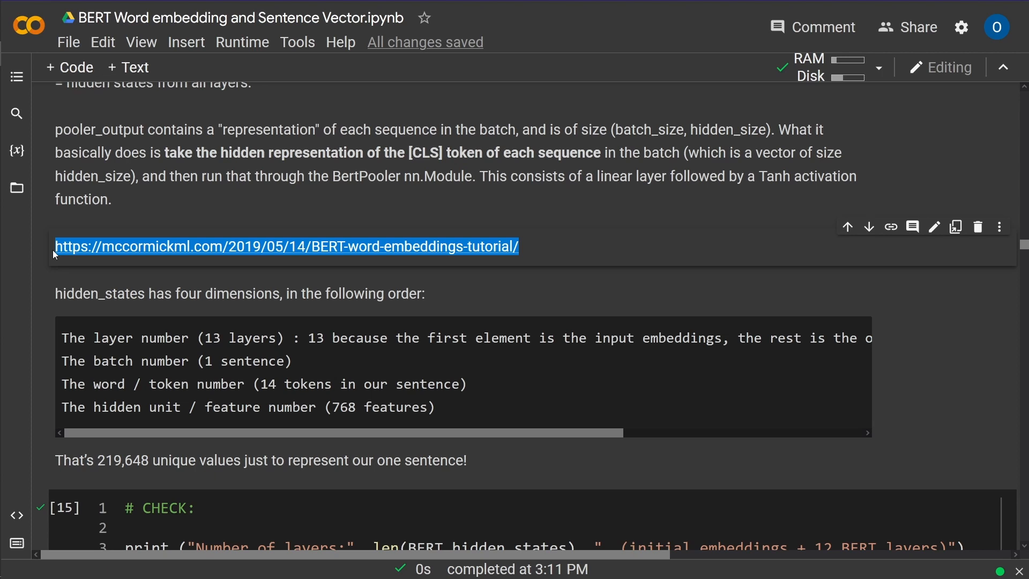
mouse_move(135, 252)
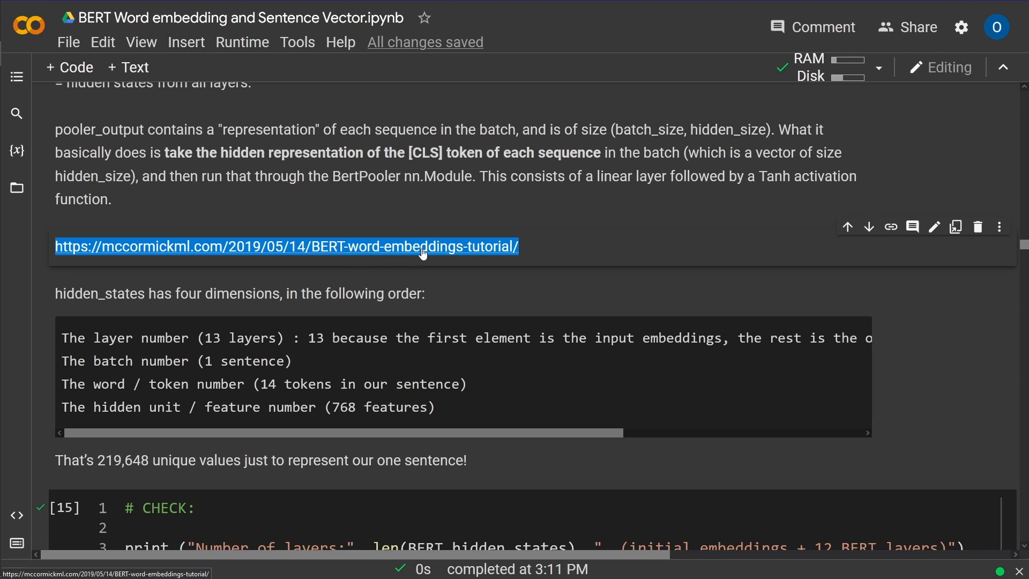
mouse_move(232, 263)
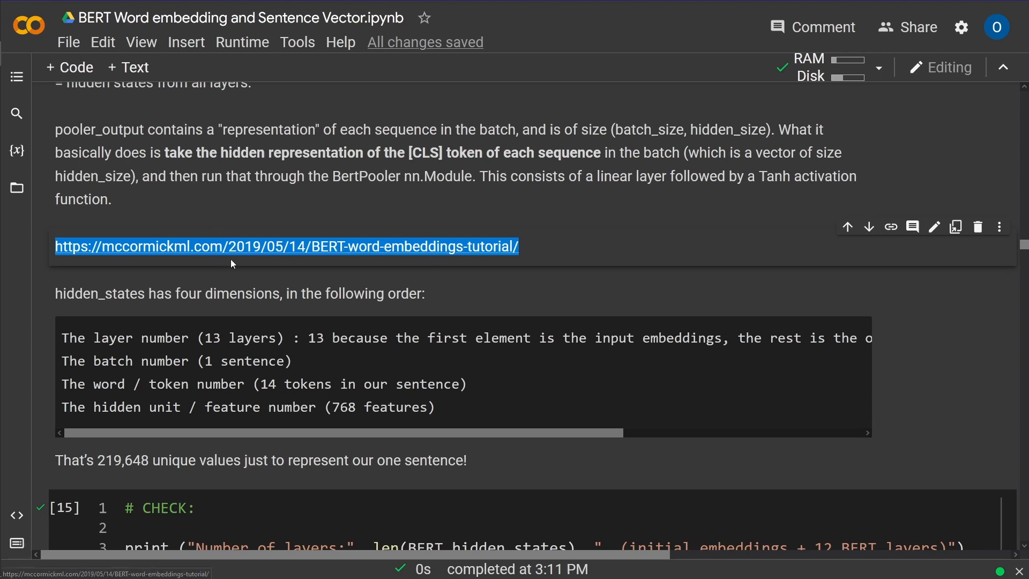
mouse_move(249, 242)
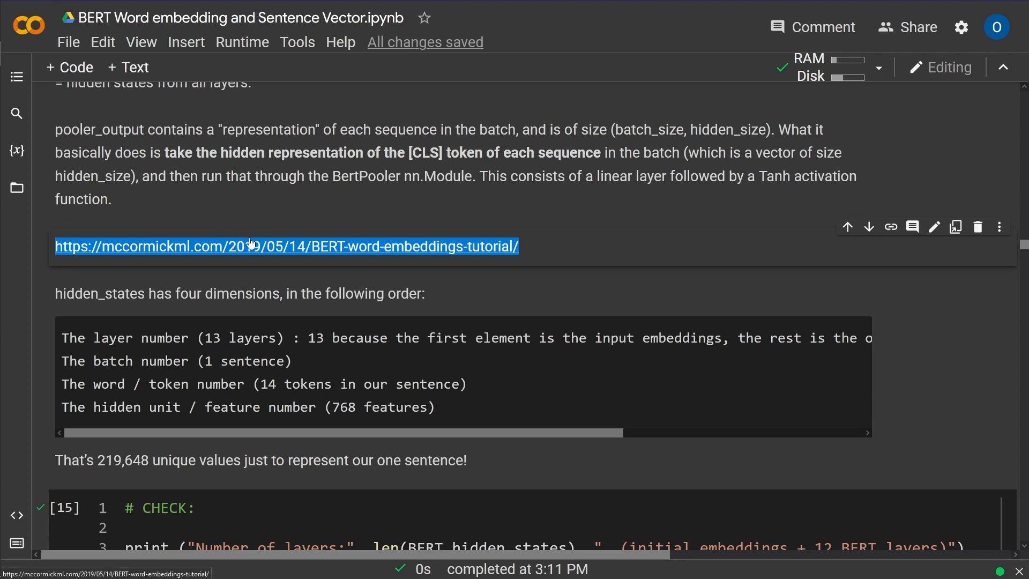
mouse_move(430, 298)
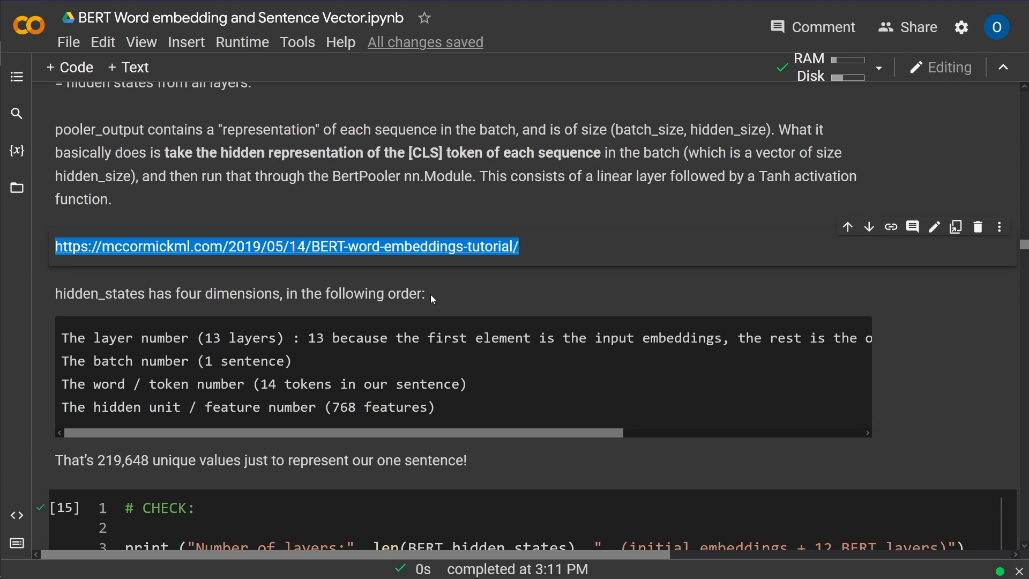
mouse_move(312, 200)
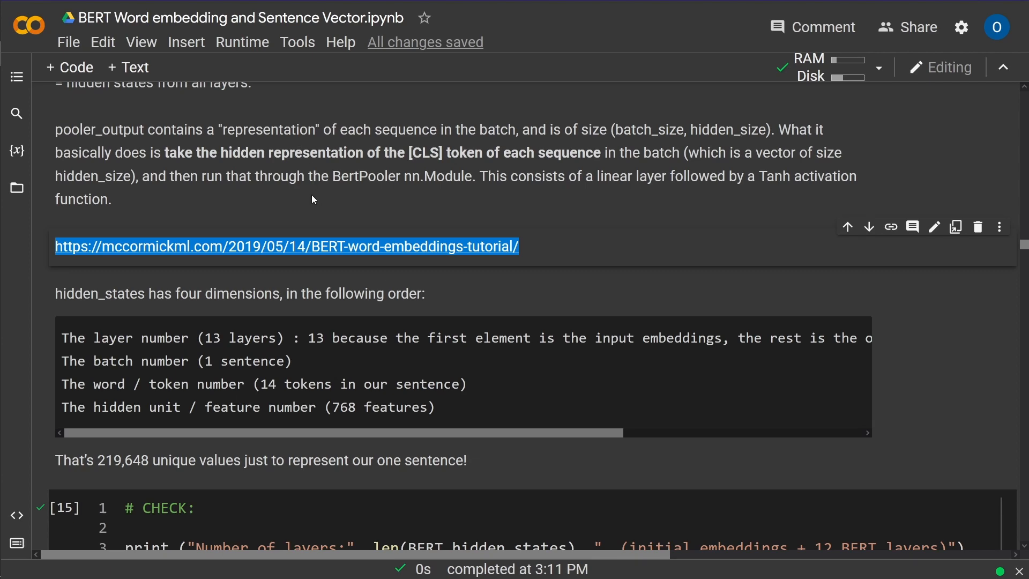
- Check the 13 layers, 14 tokens, 768 units dimensions, then scroll toward WORD Vectors
scroll("down", 3)
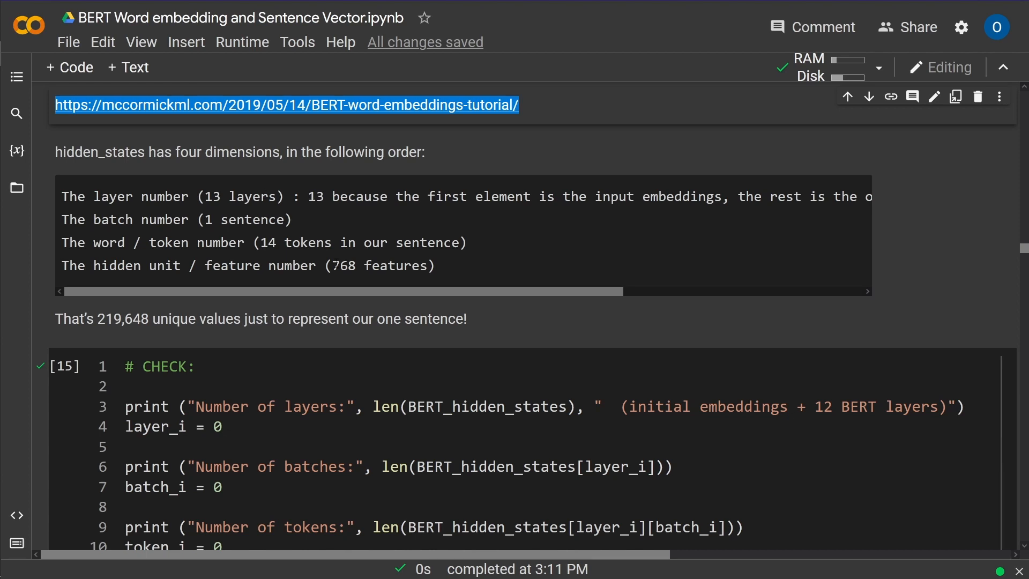
scroll("down", 3)
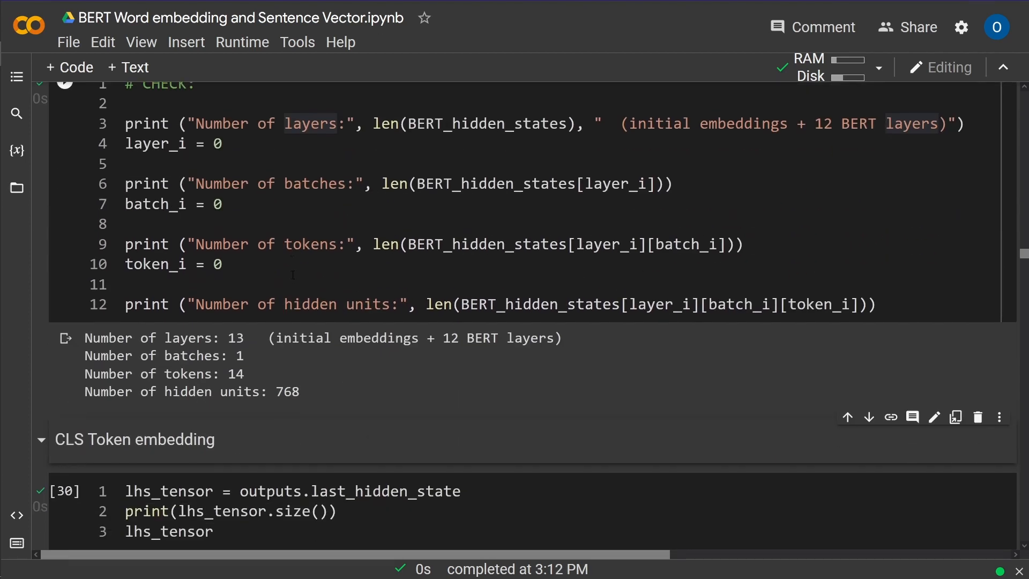
scroll("down", 3)
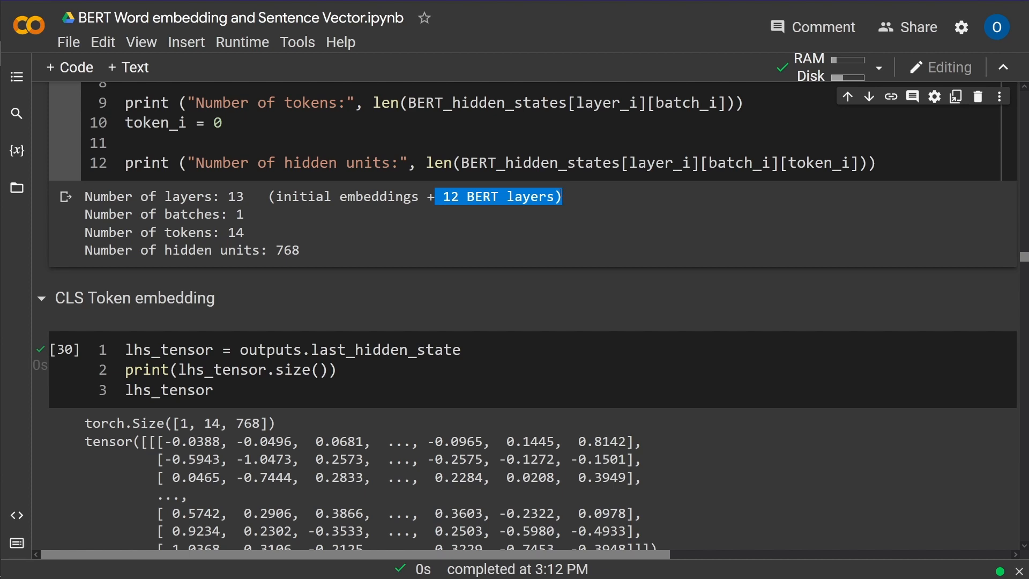
left_click(228, 214)
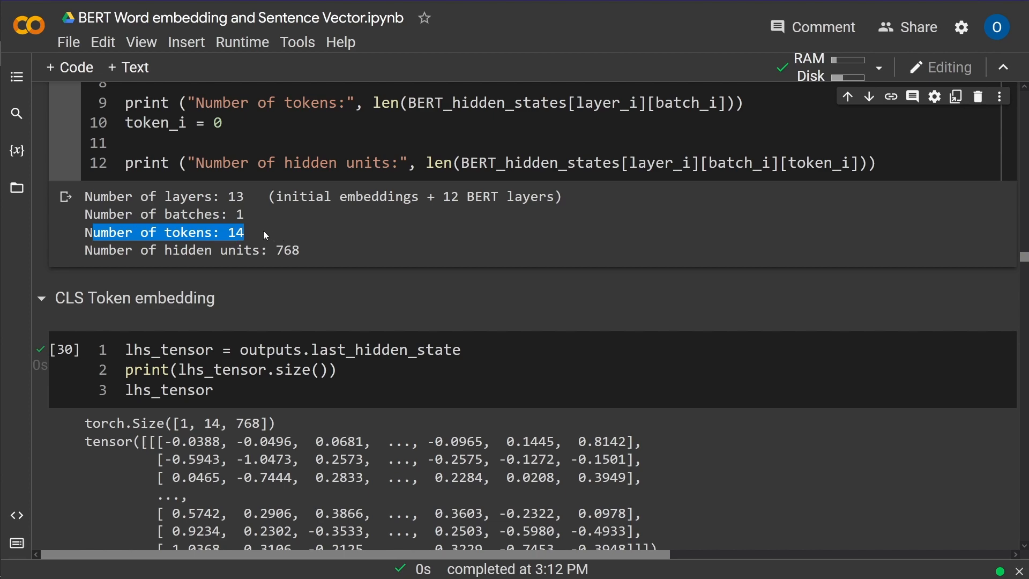
scroll("up", 3)
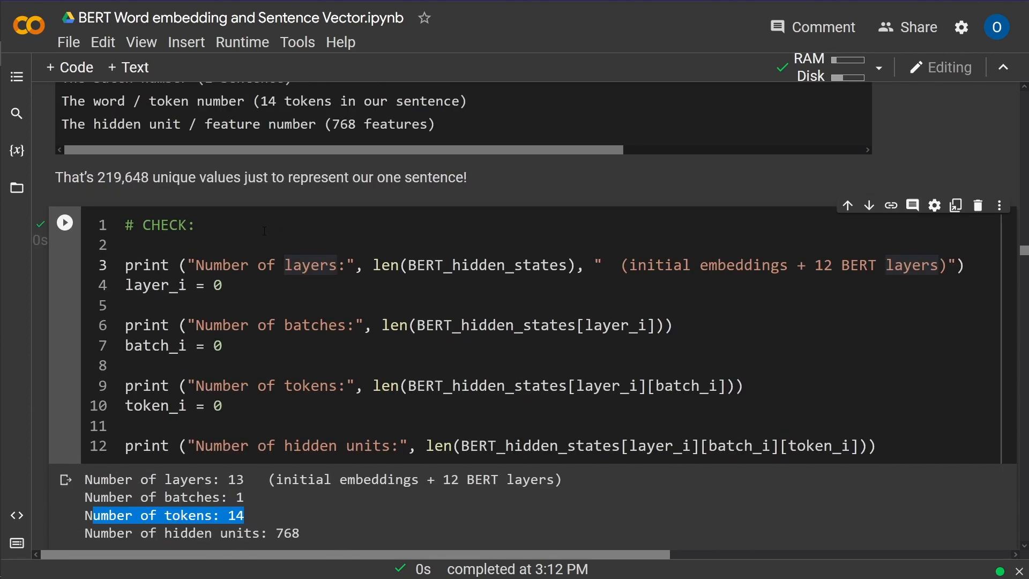
scroll("down", 3)
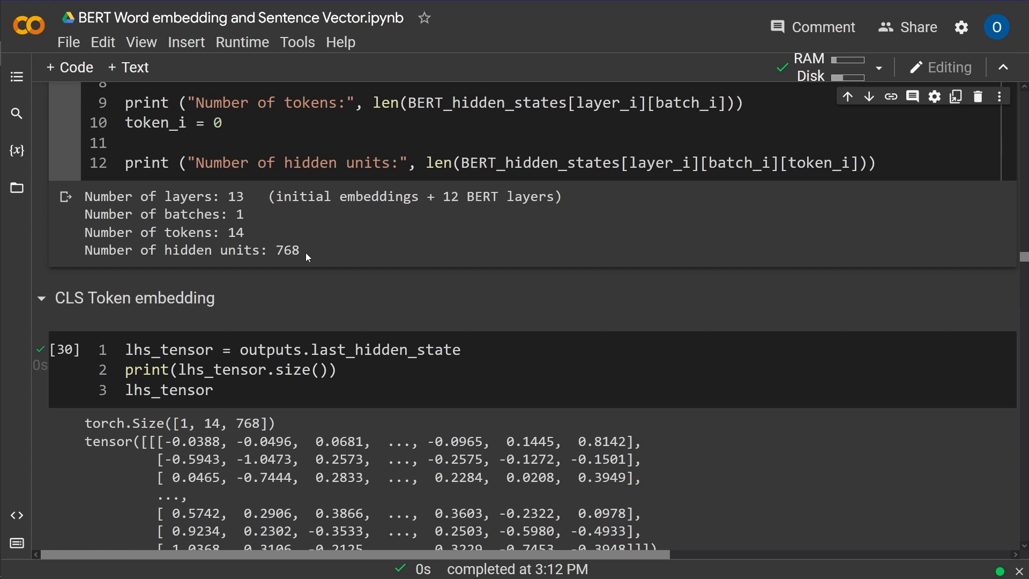
mouse_move(304, 256)
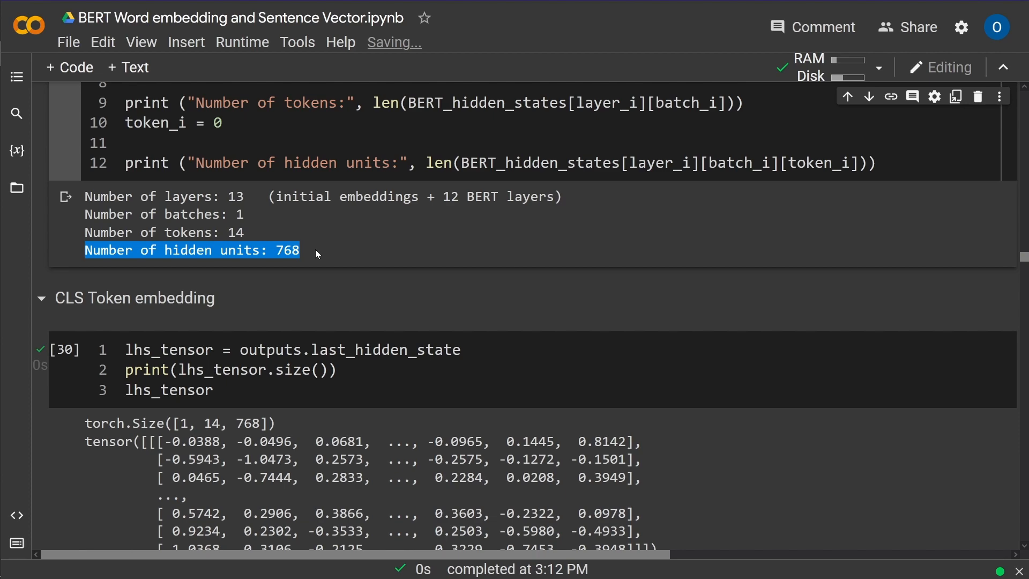
scroll("down", 3)
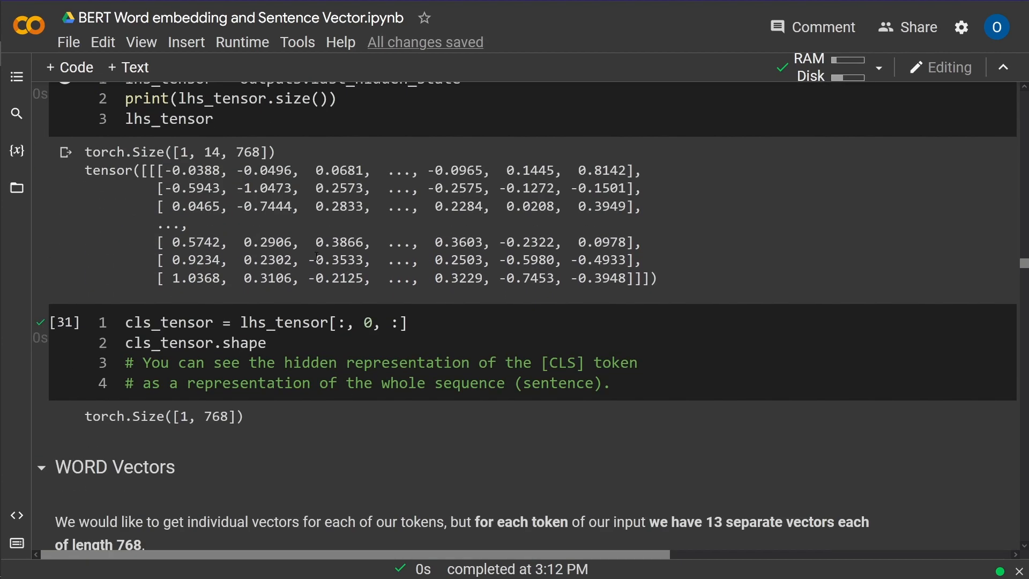
scroll("down", 3)
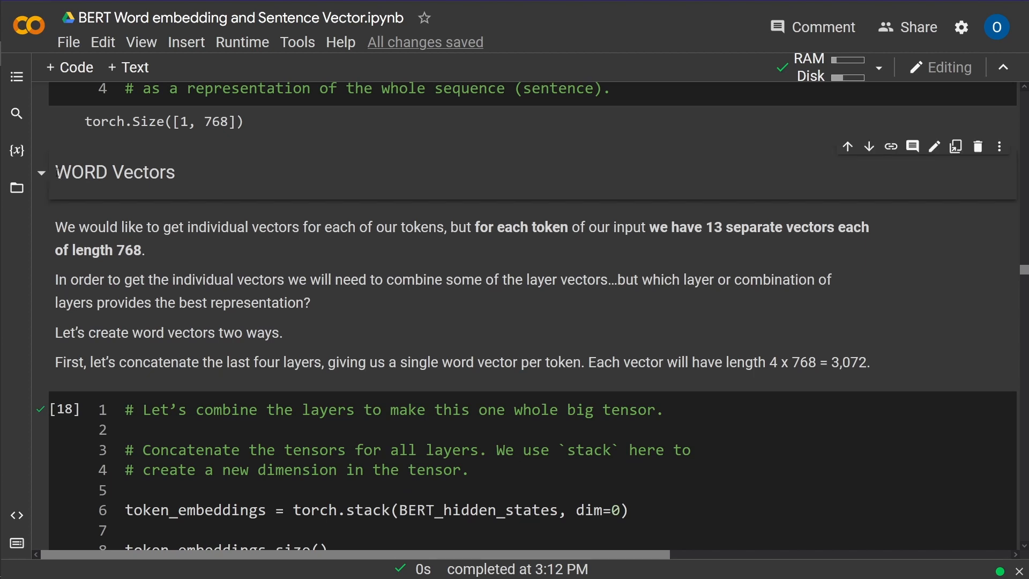
double_click(114, 172)
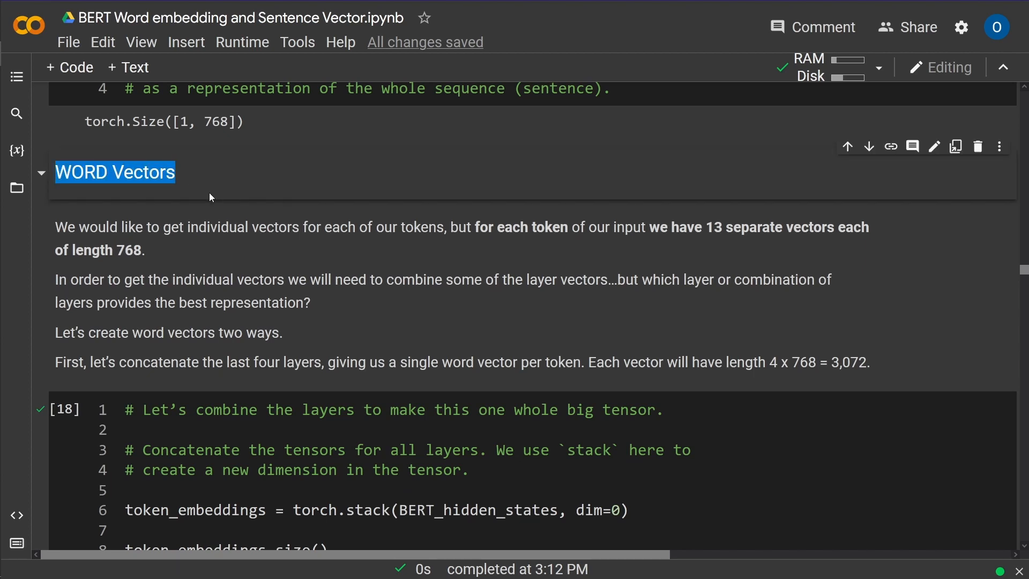
mouse_move(247, 184)
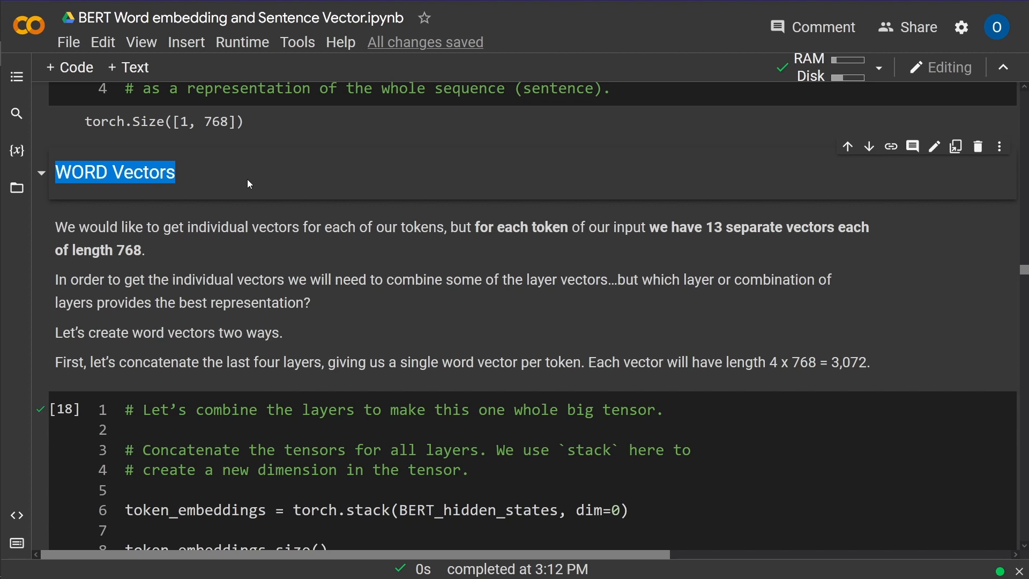
mouse_move(131, 243)
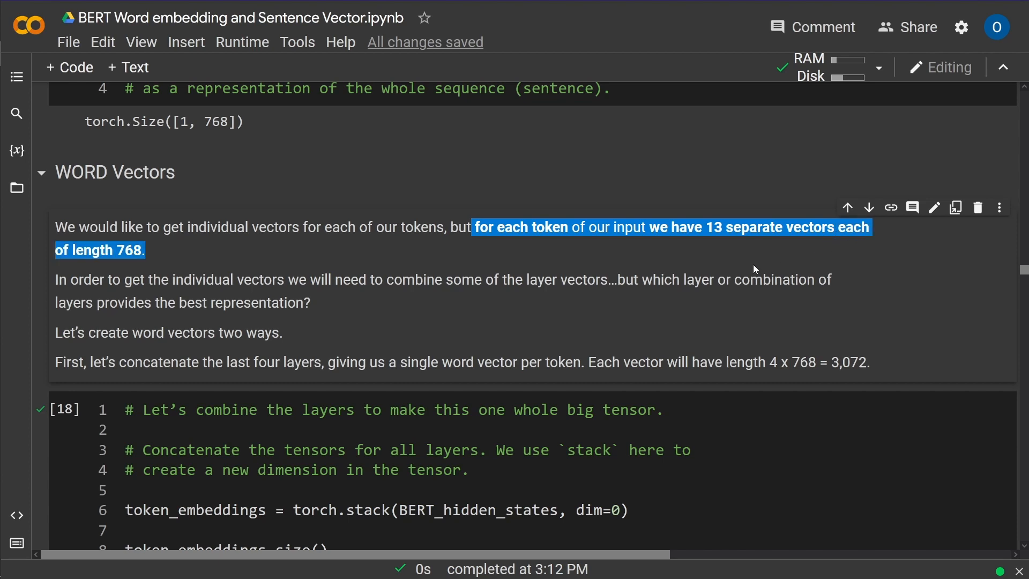
mouse_move(166, 256)
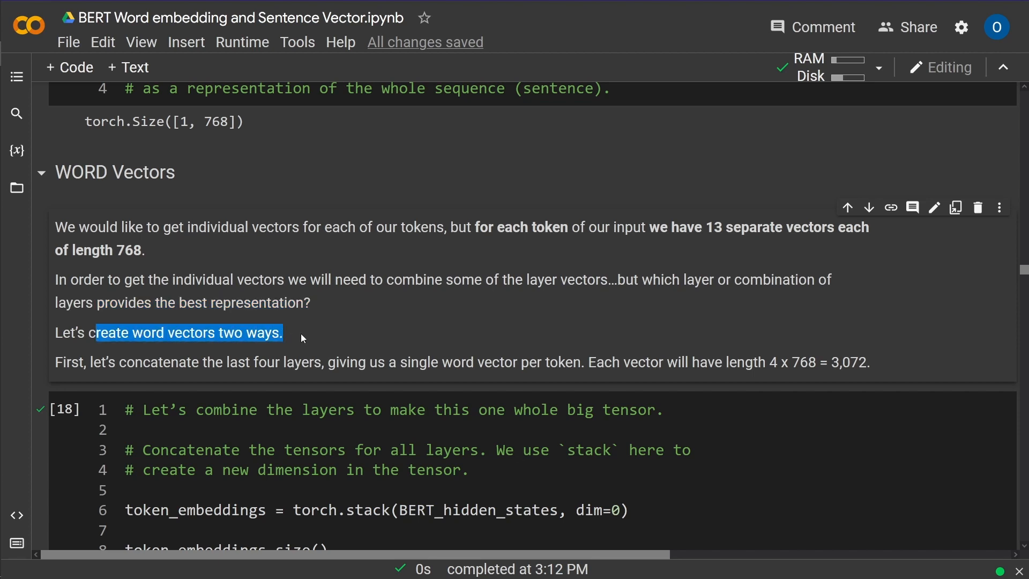
scroll("down", 3)
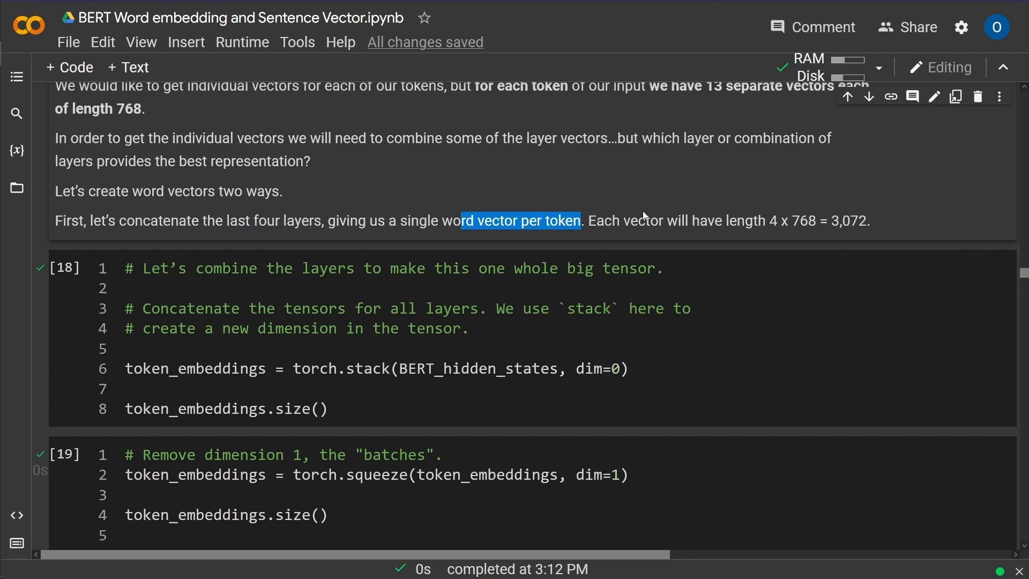
double_click(745, 220)
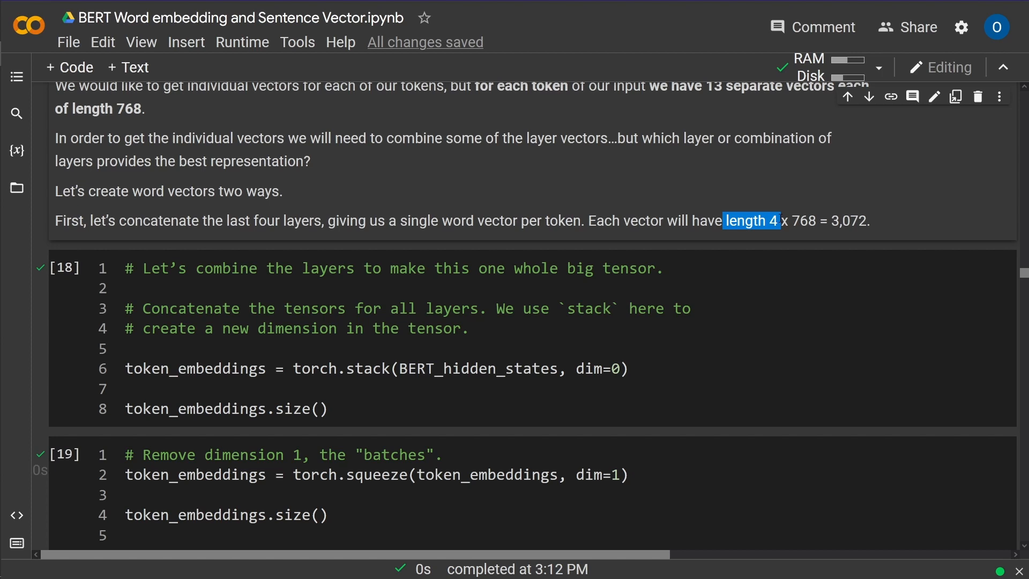
mouse_move(730, 211)
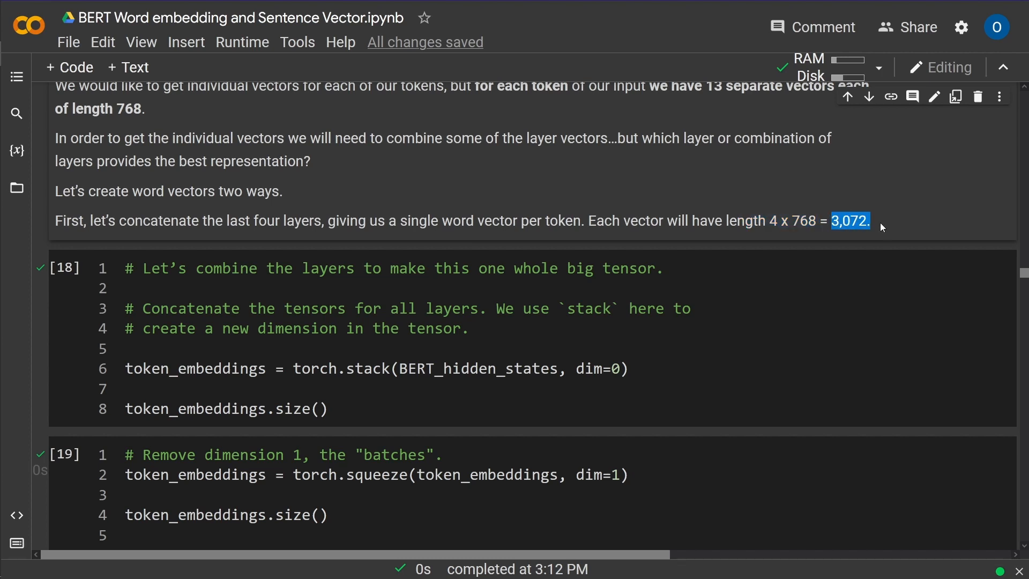
mouse_move(882, 227)
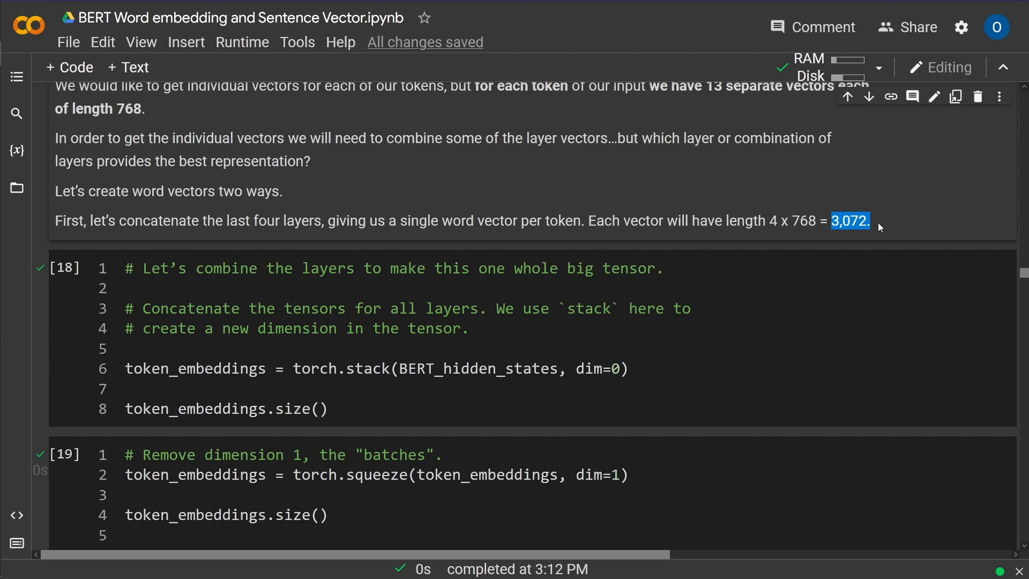
mouse_move(883, 231)
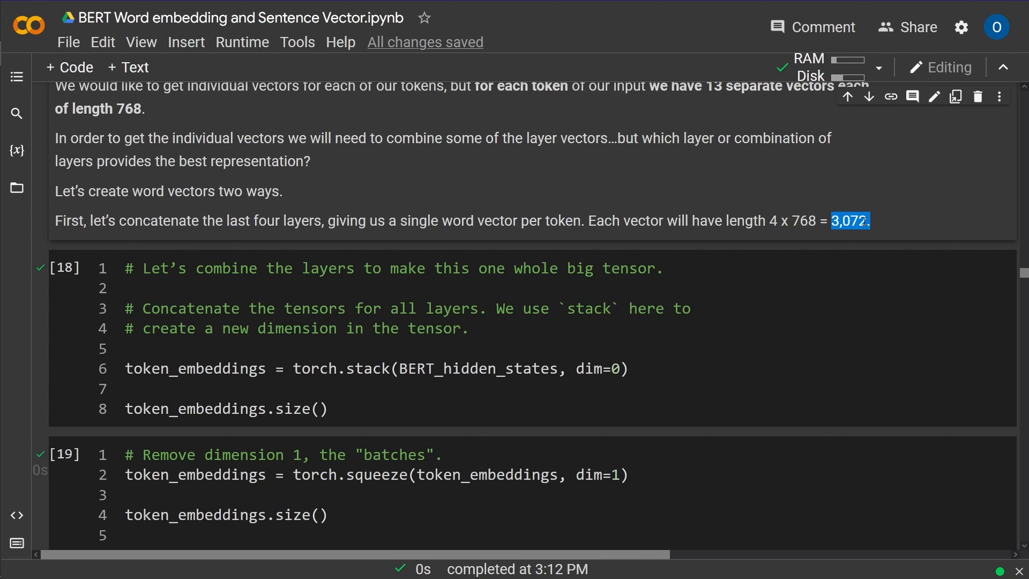
mouse_move(878, 227)
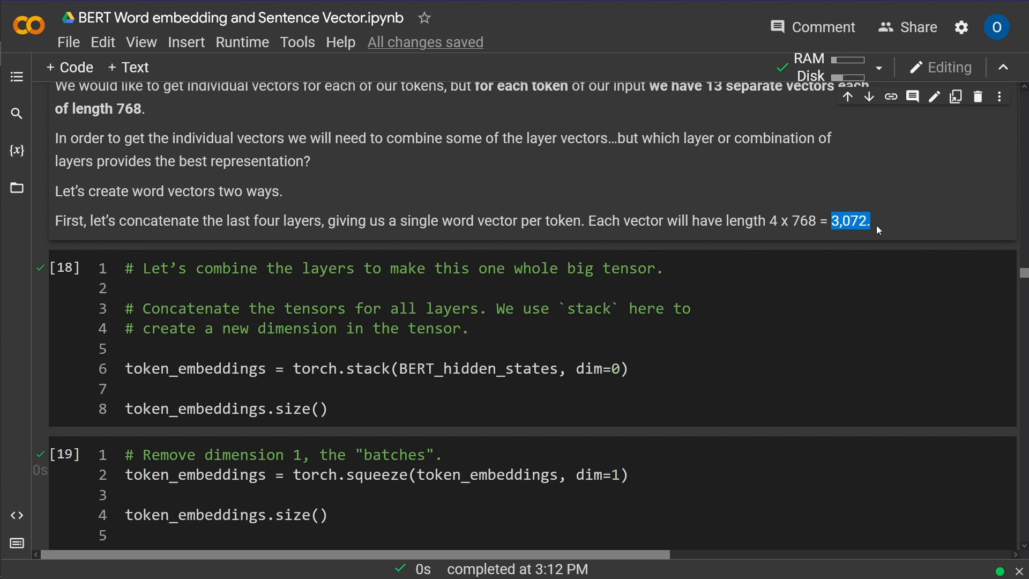
mouse_move(834, 213)
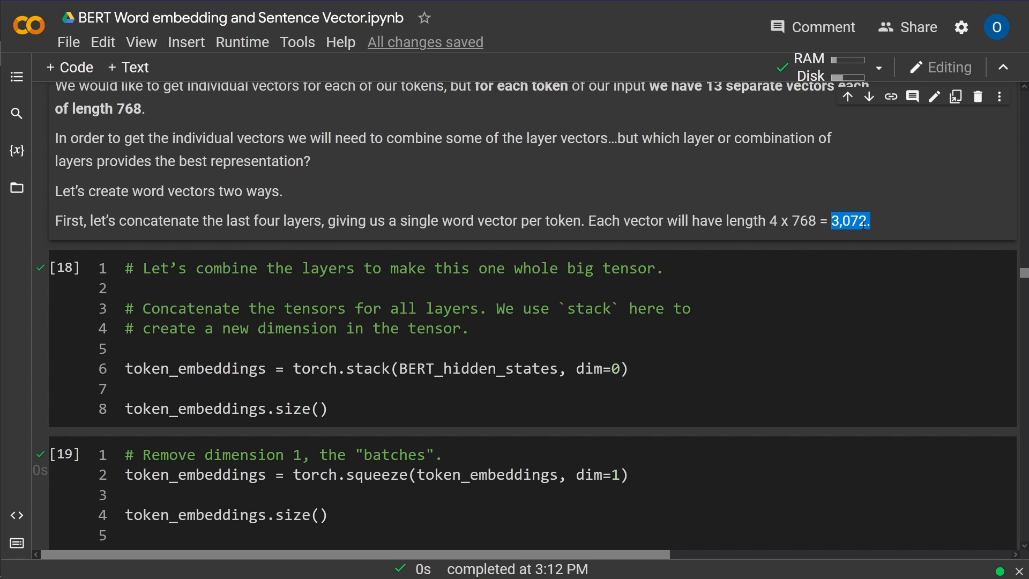
mouse_move(921, 233)
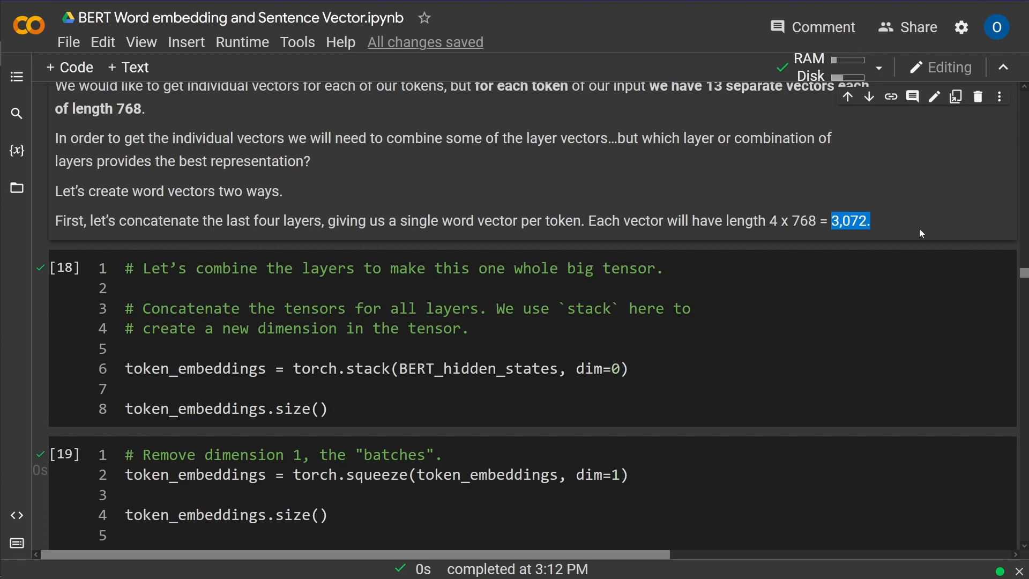
mouse_move(890, 226)
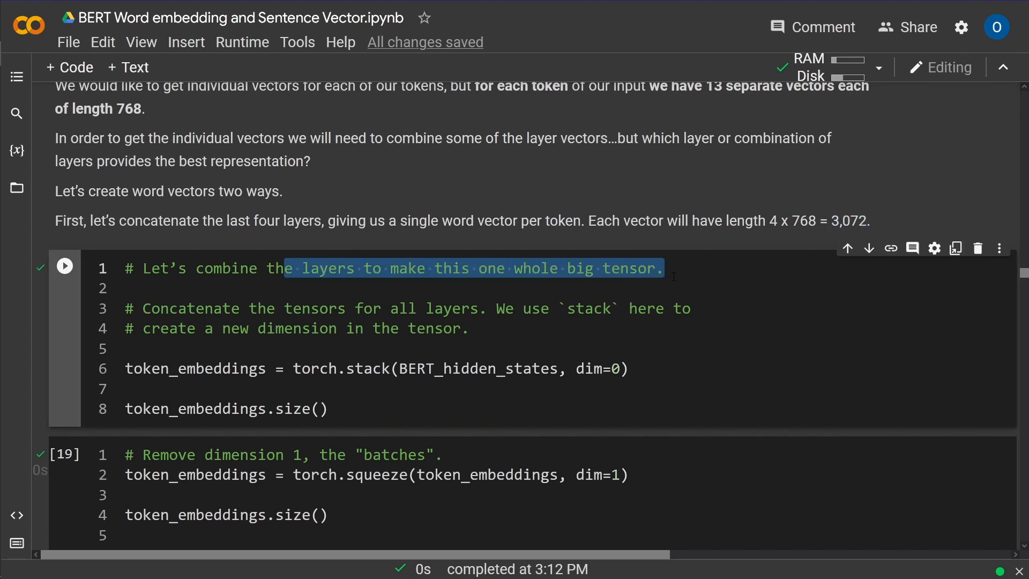
- Run the permute(1,0,2) cell and check the new size [14, 13, 768]
scroll("down", 3)
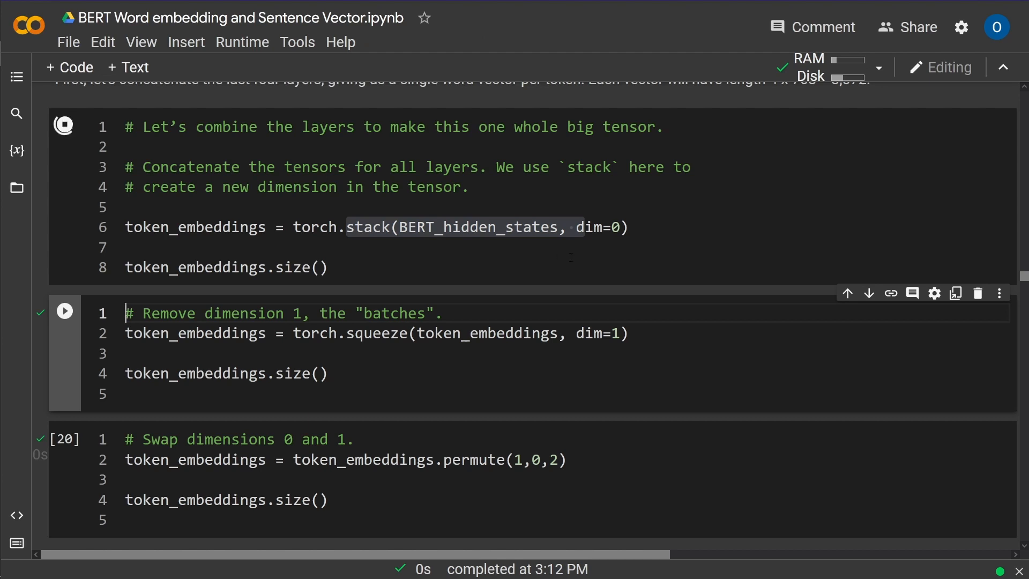
left_click(64, 125)
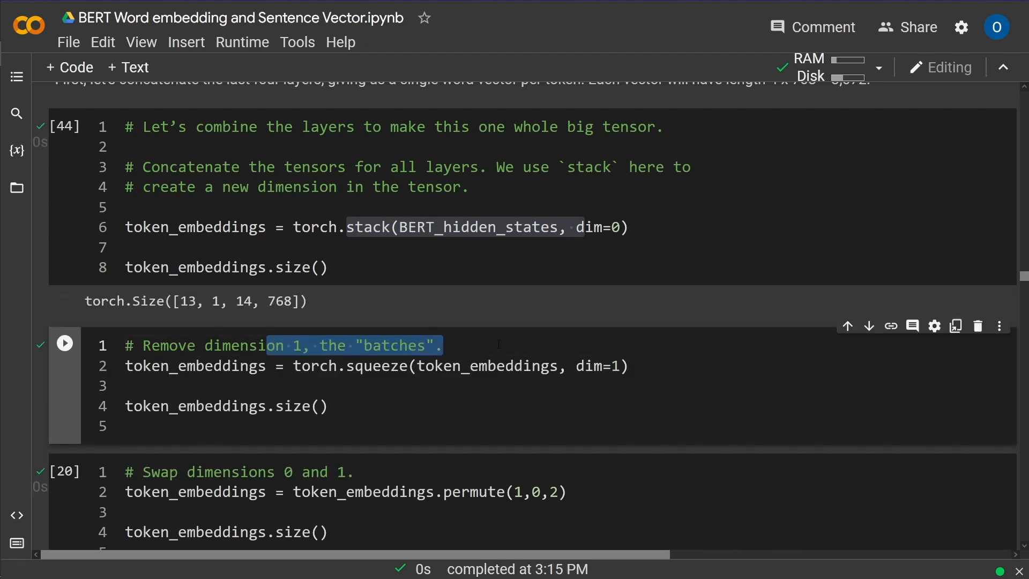
scroll("down", 3)
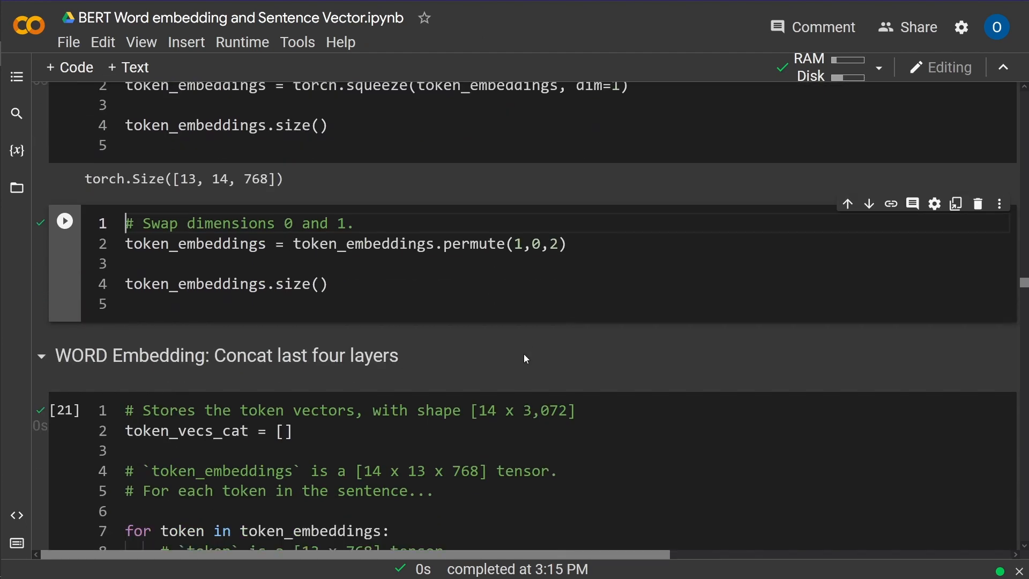
left_click(64, 221)
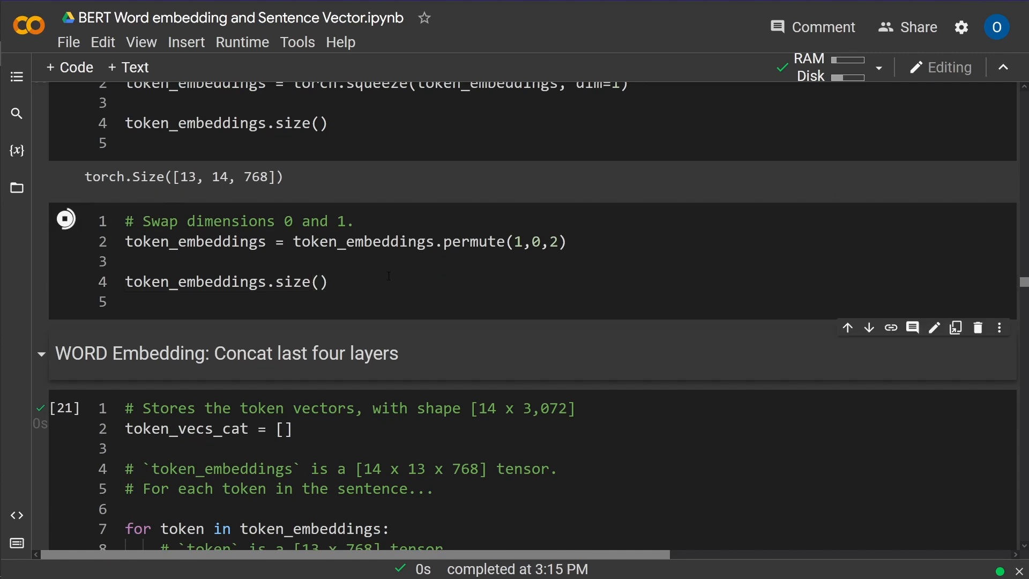
left_click(65, 218)
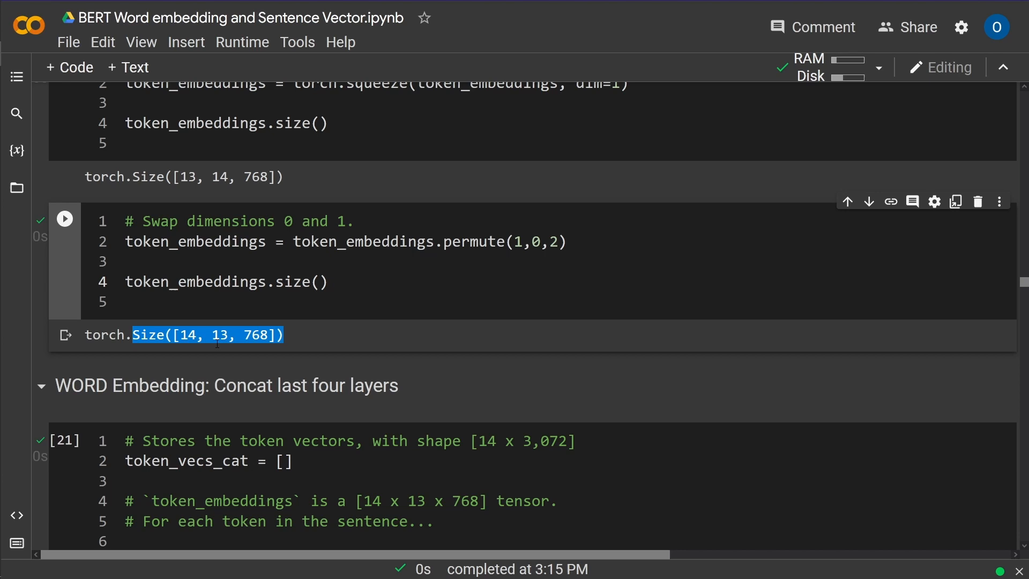
left_click(217, 334)
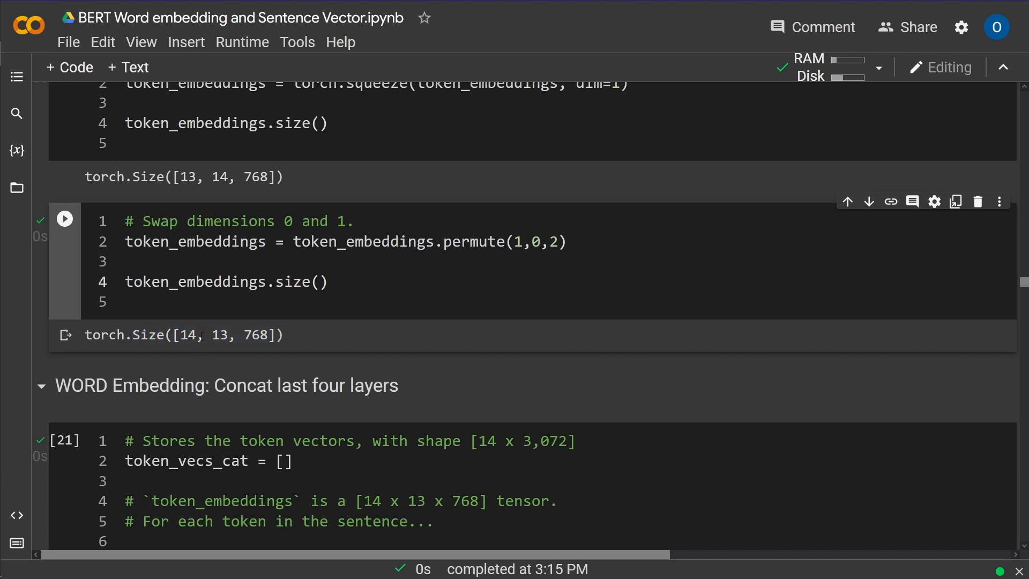
double_click(188, 335)
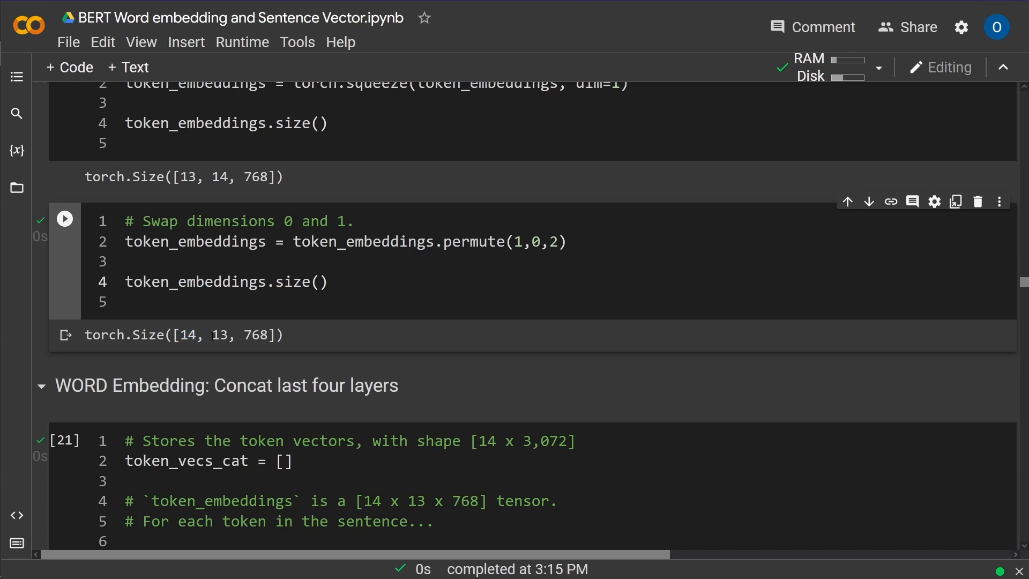
double_click(222, 334)
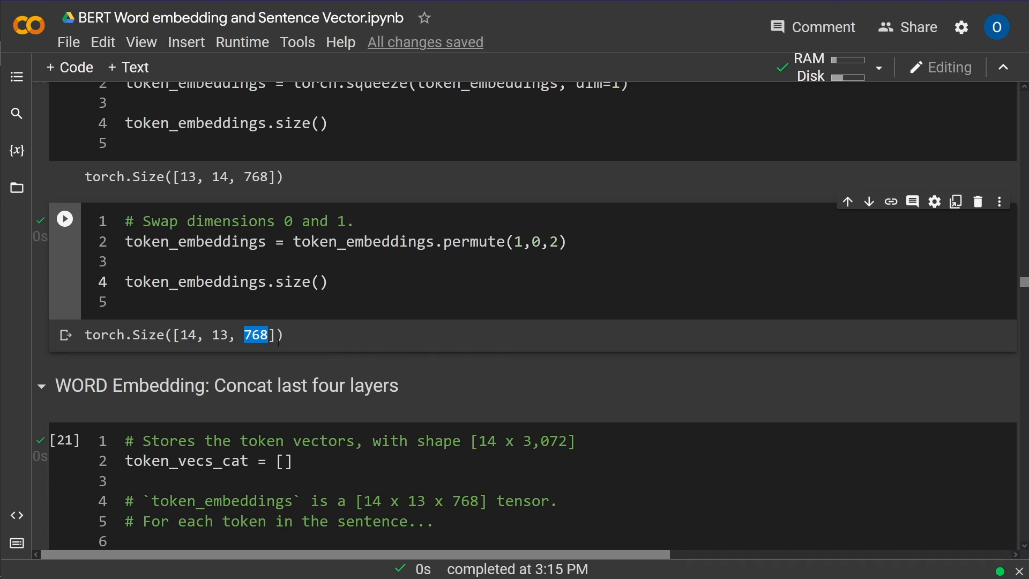
scroll("down", 3)
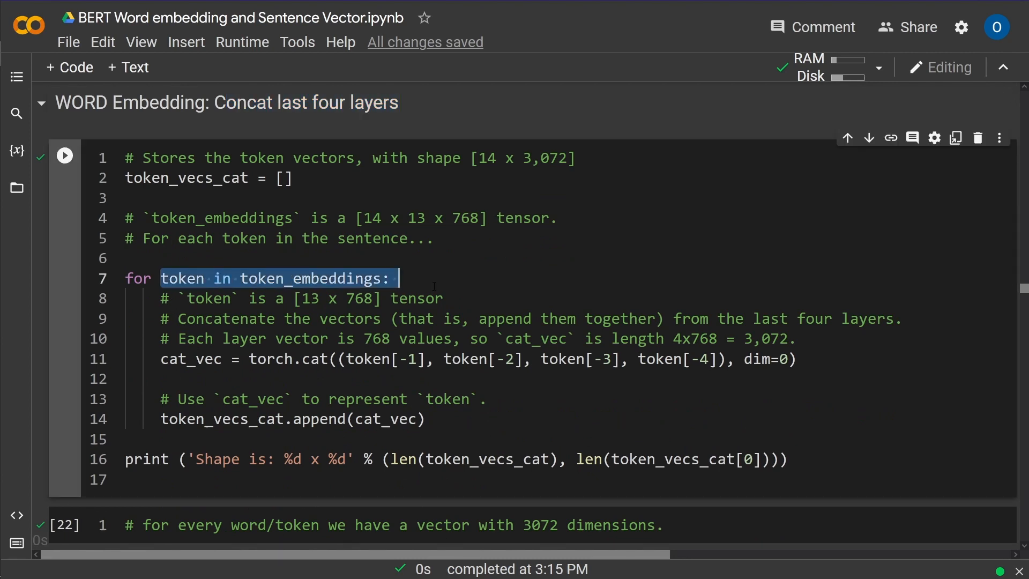
double_click(287, 359)
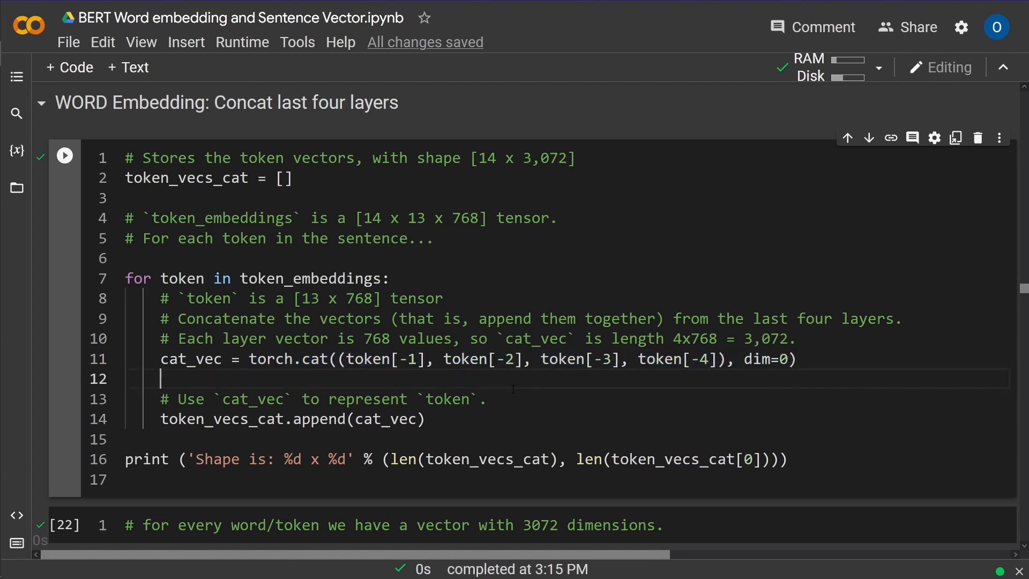
left_click(64, 155)
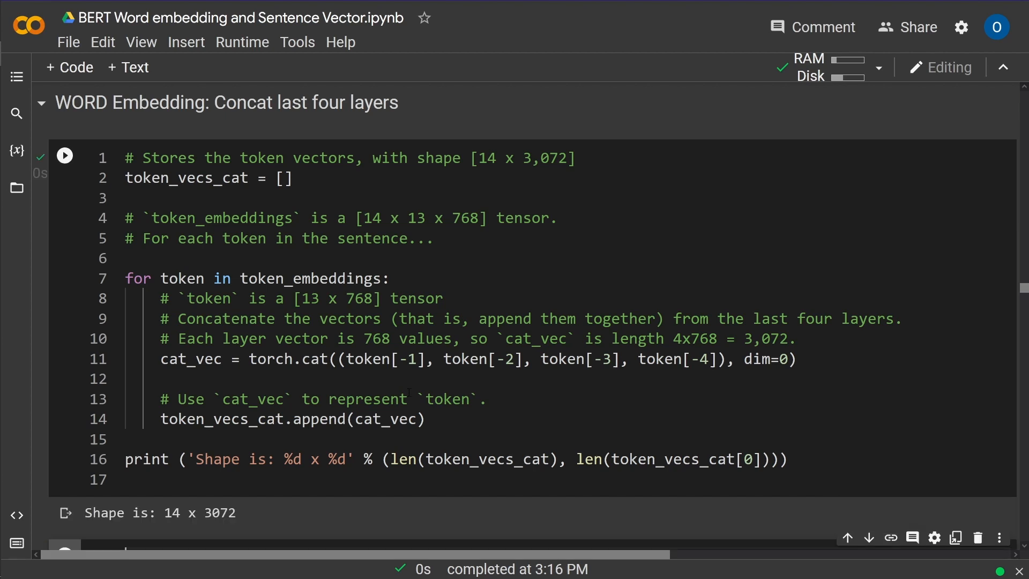
scroll("down", 3)
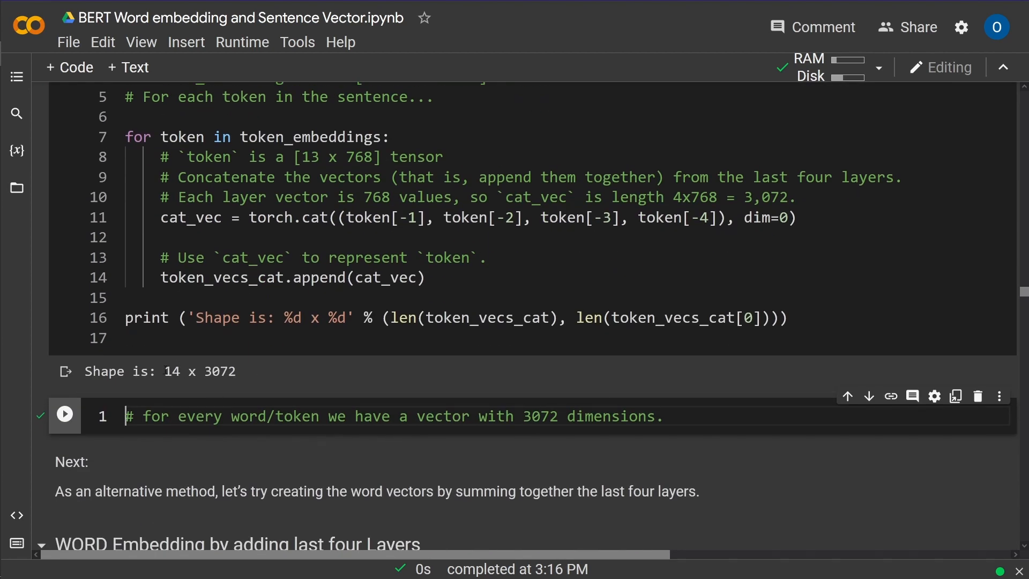
double_click(199, 371)
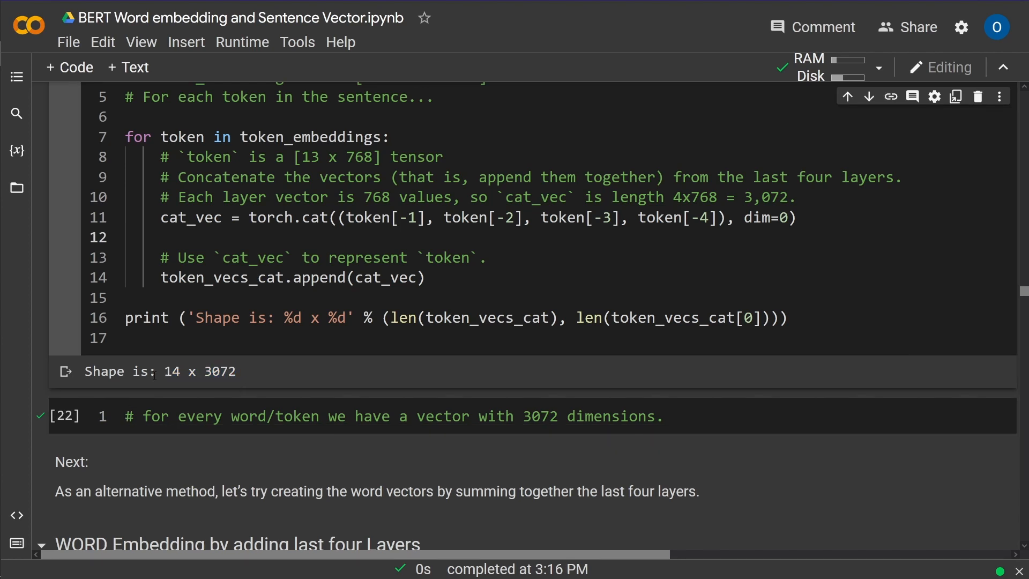
key("ctrl+s")
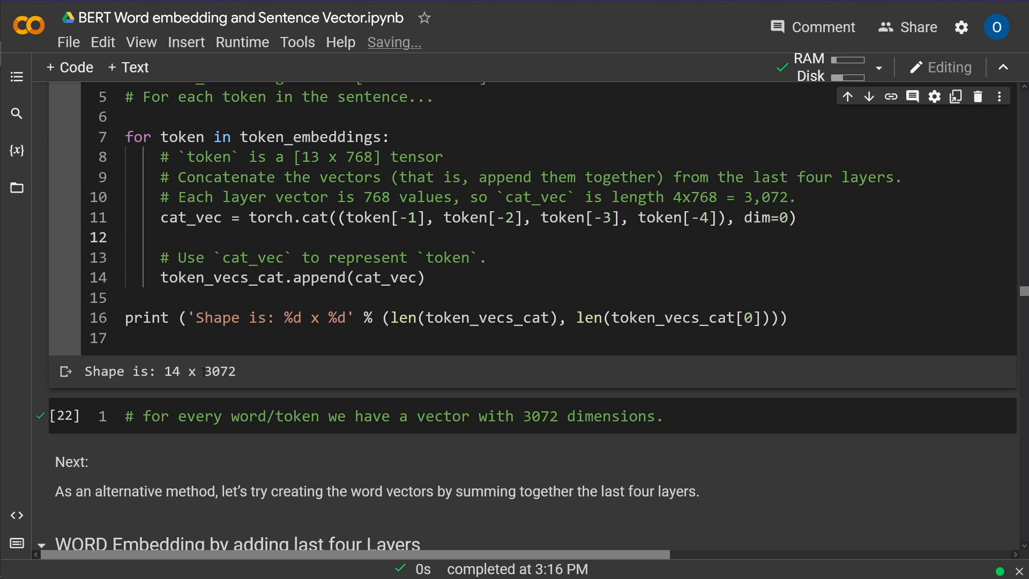
double_click(219, 371)
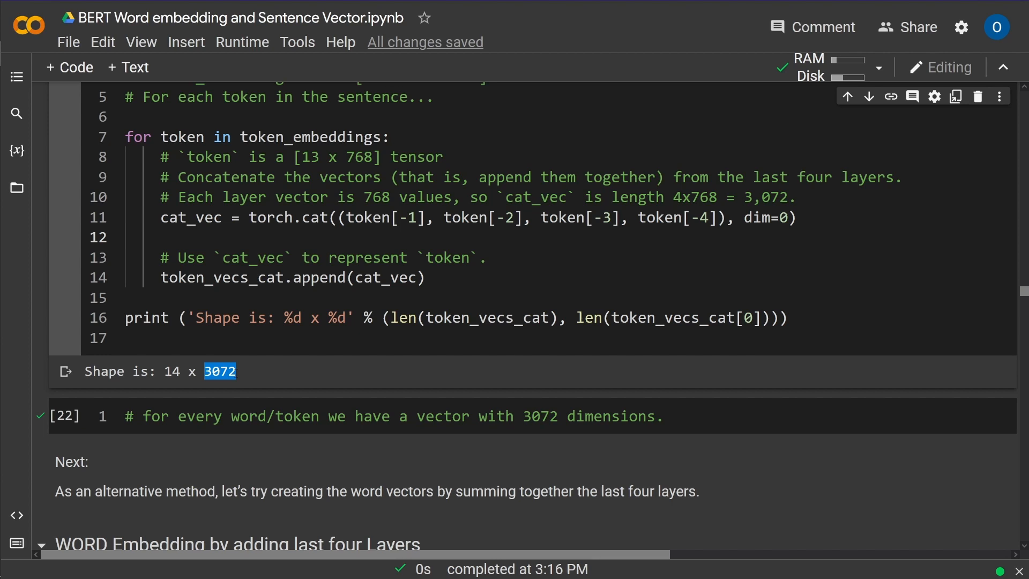
scroll("down", 3)
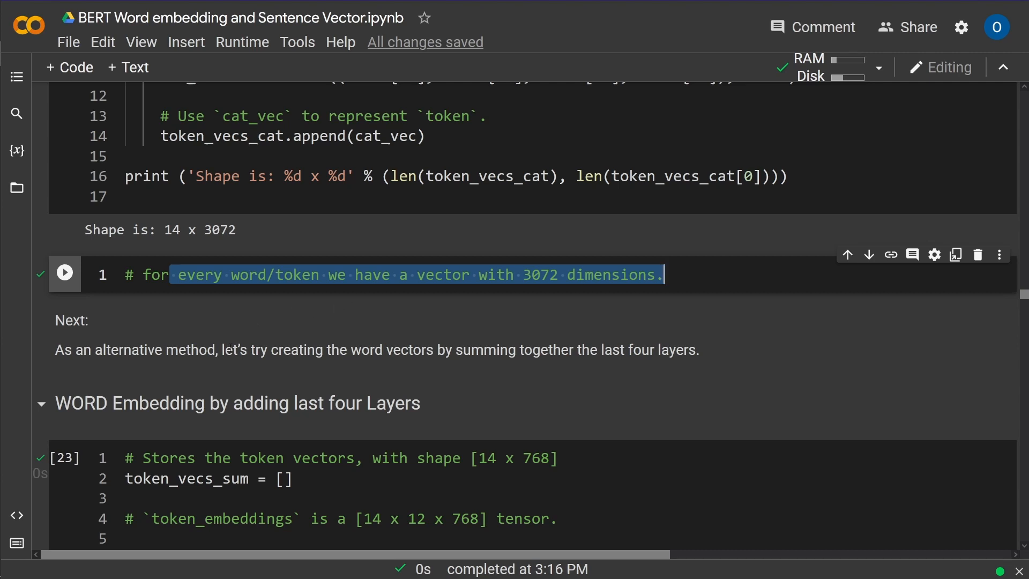
- Run the last-four-layers summing cell, printing 'Shape is: 14 x 768', and save the notebook
double_click(155, 350)
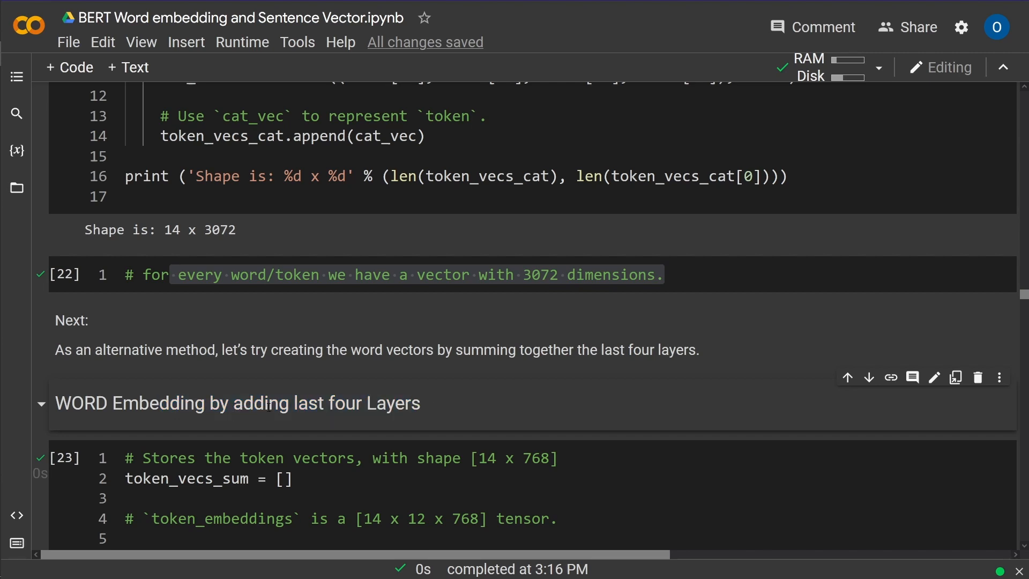
mouse_move(485, 327)
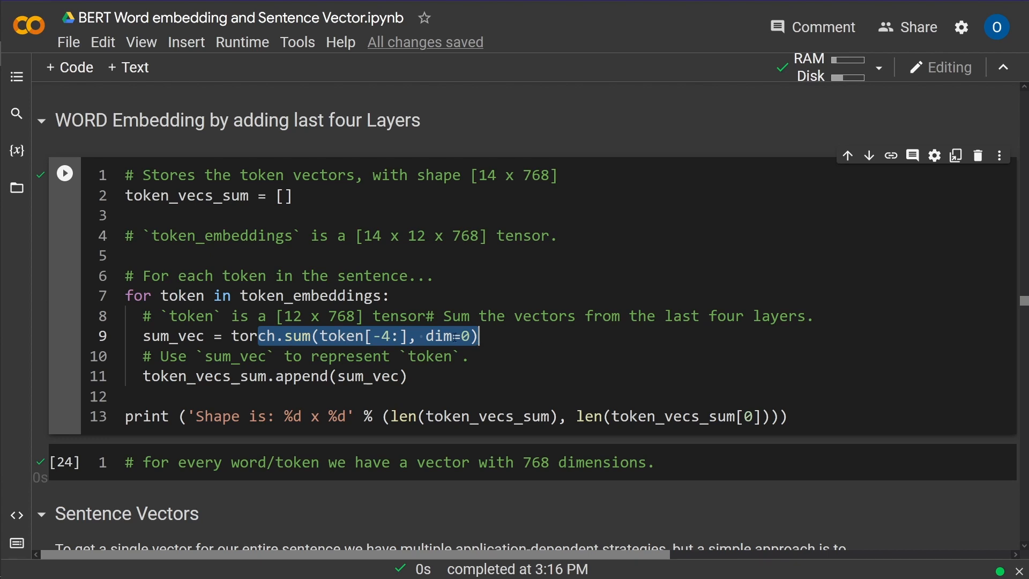
left_click(446, 376)
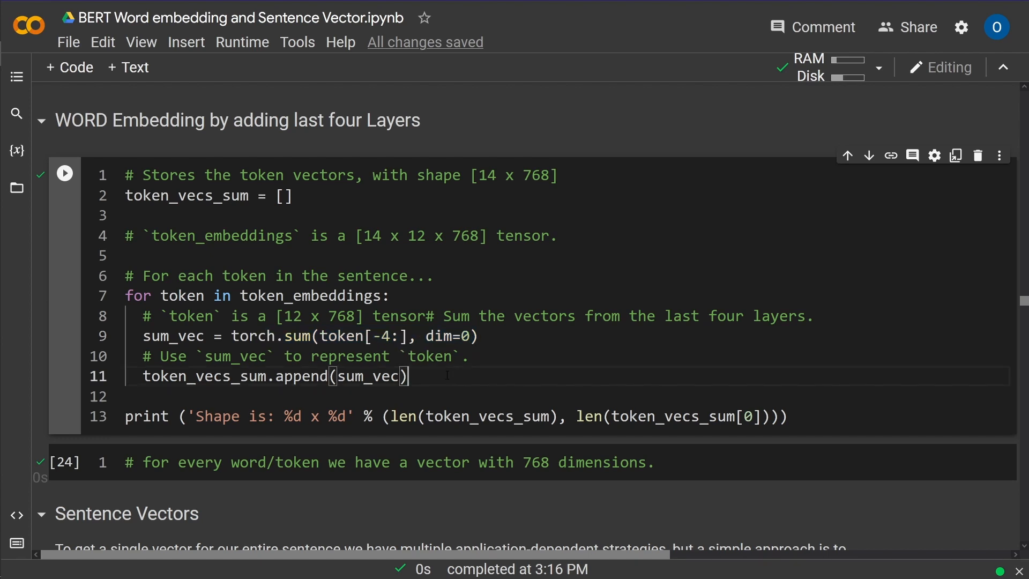
left_click(64, 173)
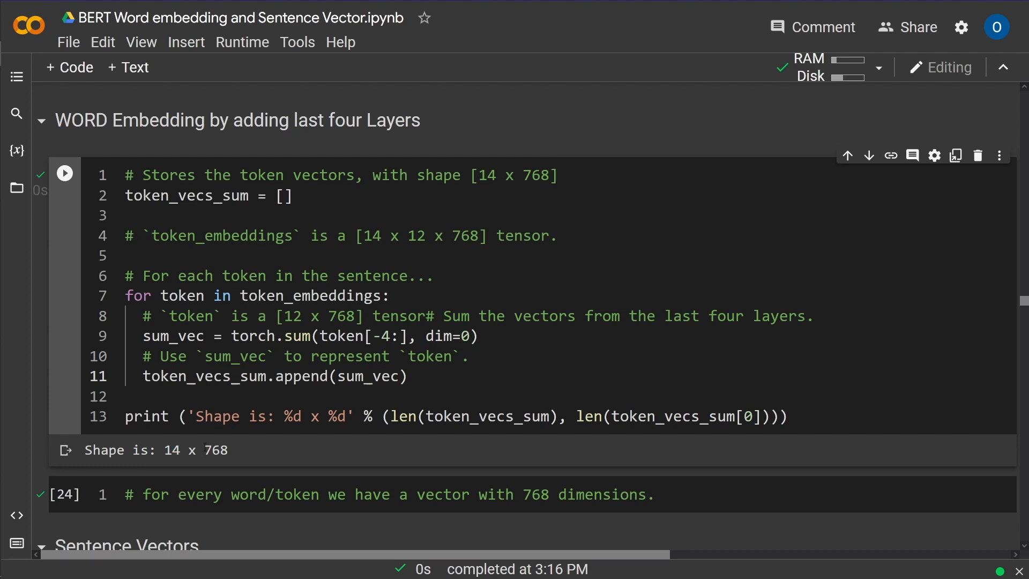
double_click(217, 450)
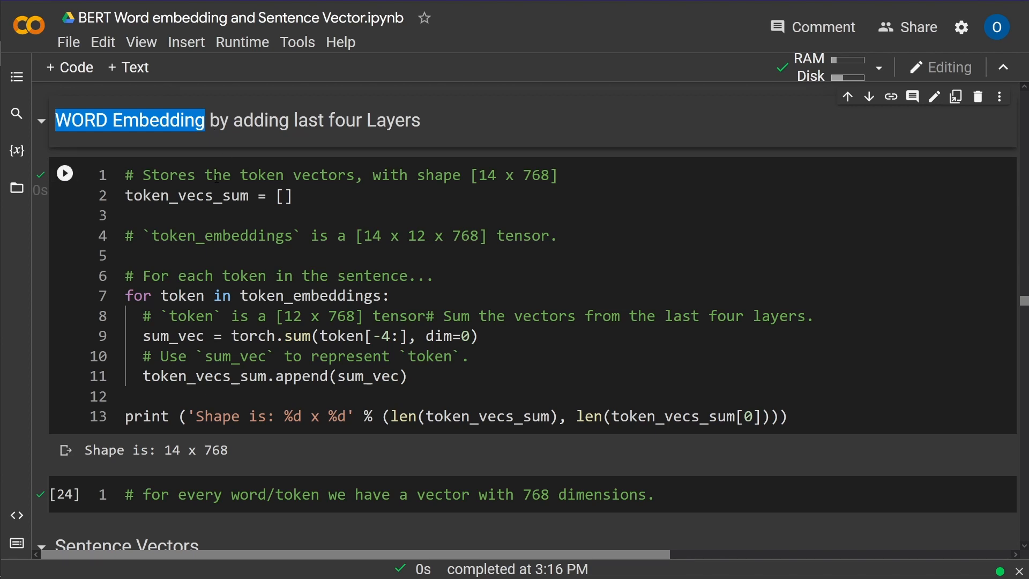
key("ctrl+s")
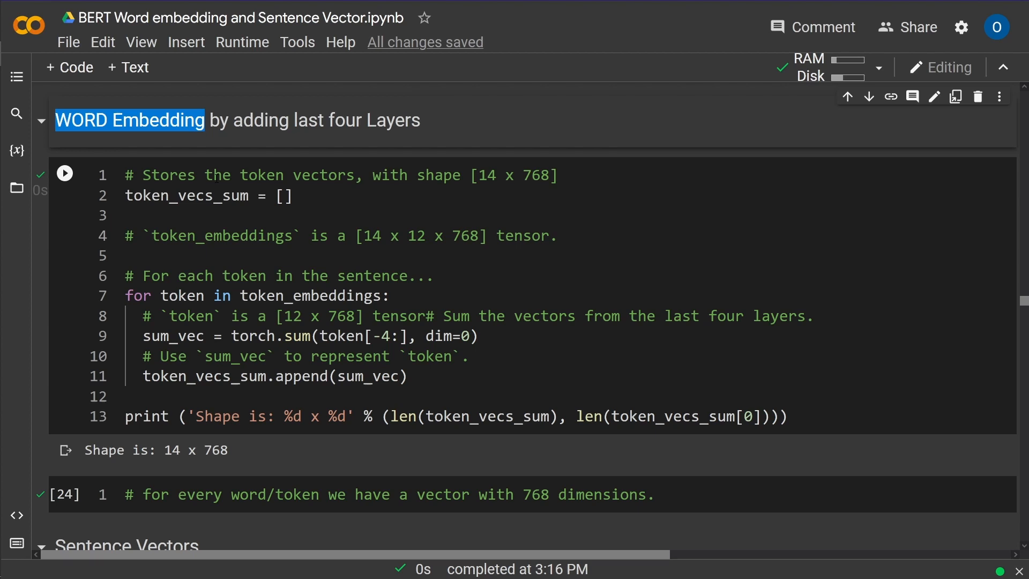
scroll("down", 3)
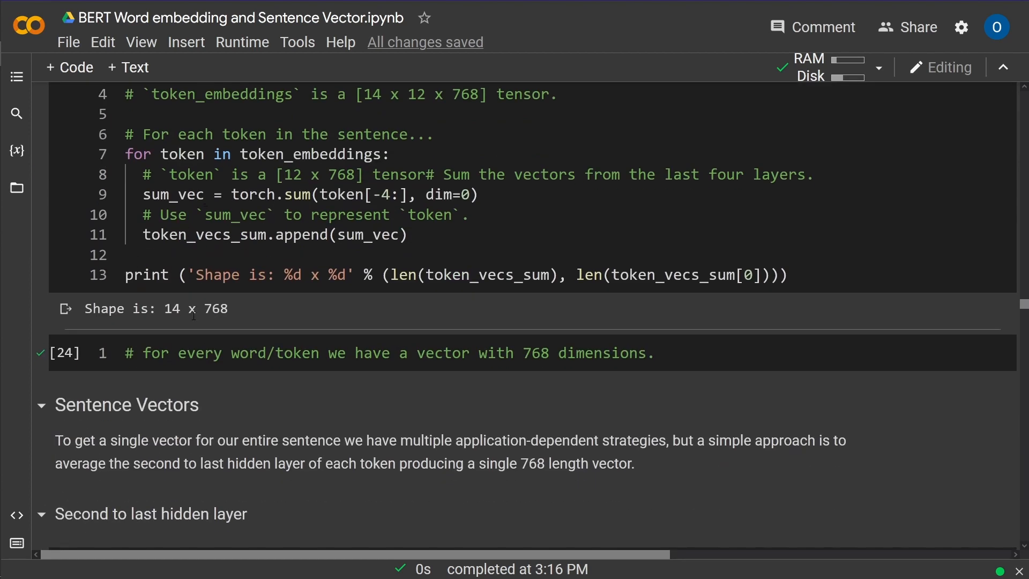
- Run the torch.mean cell averaging second-to-last layer token_vecs into a 768-length vector
scroll("down", 3)
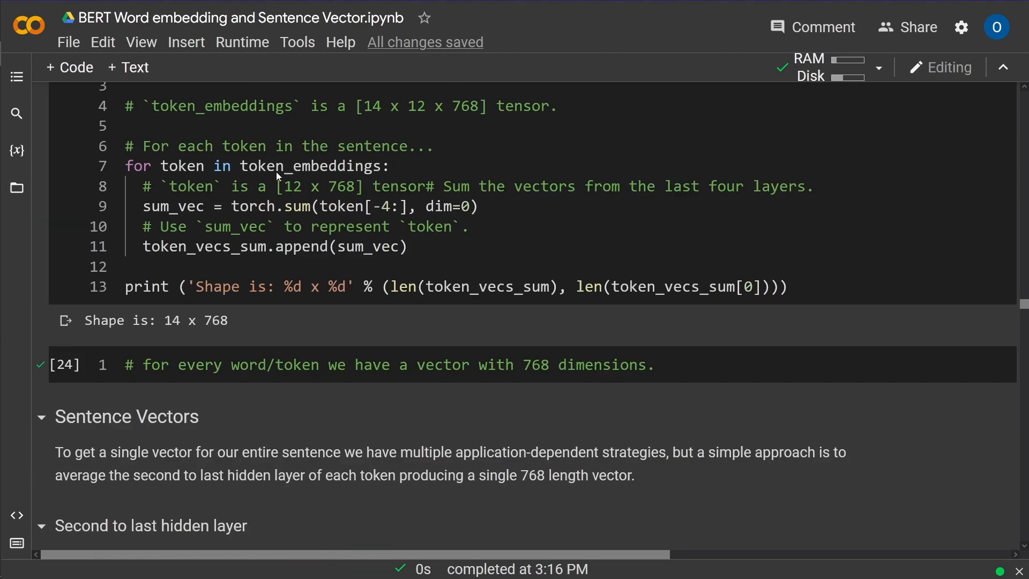
scroll("down", 3)
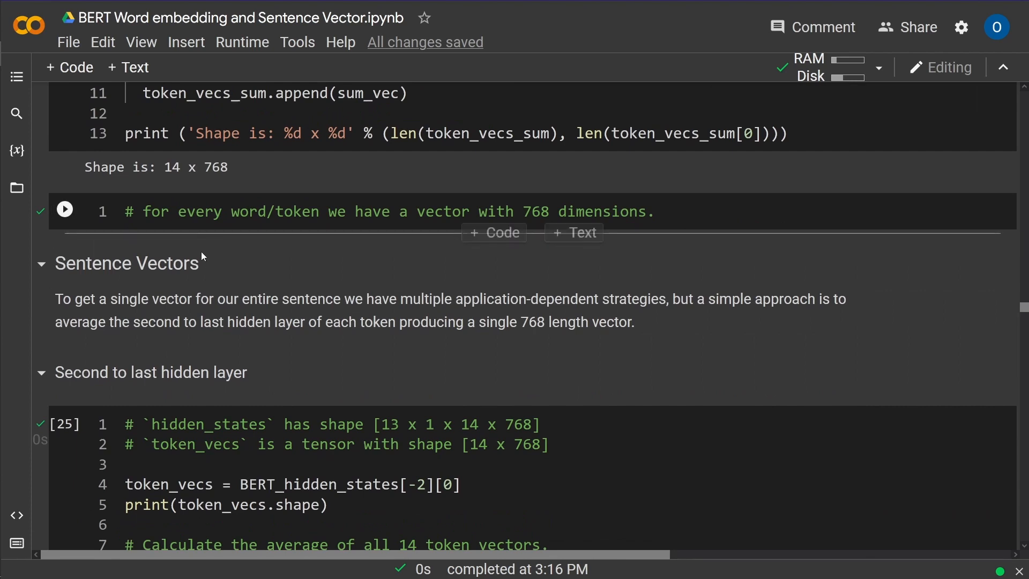
double_click(166, 263)
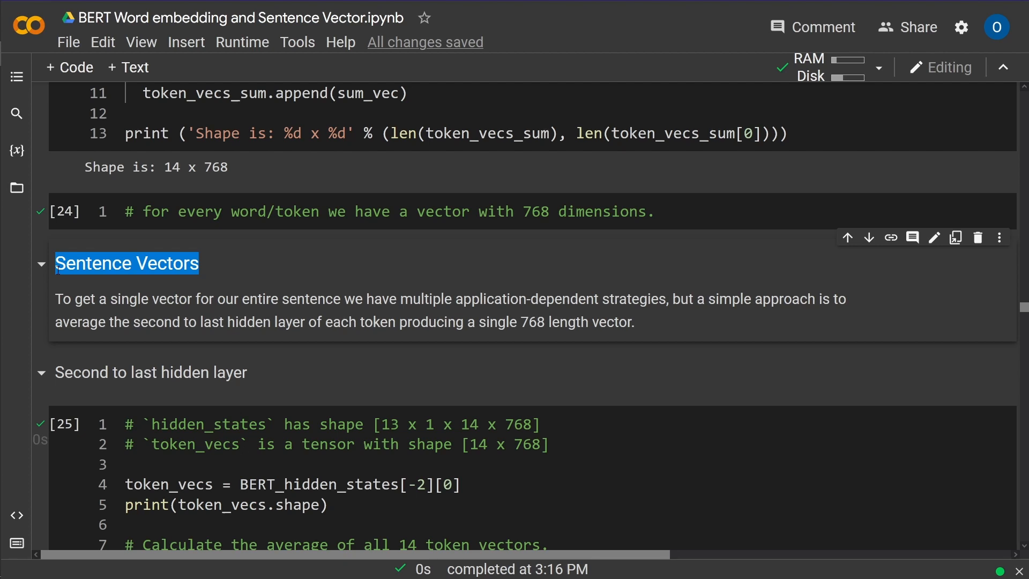
mouse_move(26, 311)
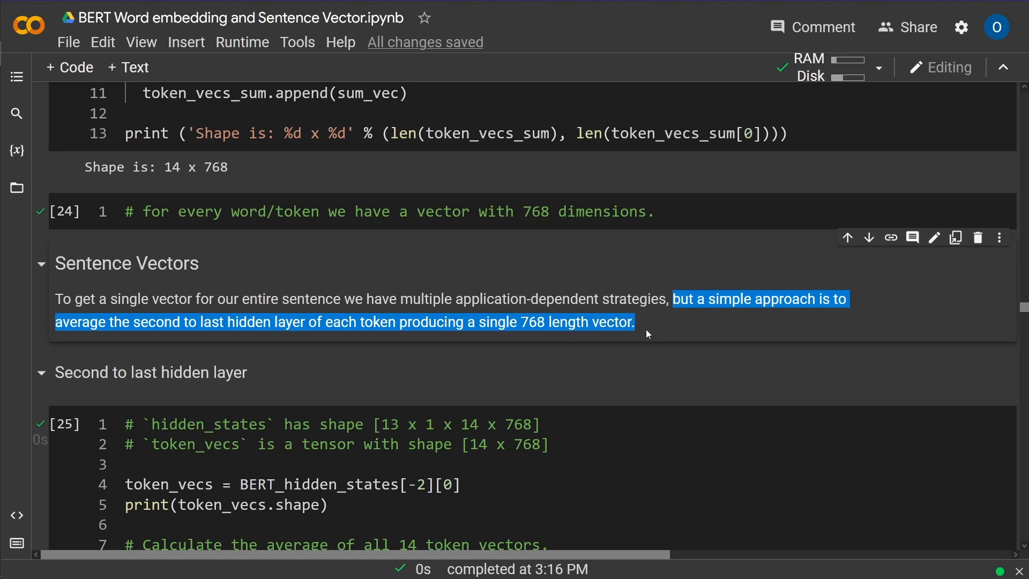
scroll("down", 3)
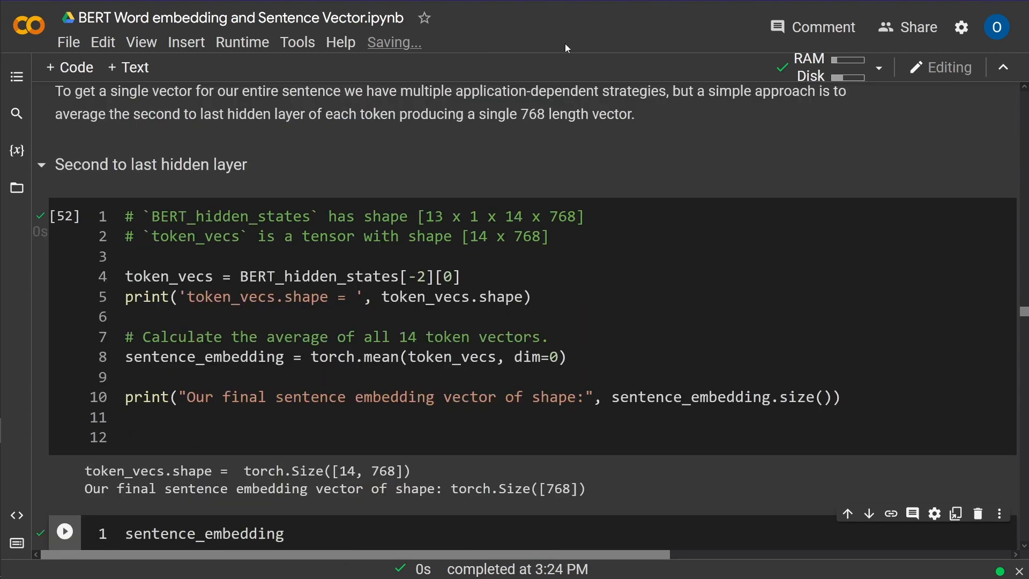
double_click(151, 164)
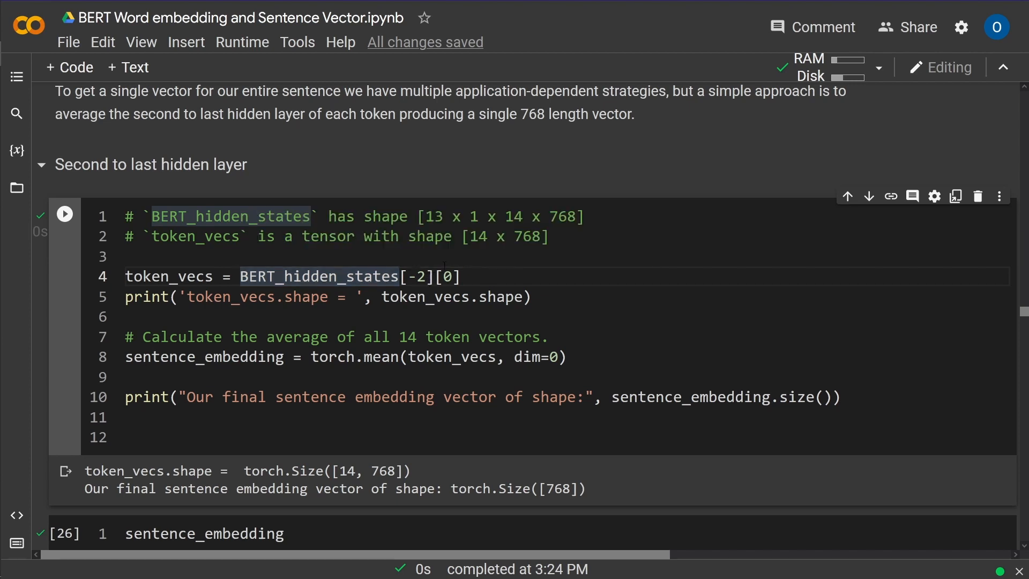
double_click(416, 276)
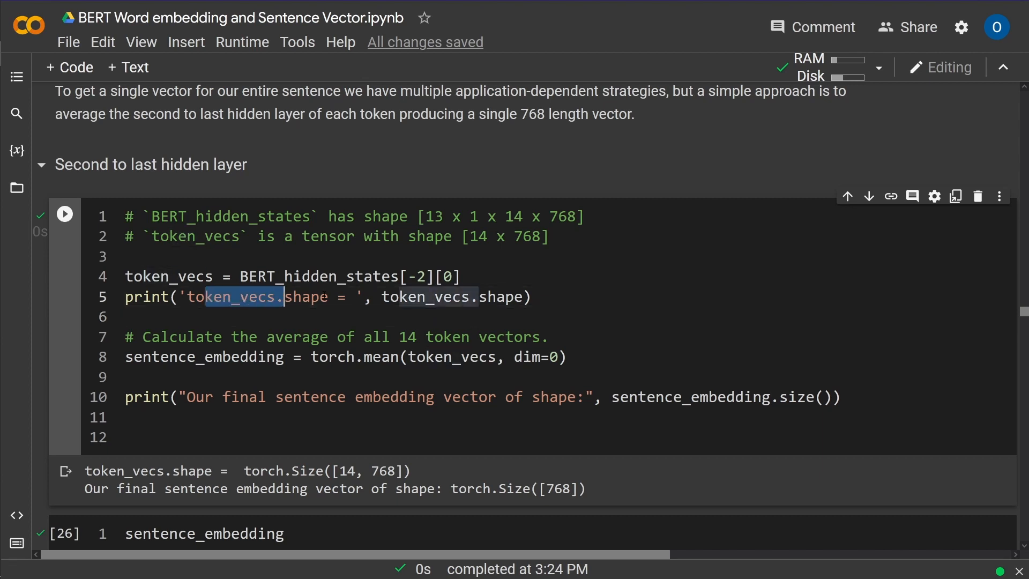
left_click(64, 214)
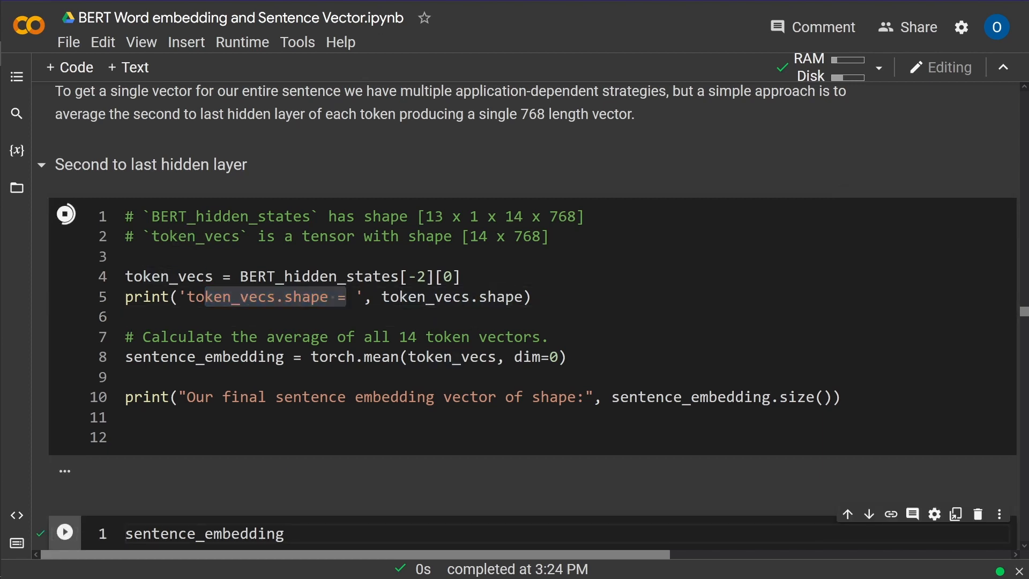
left_click(65, 213)
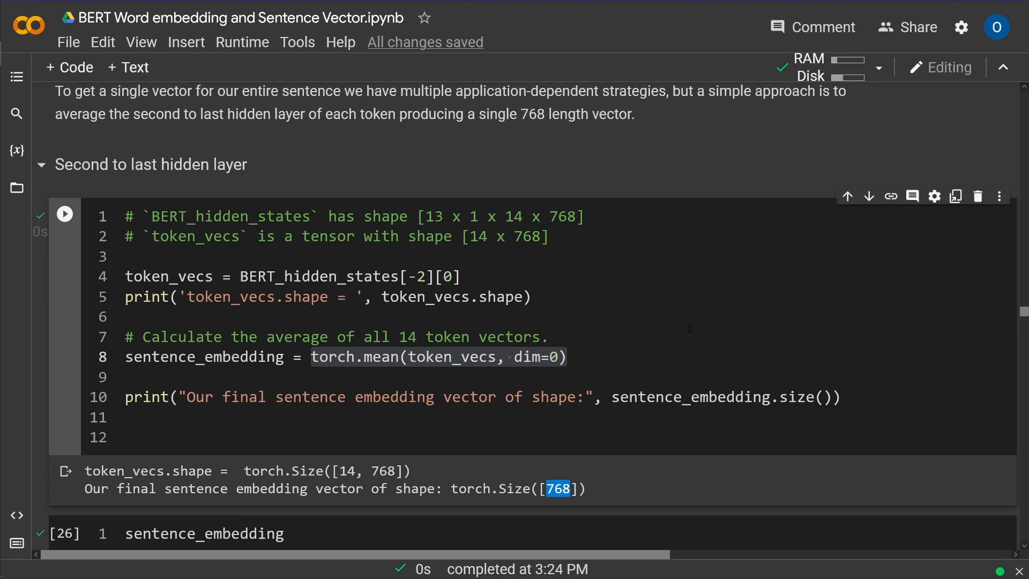
scroll("down", 3)
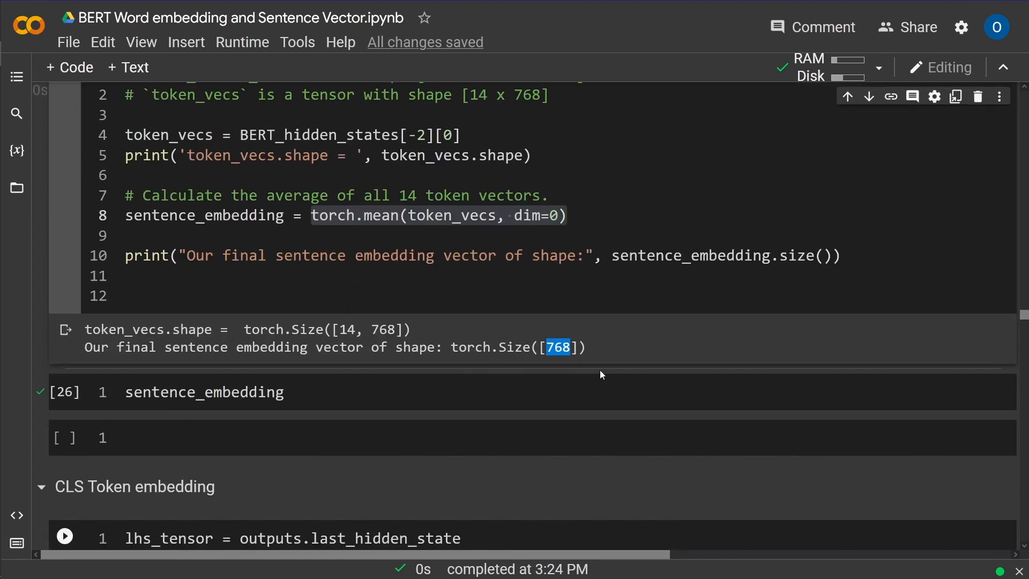
mouse_move(666, 343)
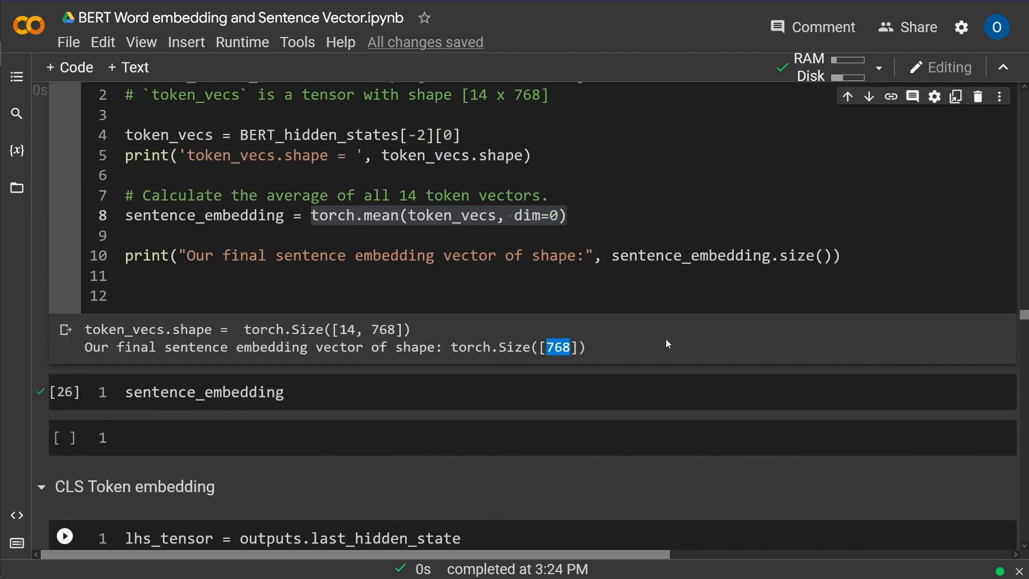
- Print and review the averaged sentence_embedding values, then scroll down to the CLS Token section
left_click(204, 392)
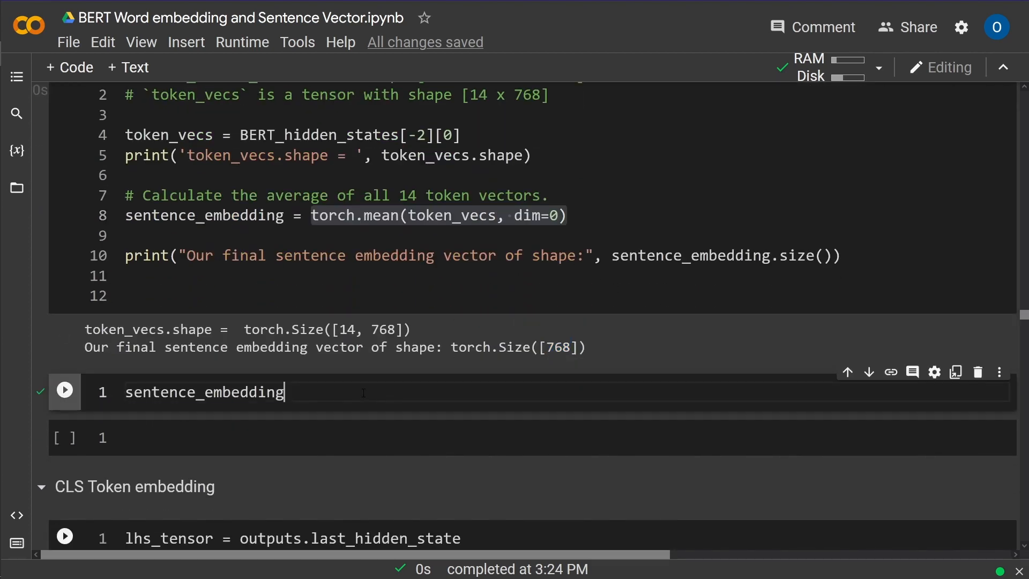
left_click(64, 389)
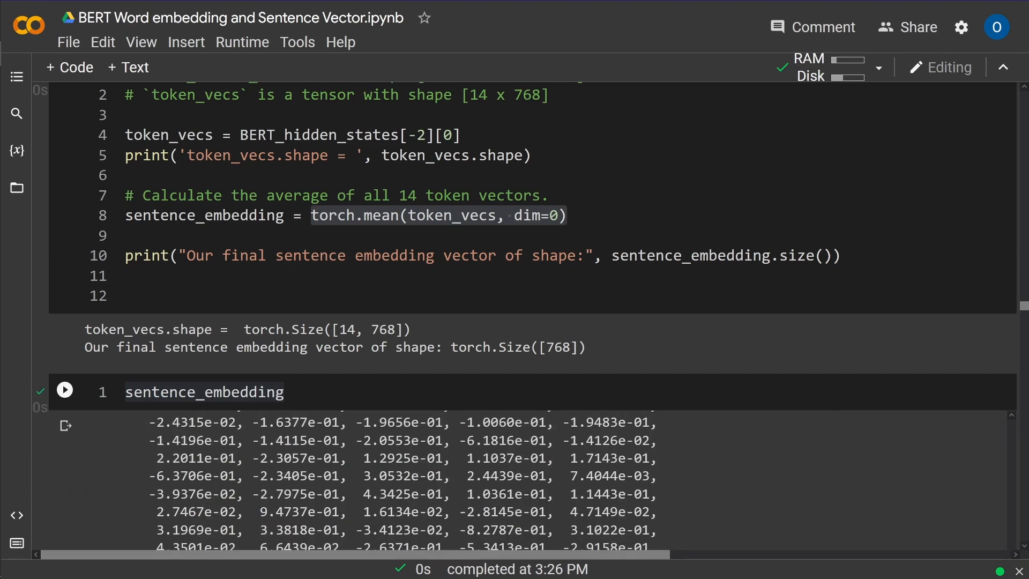
scroll("down", 3)
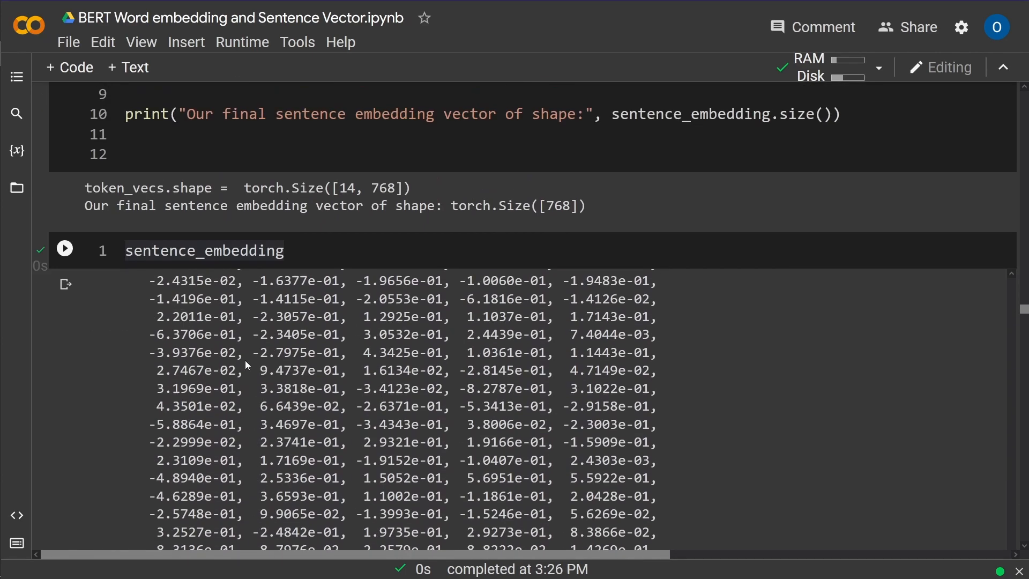
scroll("up", 3)
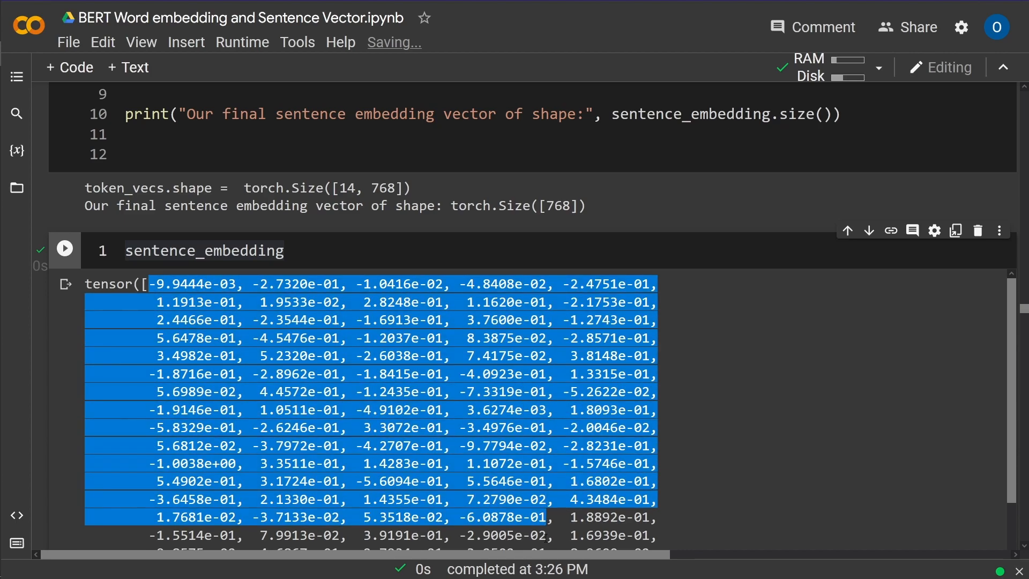
scroll("down", 3)
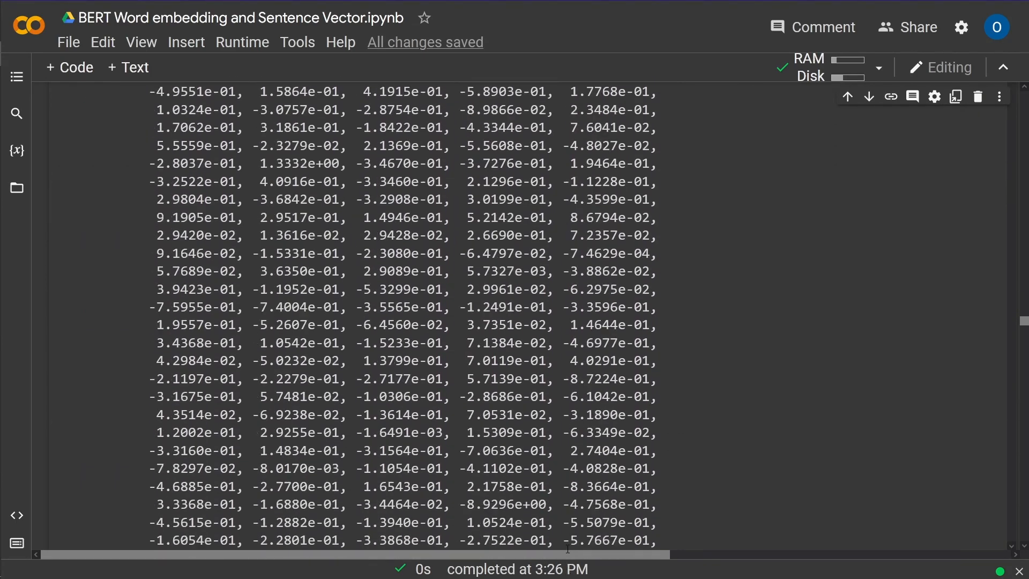
scroll("down", 3)
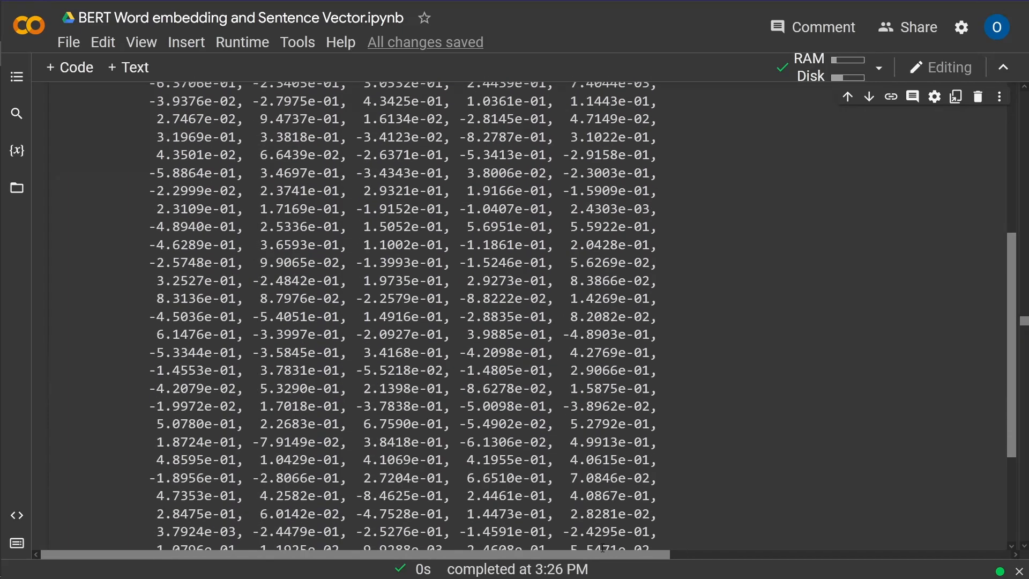
scroll("down", 3)
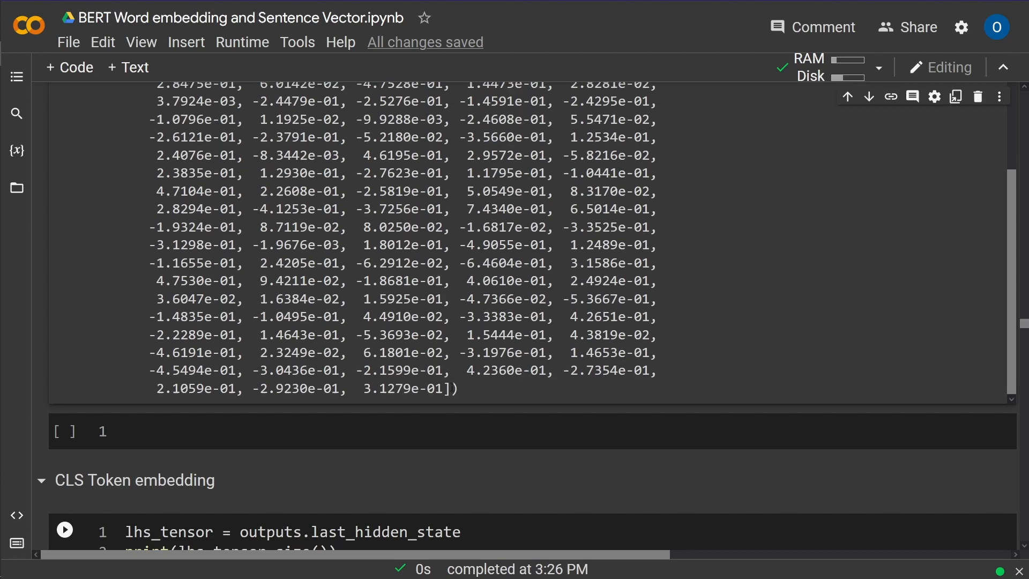
scroll("up", 3)
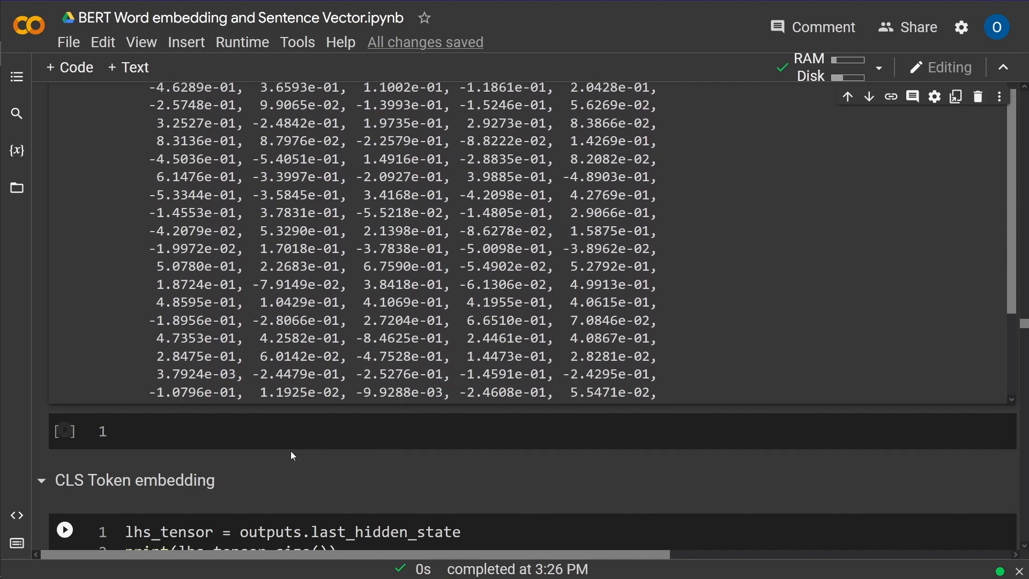
scroll("down", 3)
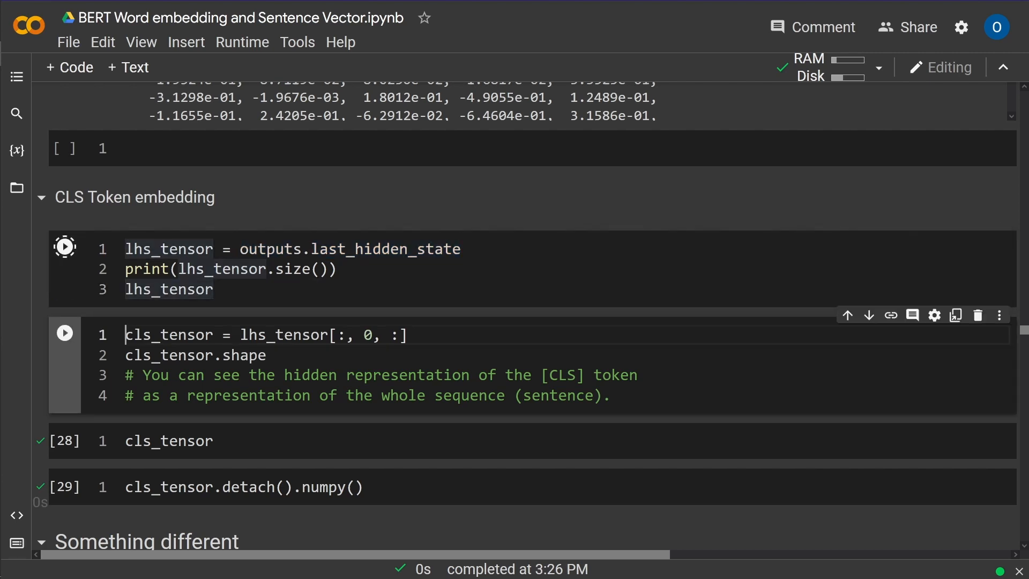
- Show last_hidden_state as torch.Size([1, 14, 768]), then slice lhs_tensor[:, 0, :] giving [1, 768]
left_click(64, 246)
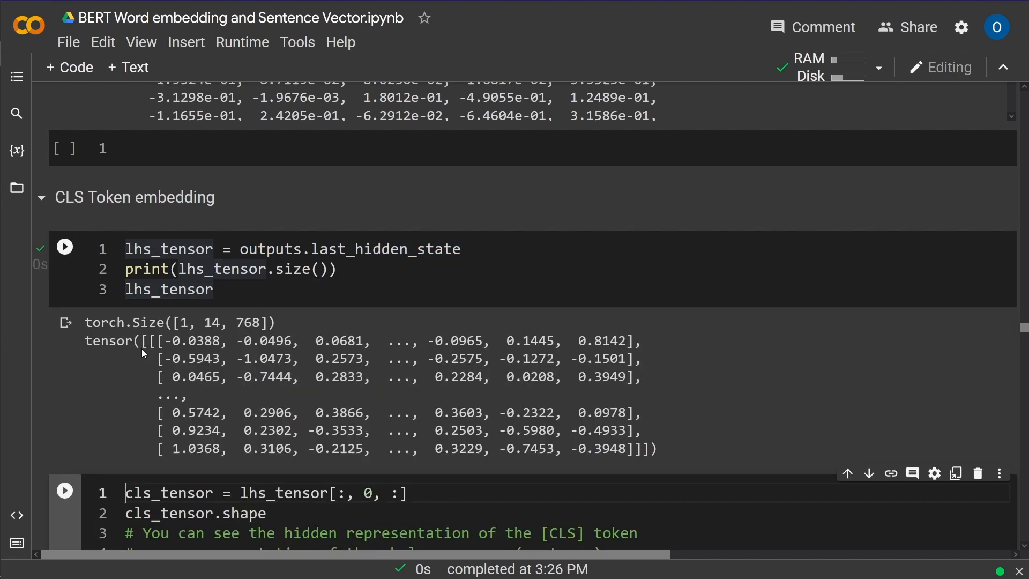
double_click(211, 322)
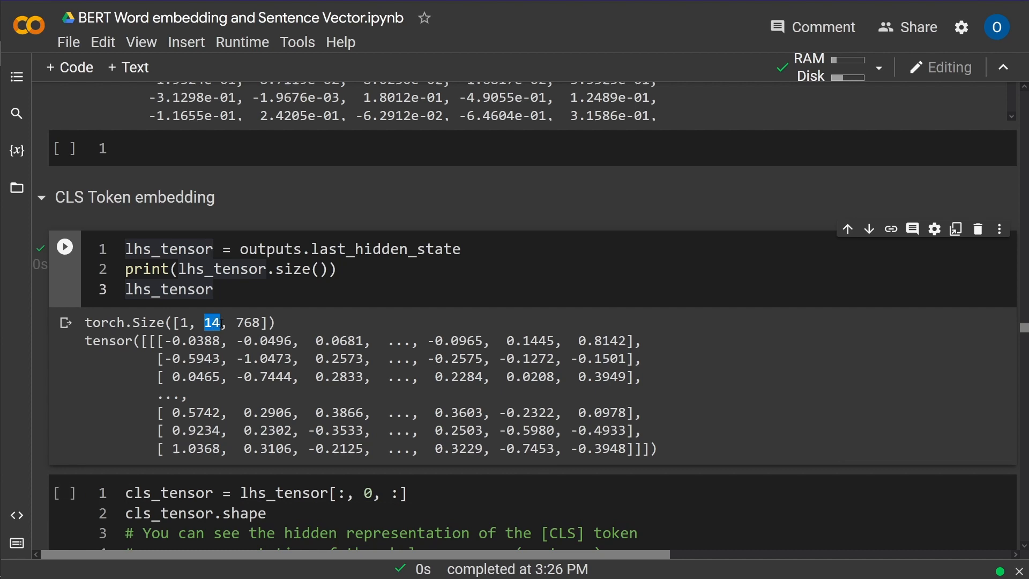
double_click(251, 322)
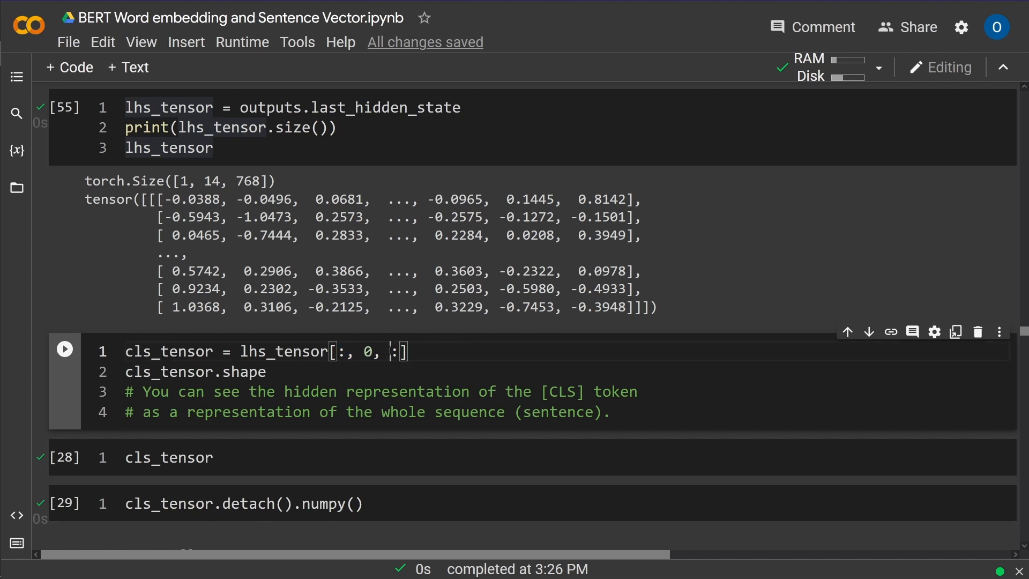
double_click(394, 351)
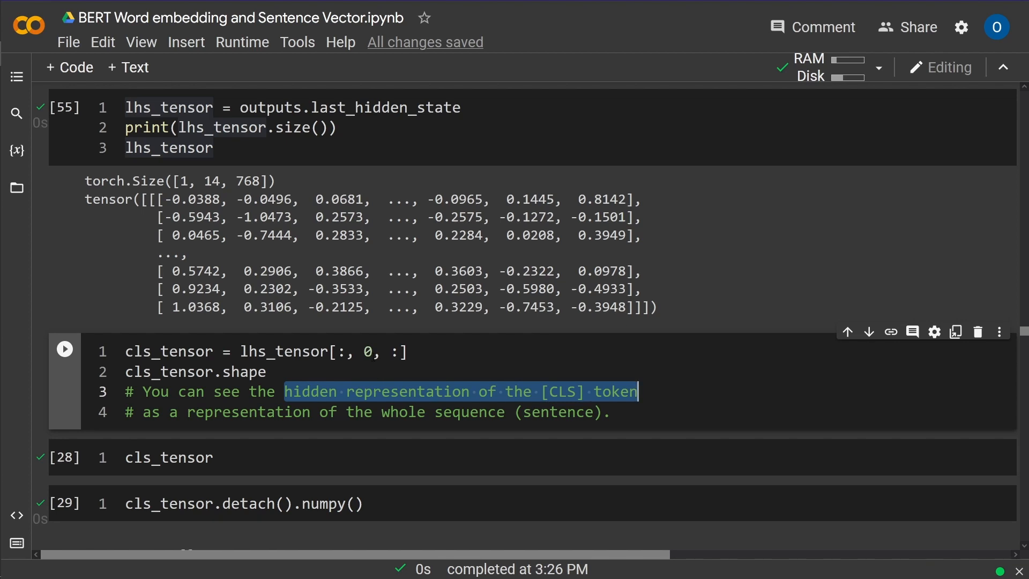
left_click(368, 351)
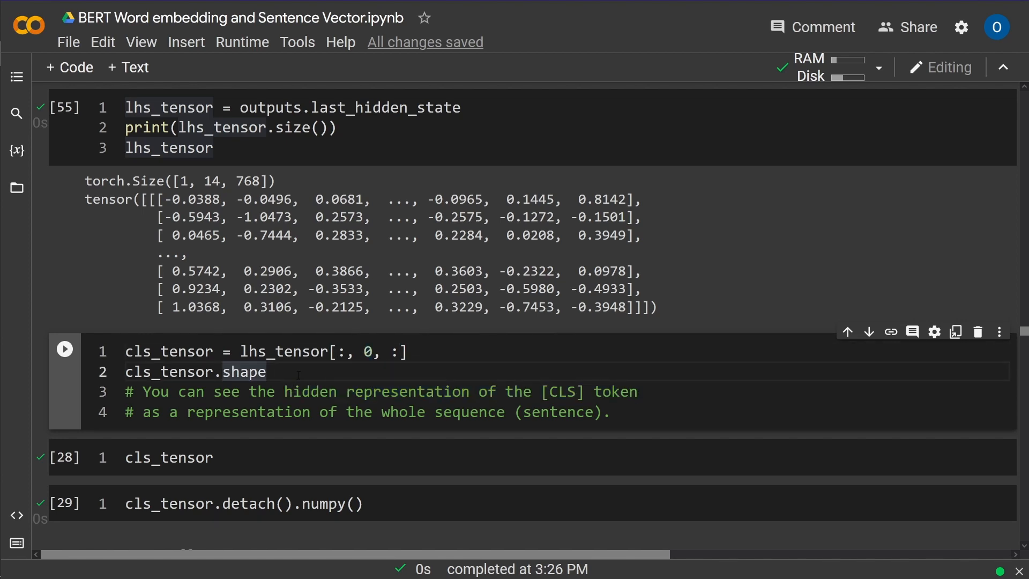
left_click(64, 349)
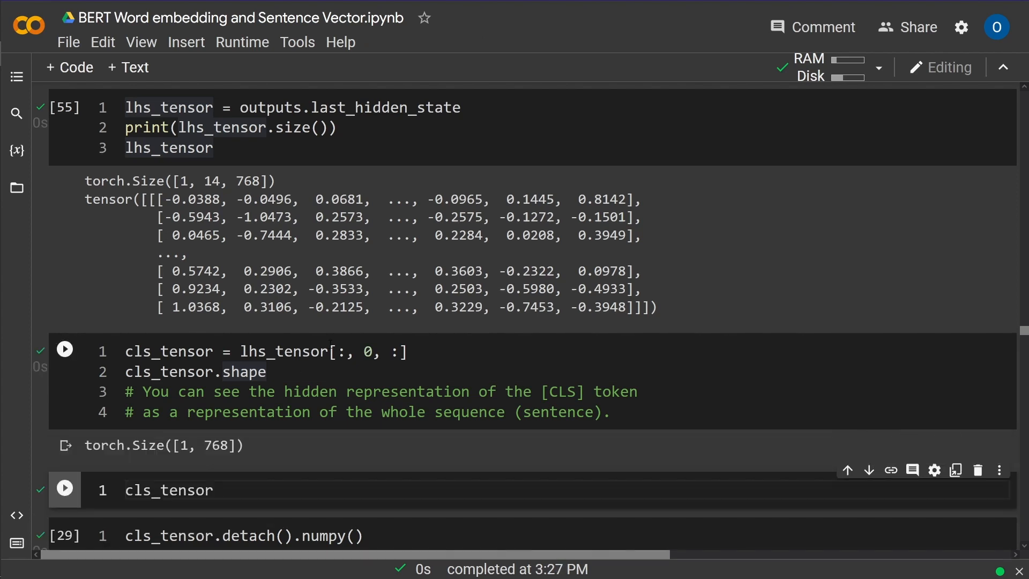
scroll("down", 3)
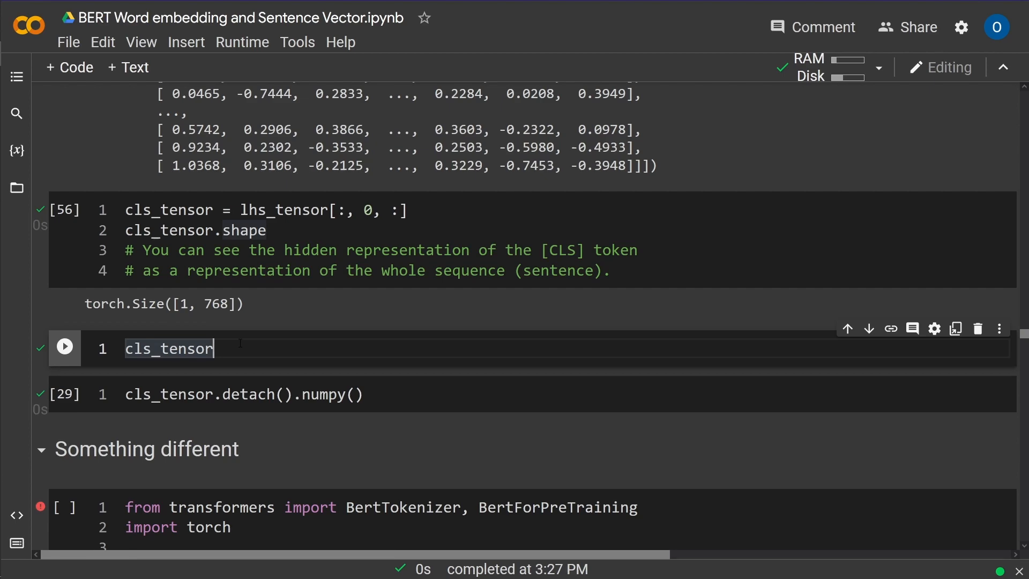
- Print the full cls_tensor vector and scroll through its values
left_click(64, 347)
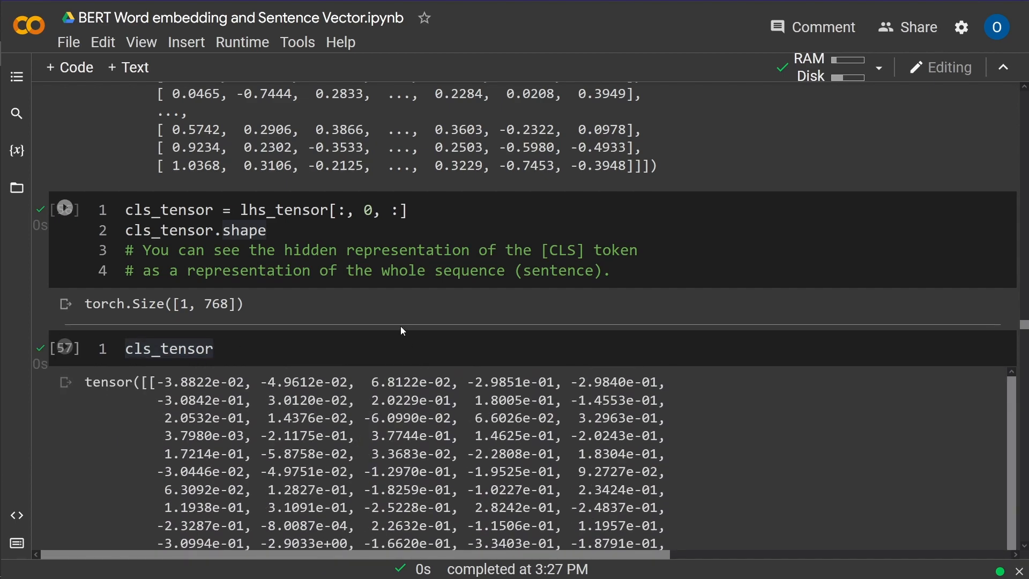
scroll("down", 3)
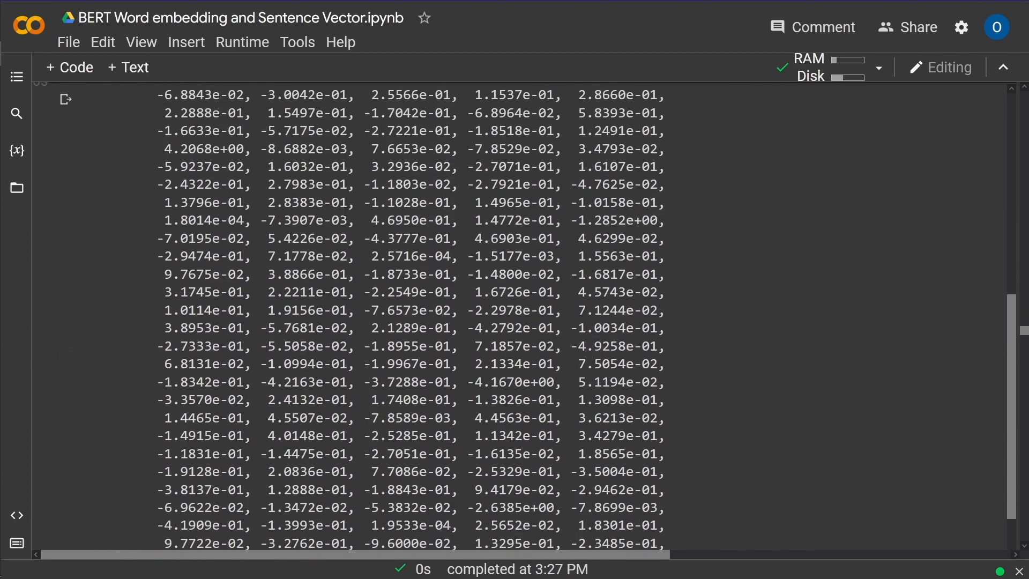
scroll("down", 3)
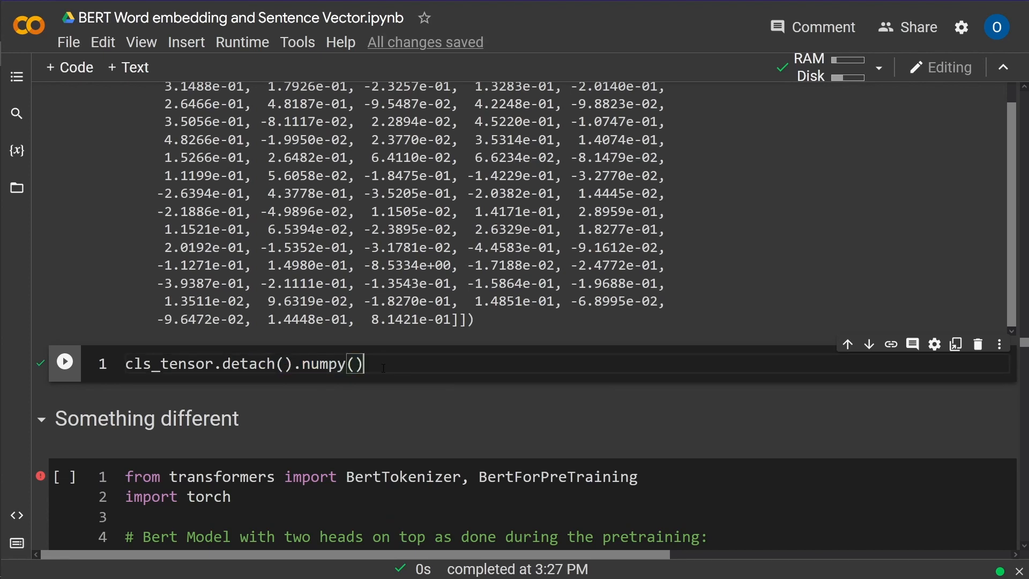
- Convert the CLS vector with cls_tensor.detach().numpy() and review the resulting array
left_click(63, 362)
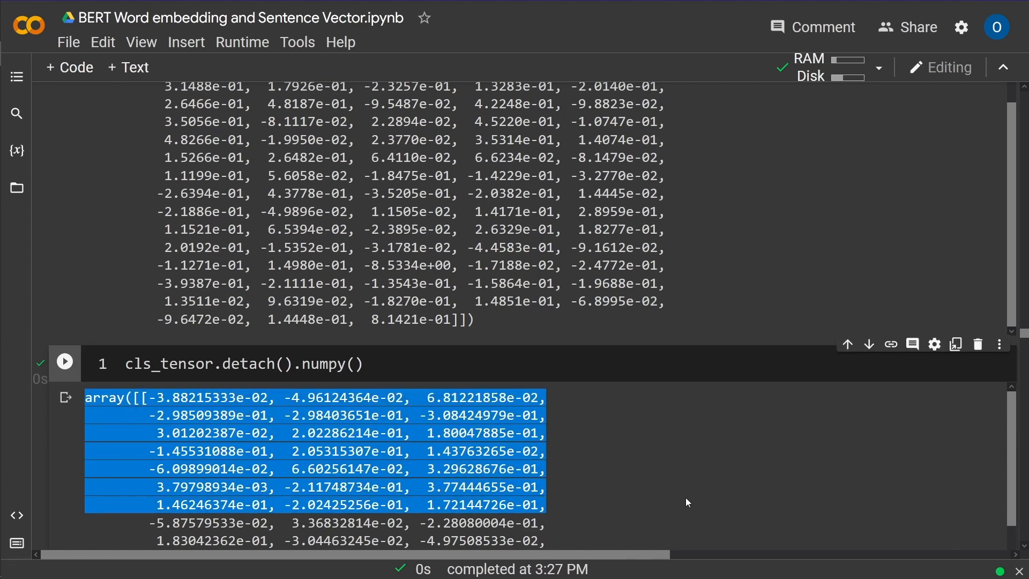
mouse_move(470, 210)
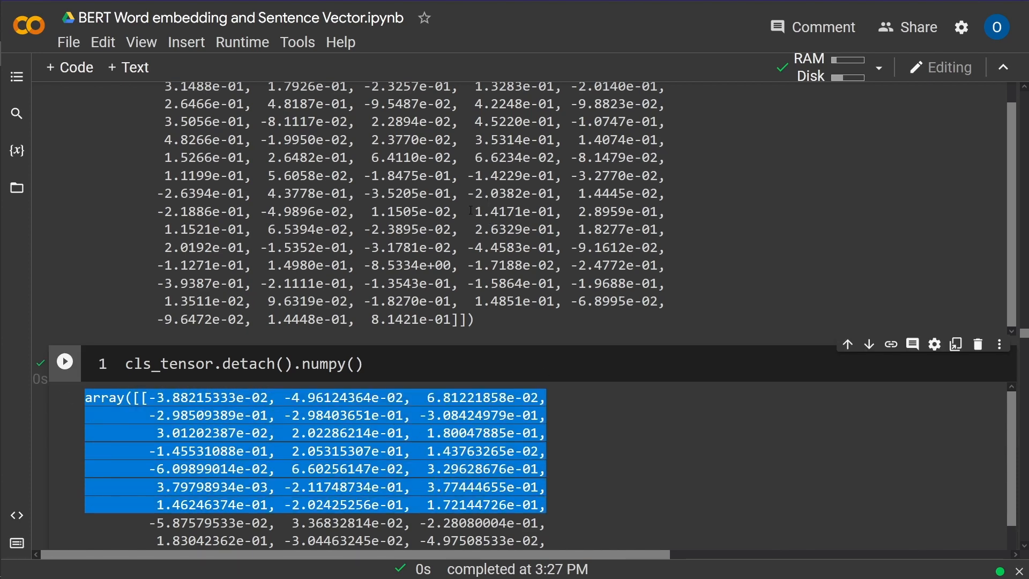
scroll("up", 3)
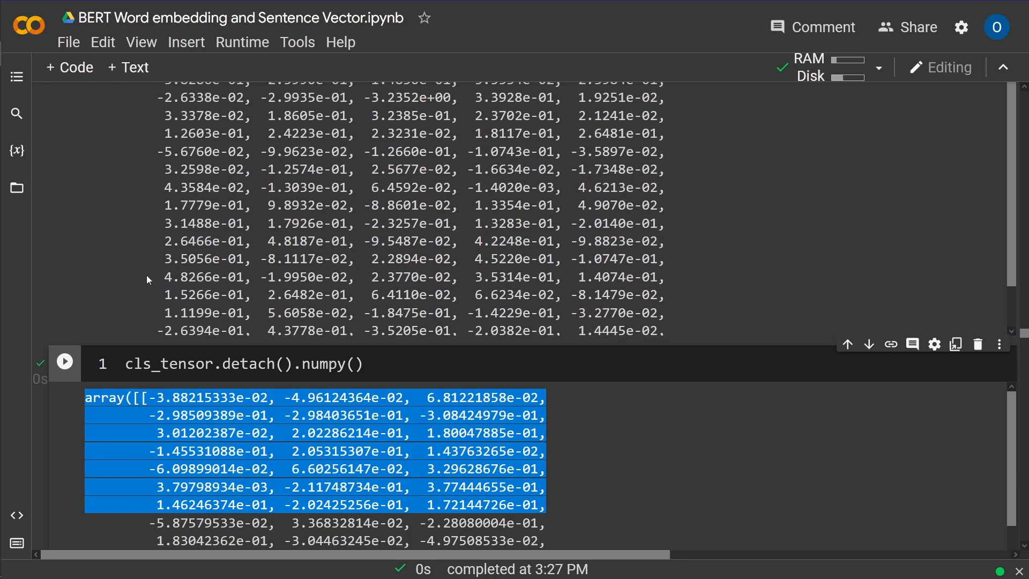
mouse_move(91, 293)
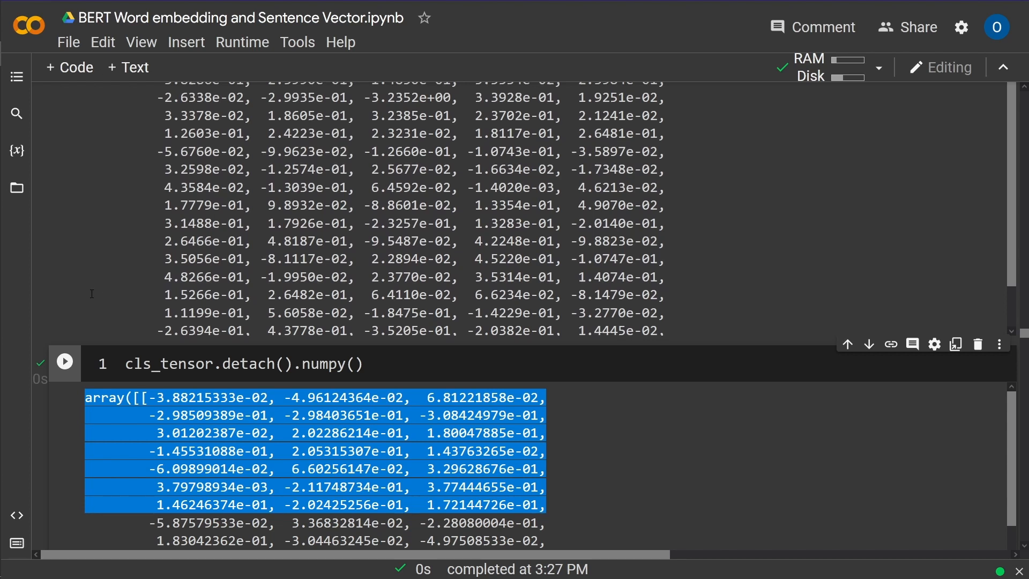
scroll("down", 3)
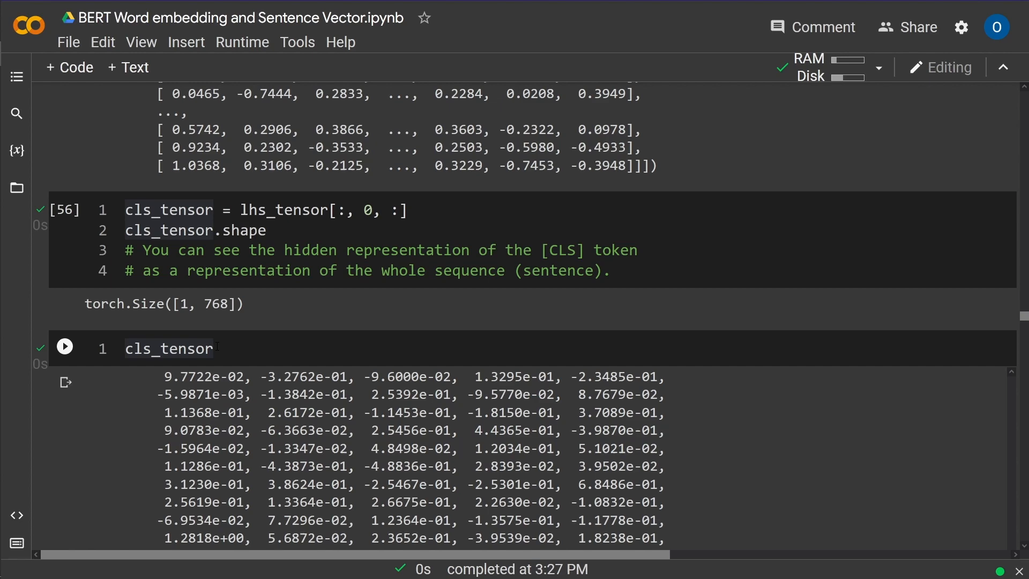
scroll("down", 3)
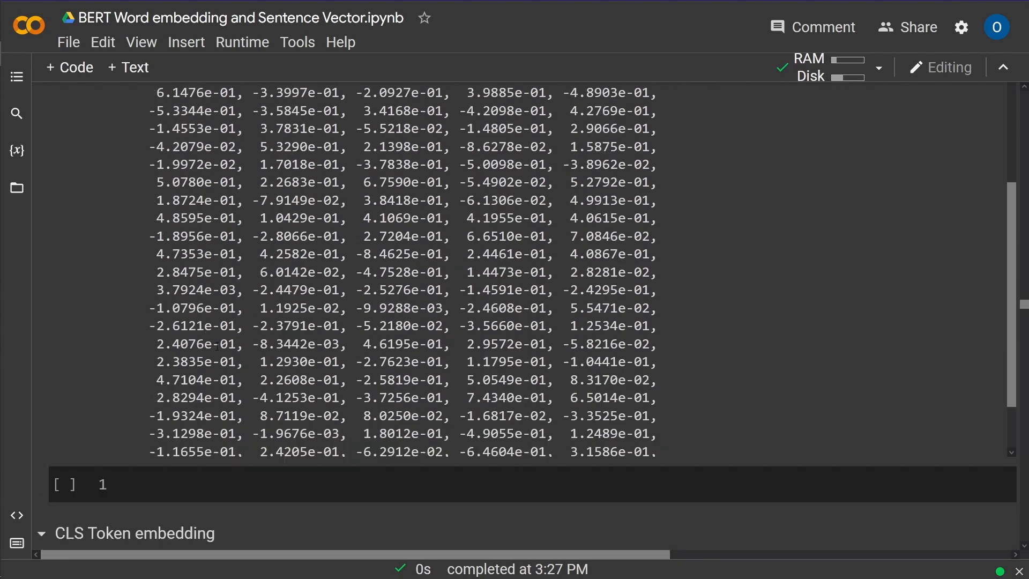
scroll("up", 3)
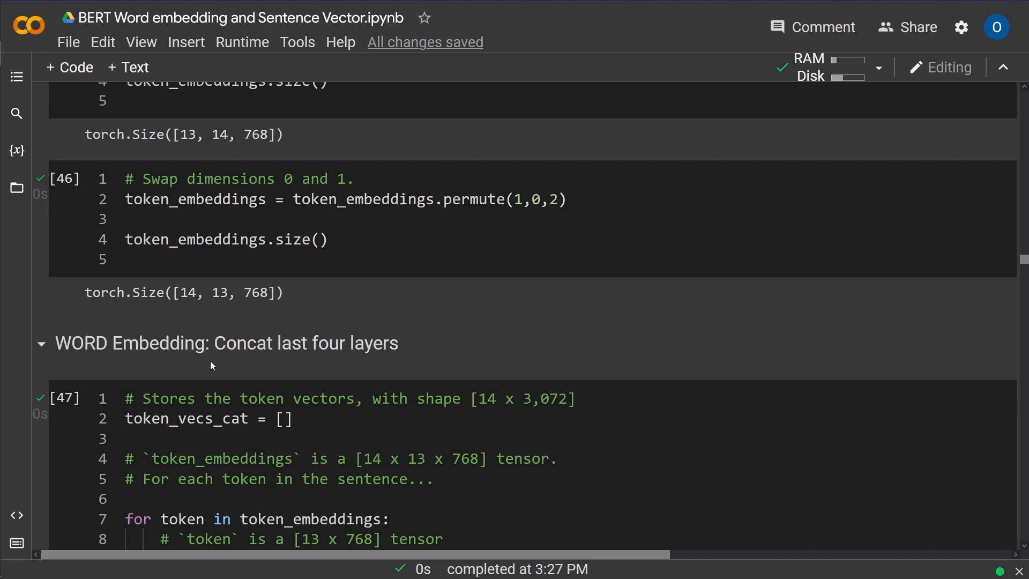
scroll("up", 3)
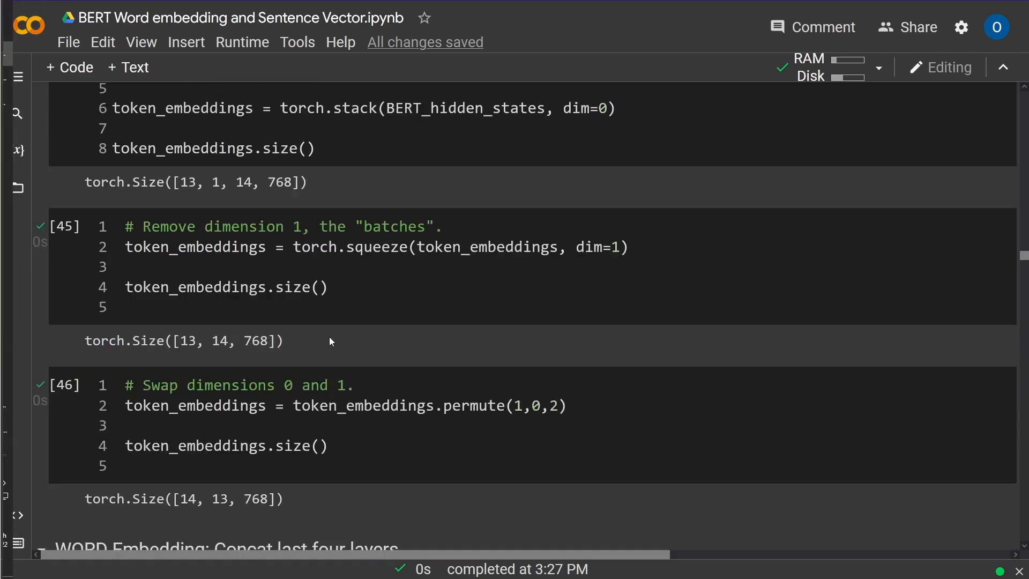
scroll("up", 3)
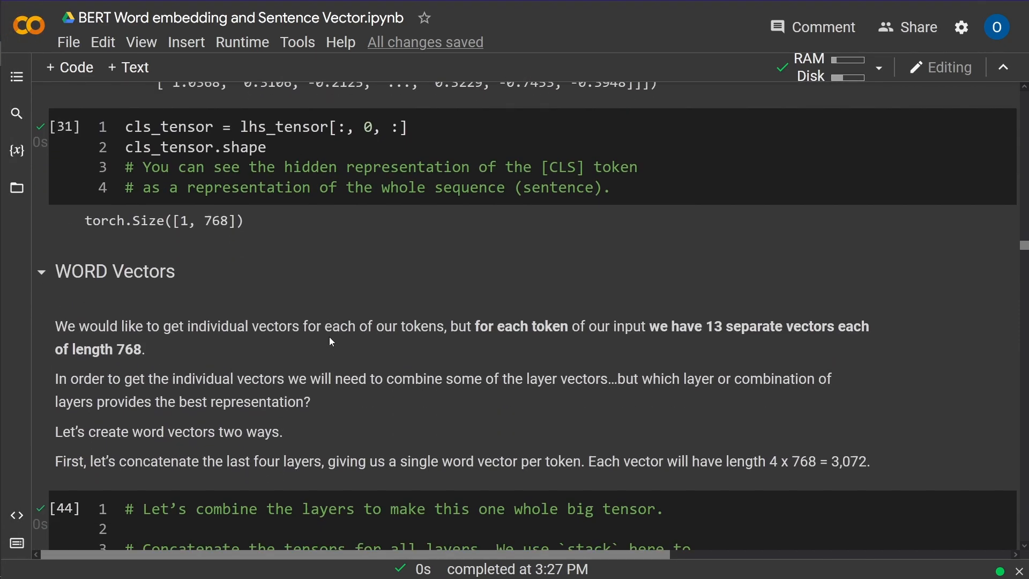
mouse_move(56, 274)
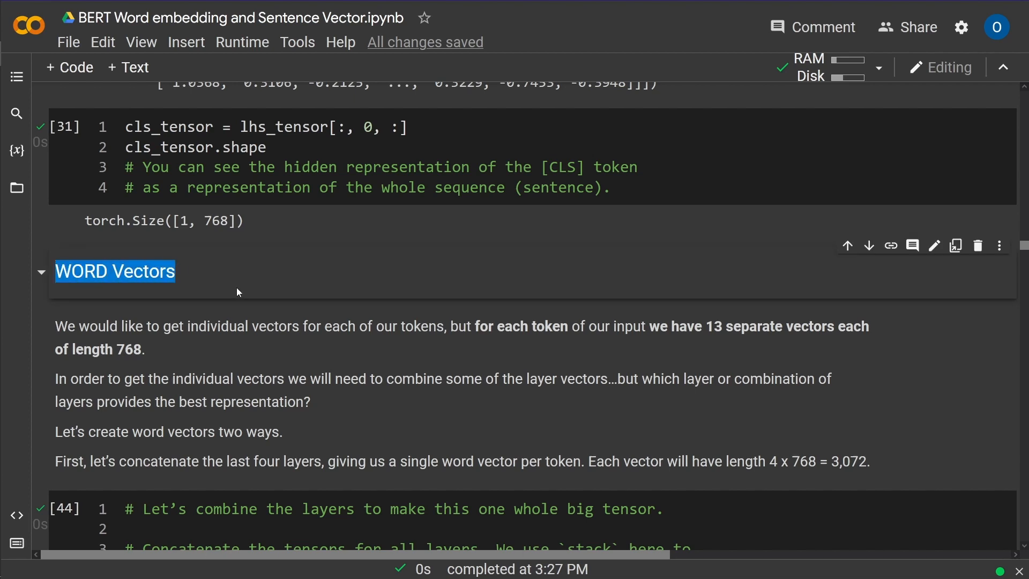
mouse_move(177, 281)
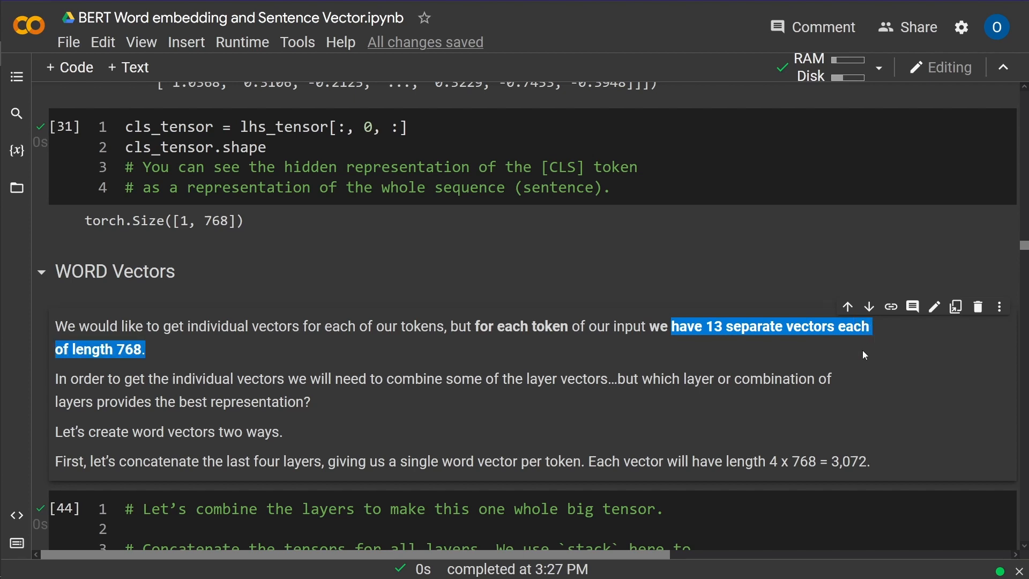
mouse_move(149, 353)
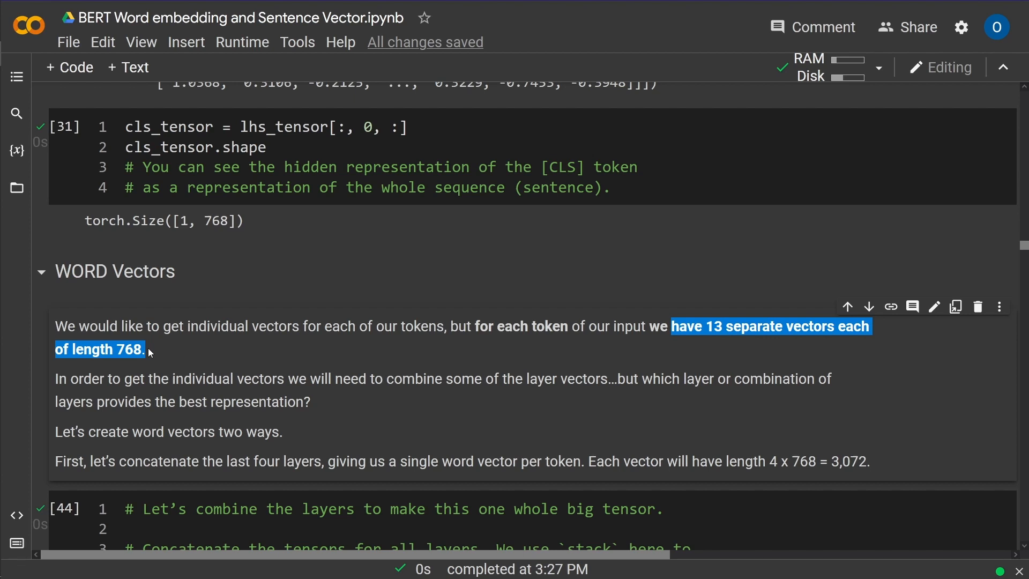
mouse_move(322, 359)
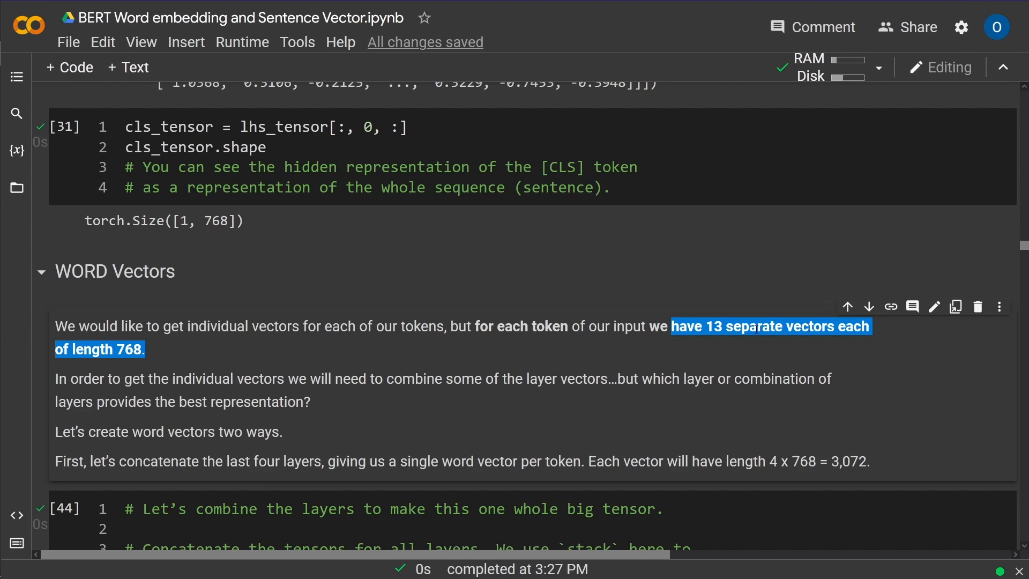
scroll("down", 3)
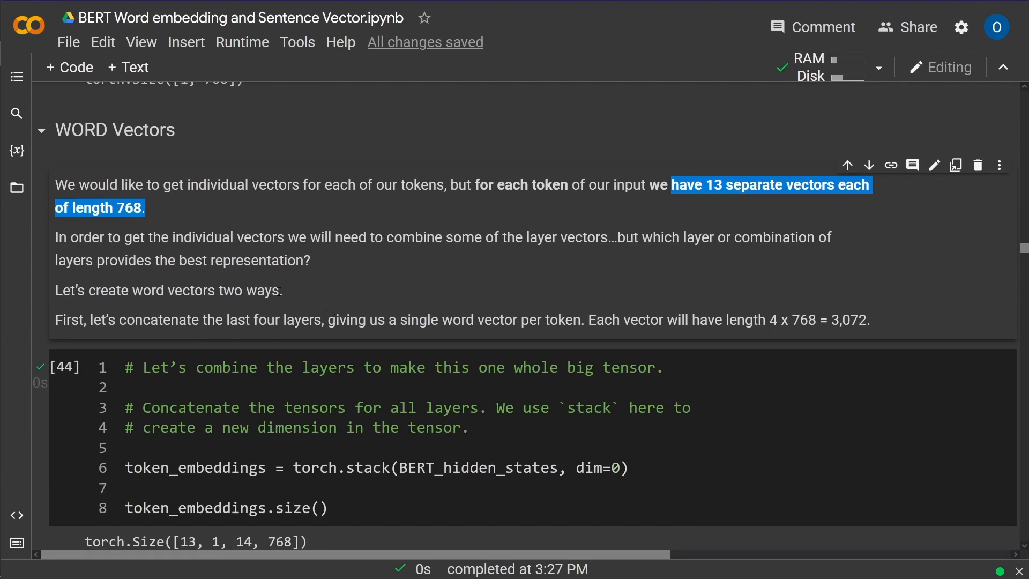
scroll("down", 3)
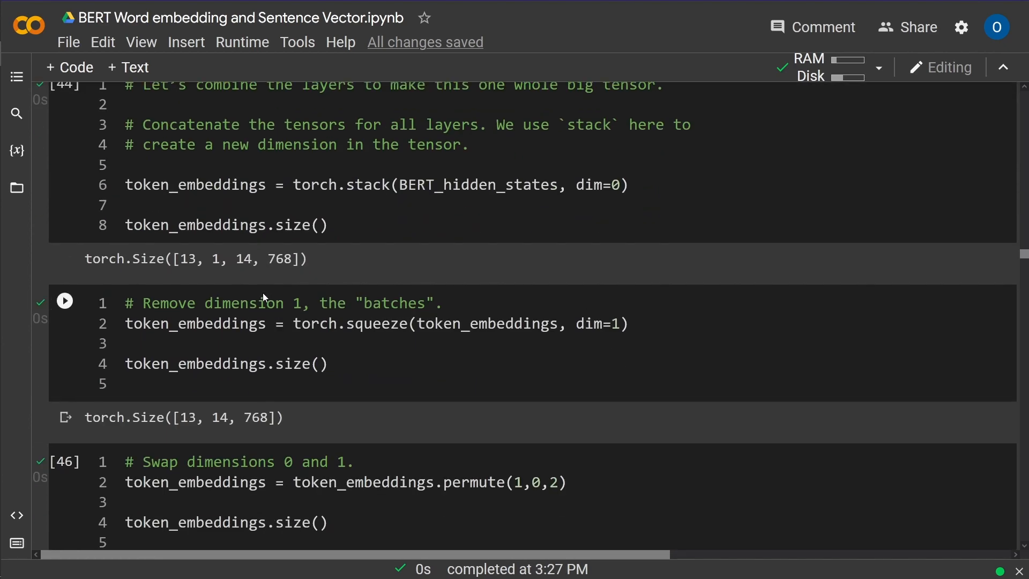
scroll("down", 3)
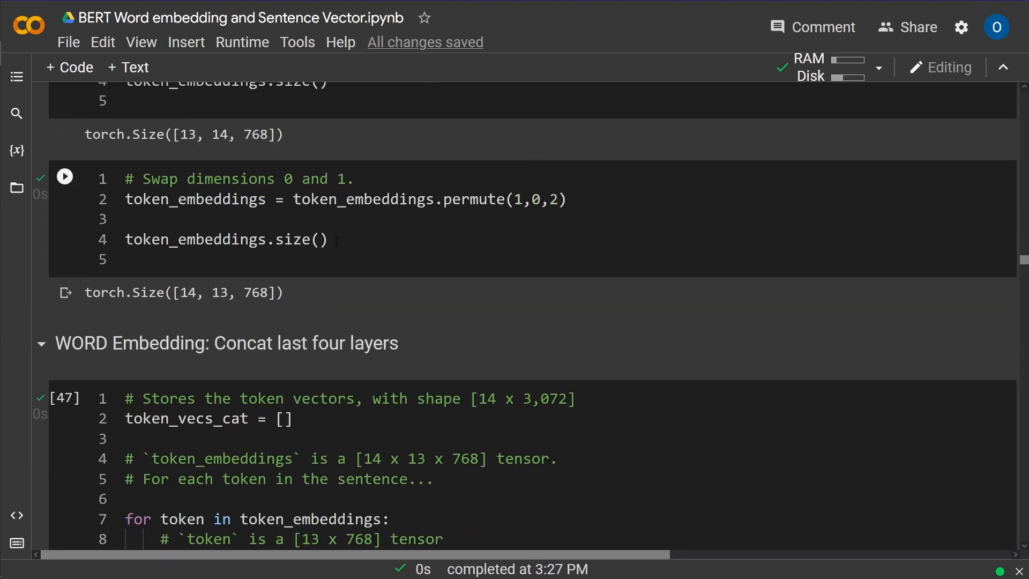